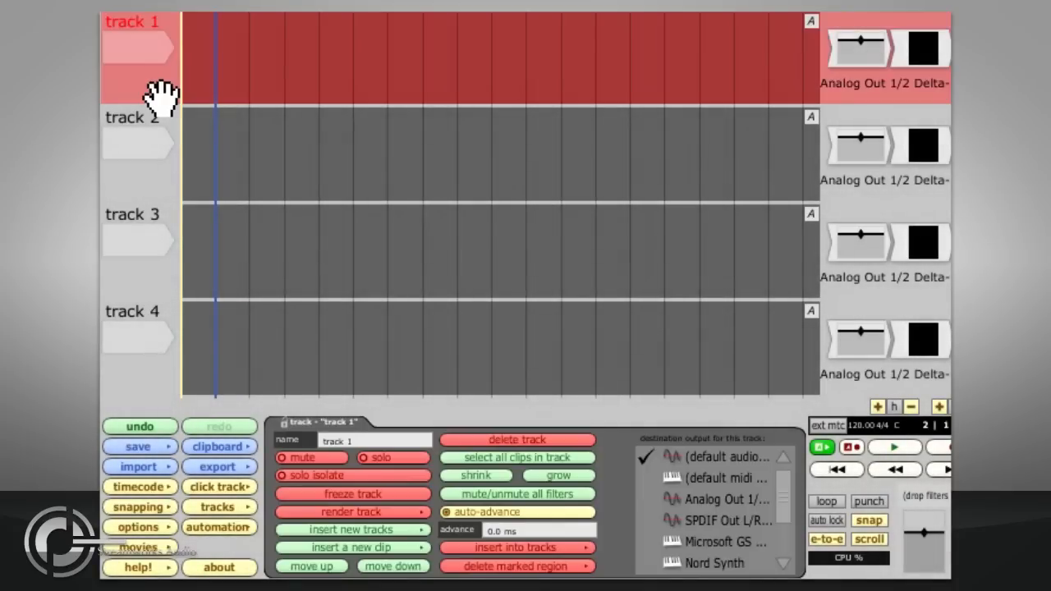
mouse_move(376, 440)
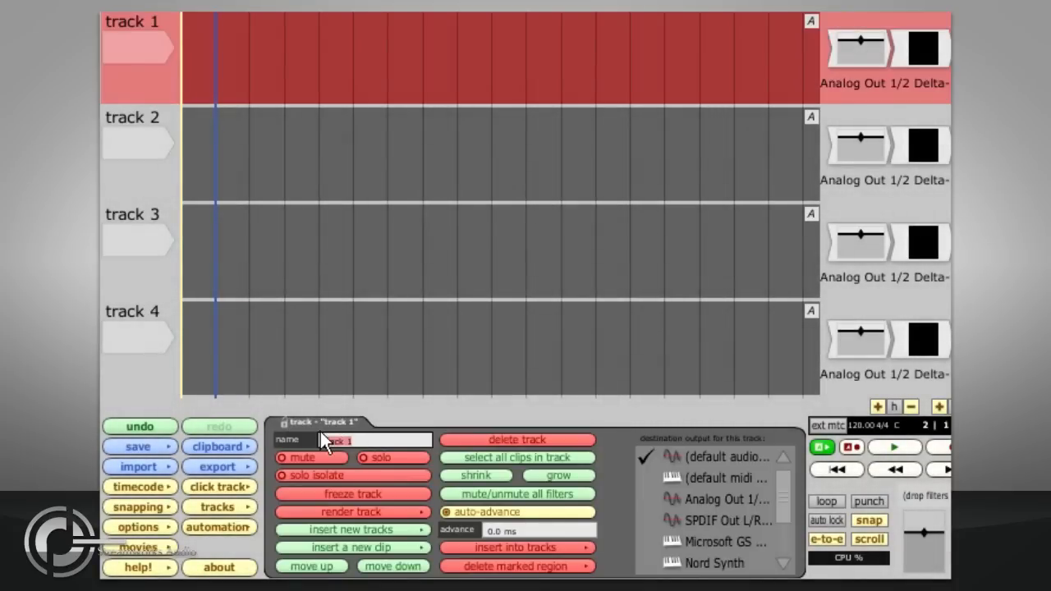
Step: Rename track 1 to 'Guitar', leaving the other three tracks with default names
text(Guitar)
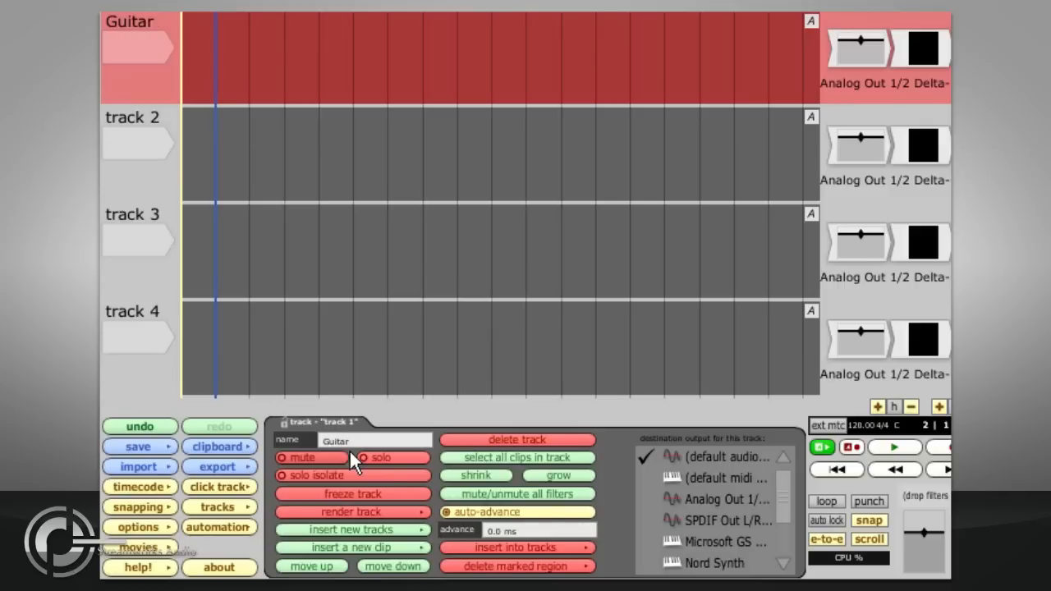
click(140, 47)
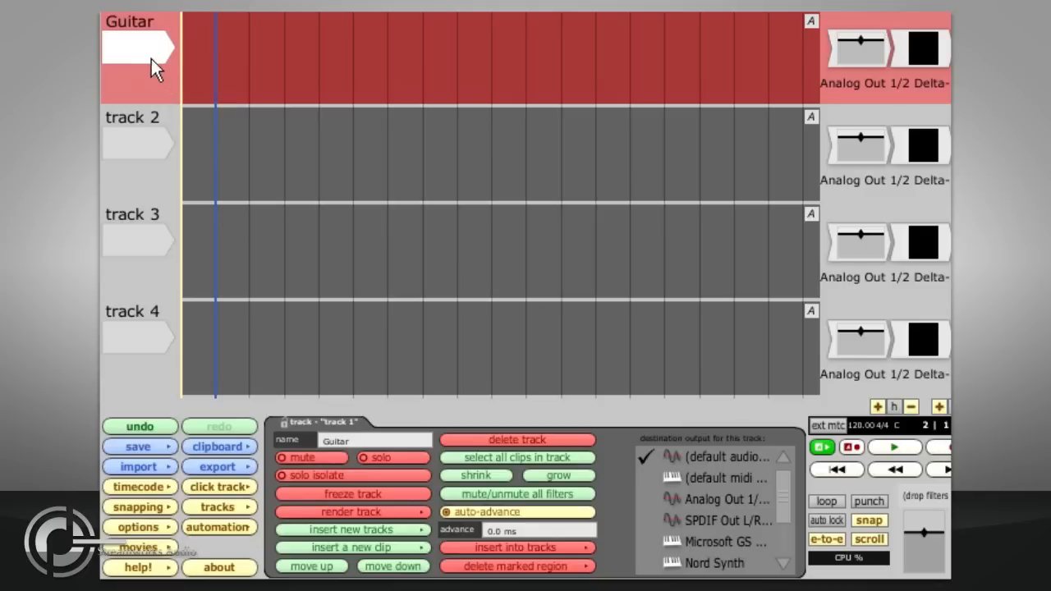
Step: Assign Onyx 3 as the Guitar track's input device
click(156, 57)
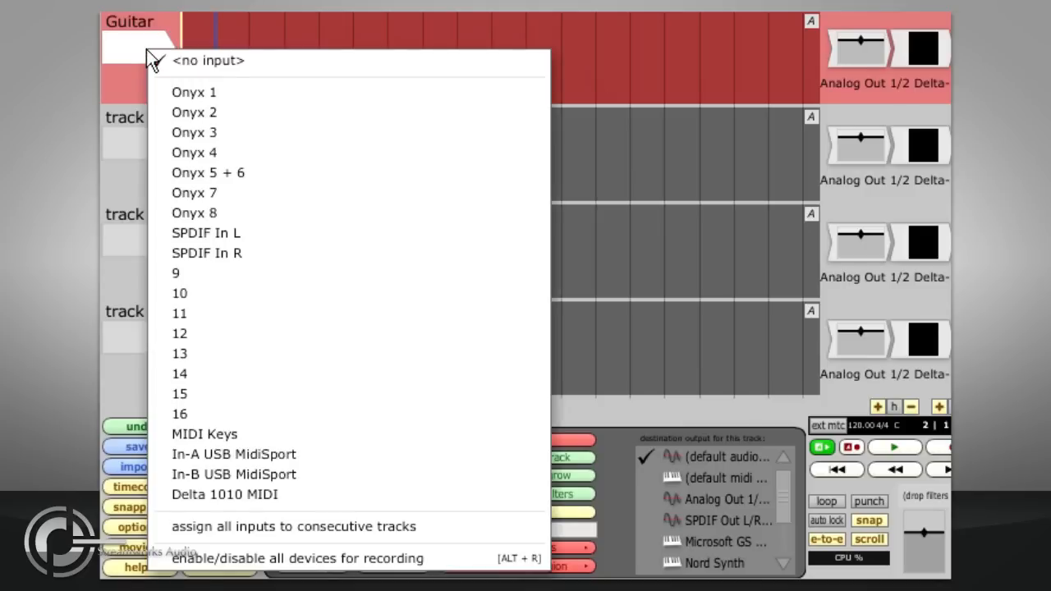
click(195, 132)
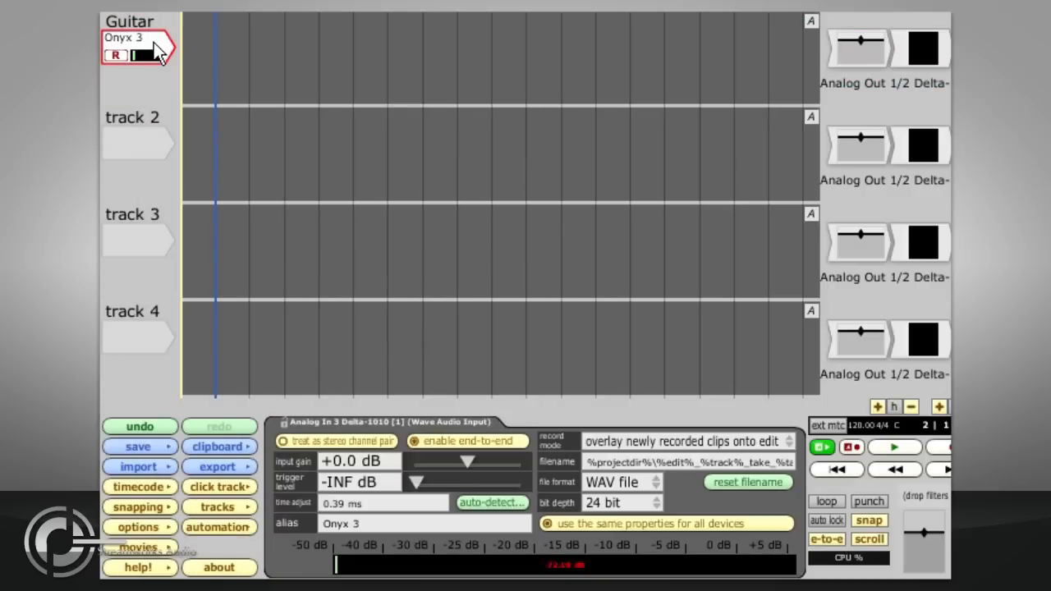
click(146, 55)
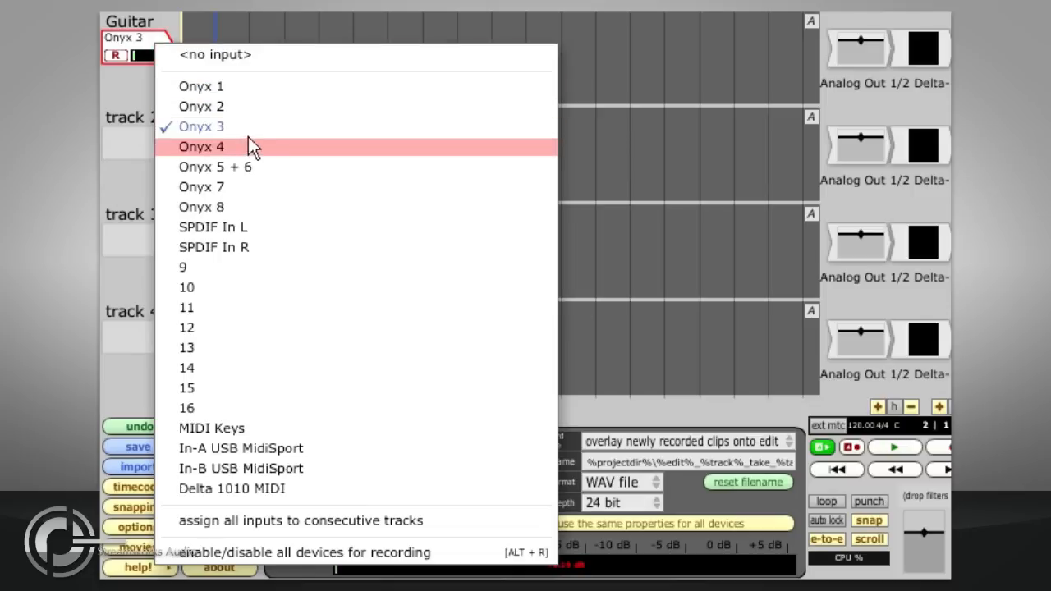
click(201, 146)
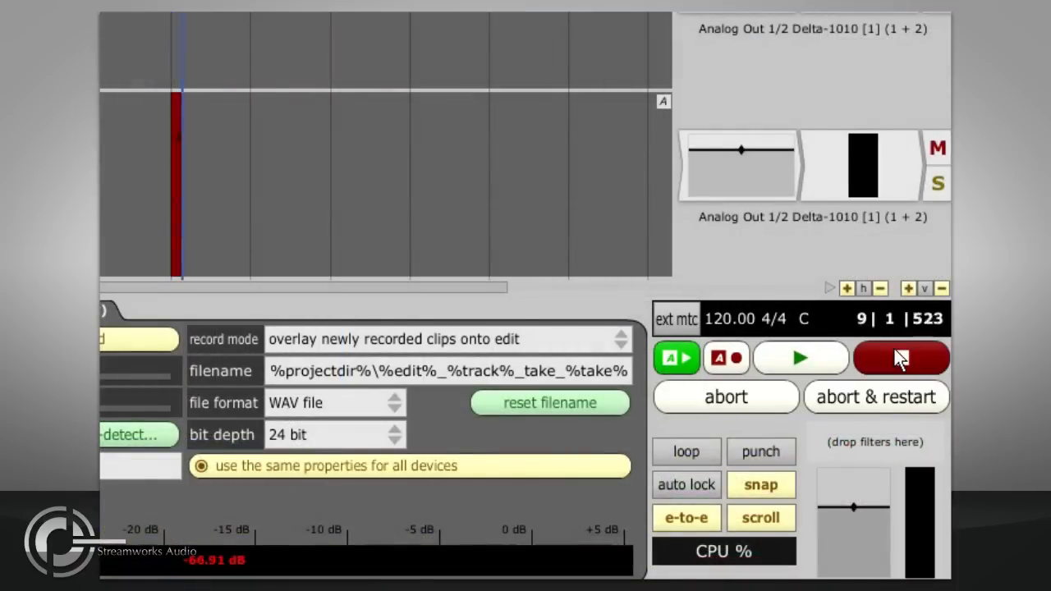
Step: Record a take, abort and restart it, then stop to produce 'Guitar recording 1'
click(901, 357)
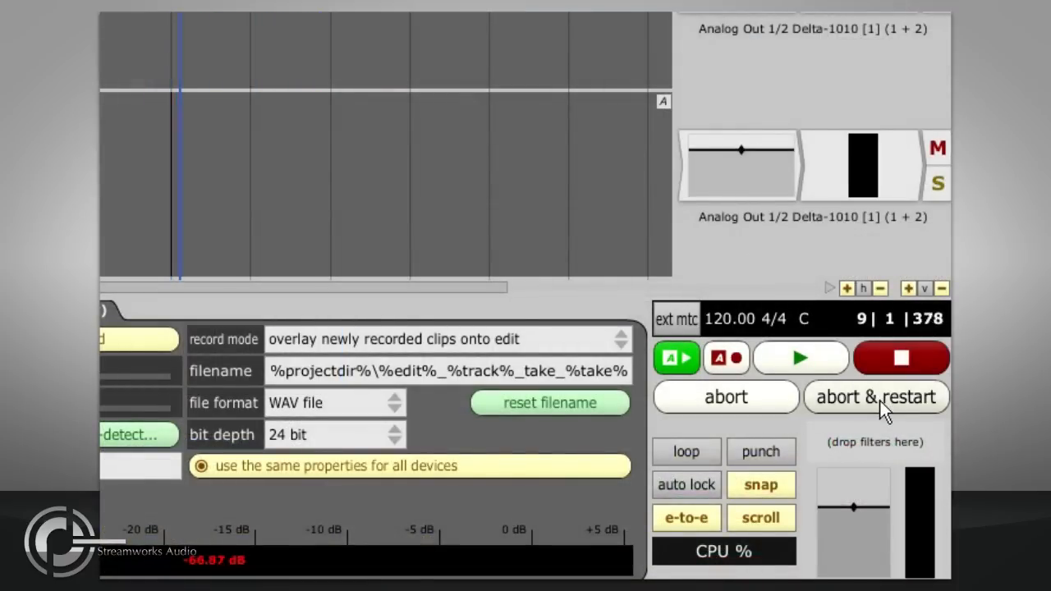
click(876, 397)
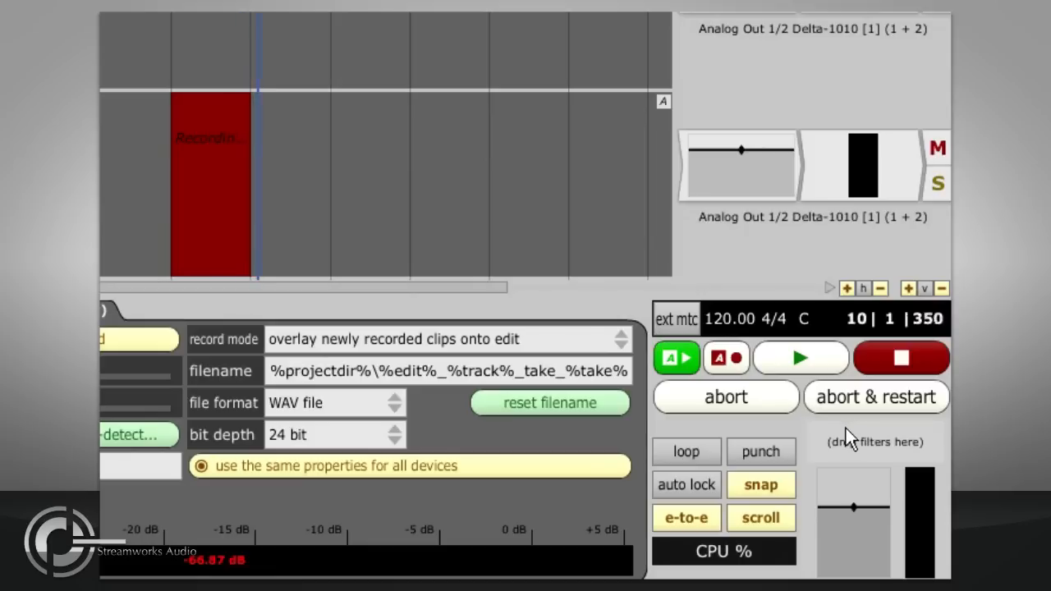
click(901, 357)
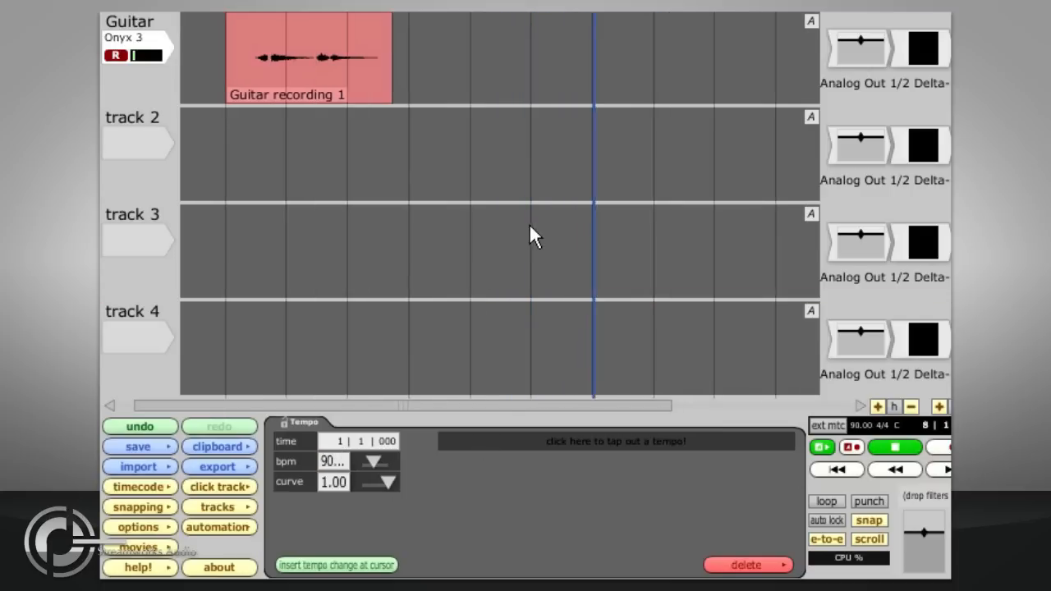
Step: Enable a one-bar count-in, then record and stop to create 'Guitar recording 2'
click(895, 446)
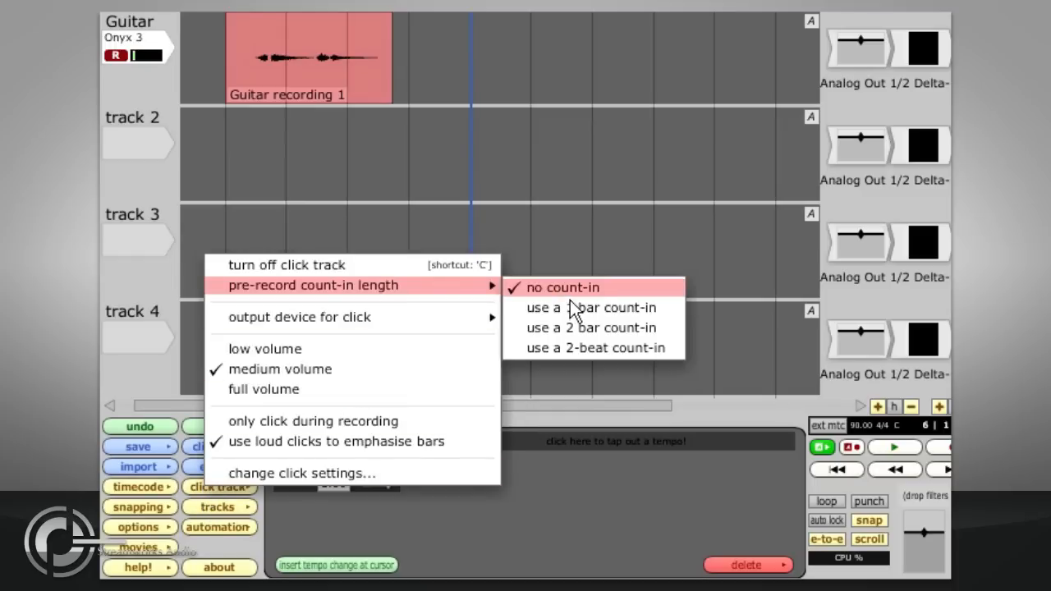
click(561, 287)
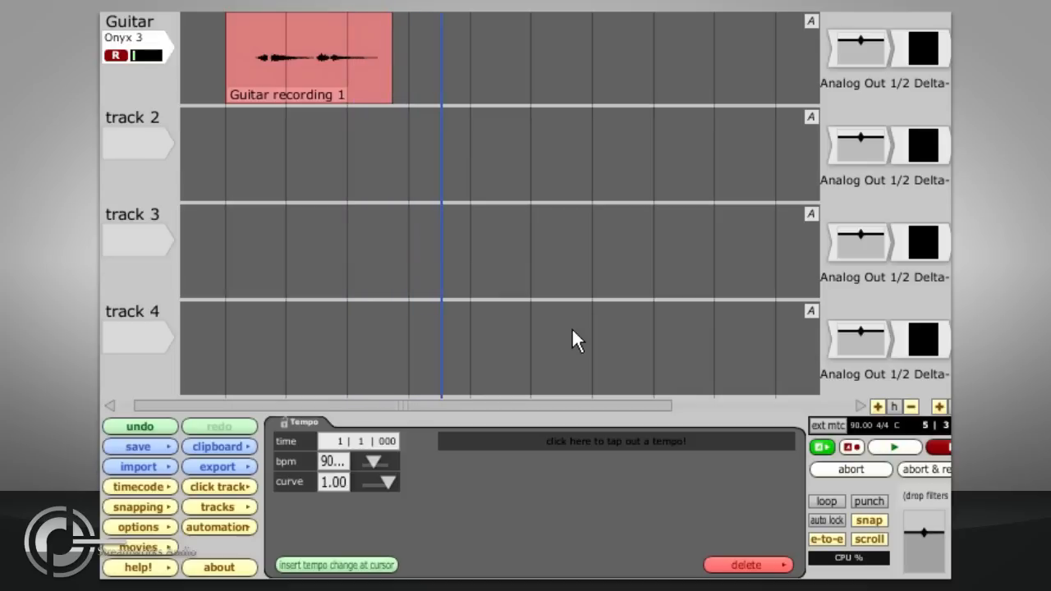
click(893, 446)
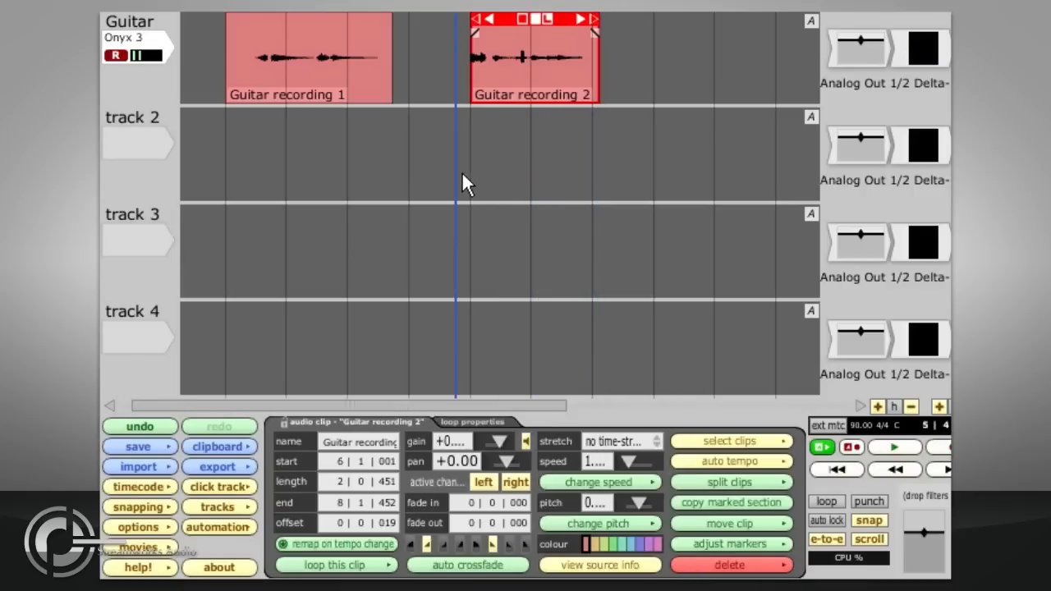
click(894, 447)
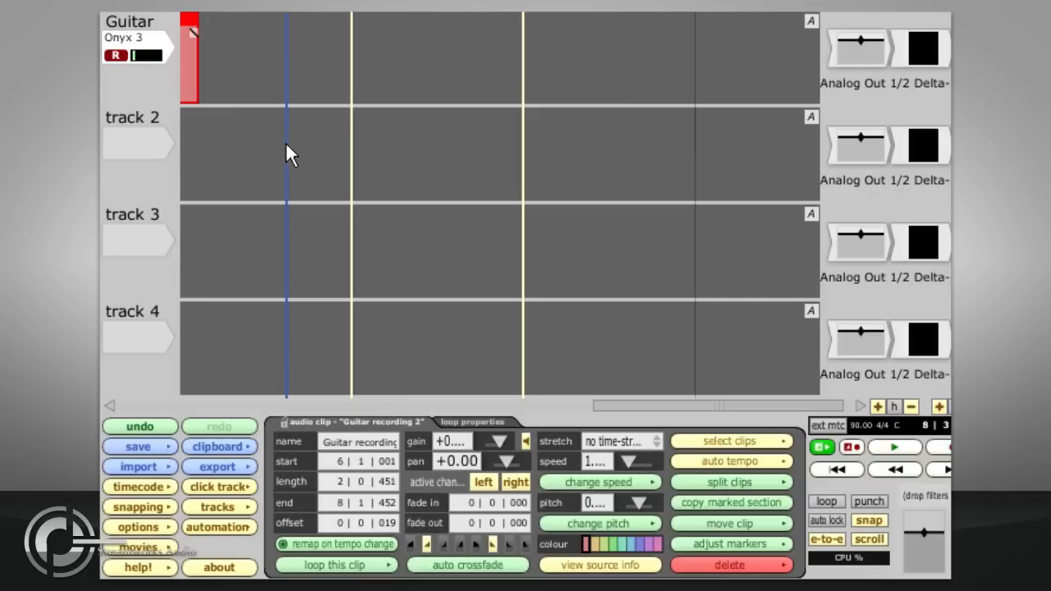
mouse_move(426, 298)
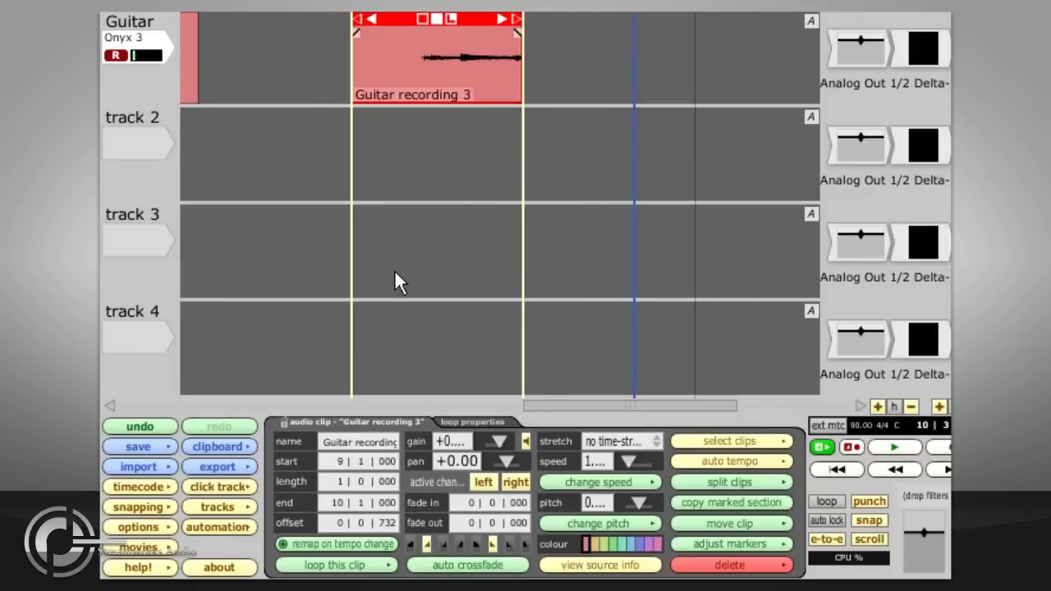
Step: Finish recording 'Guitar recording 3' inside the one-bar range at bar 9
click(730, 565)
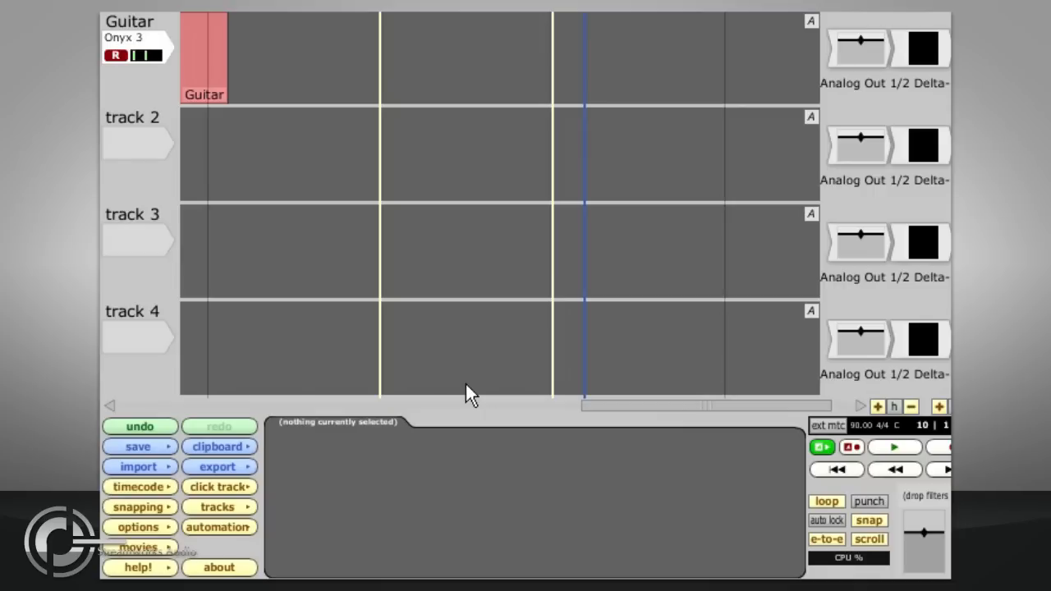
Step: Loop-record five passes over 'Guitar recording 3' and switch the clip to take #2
click(851, 447)
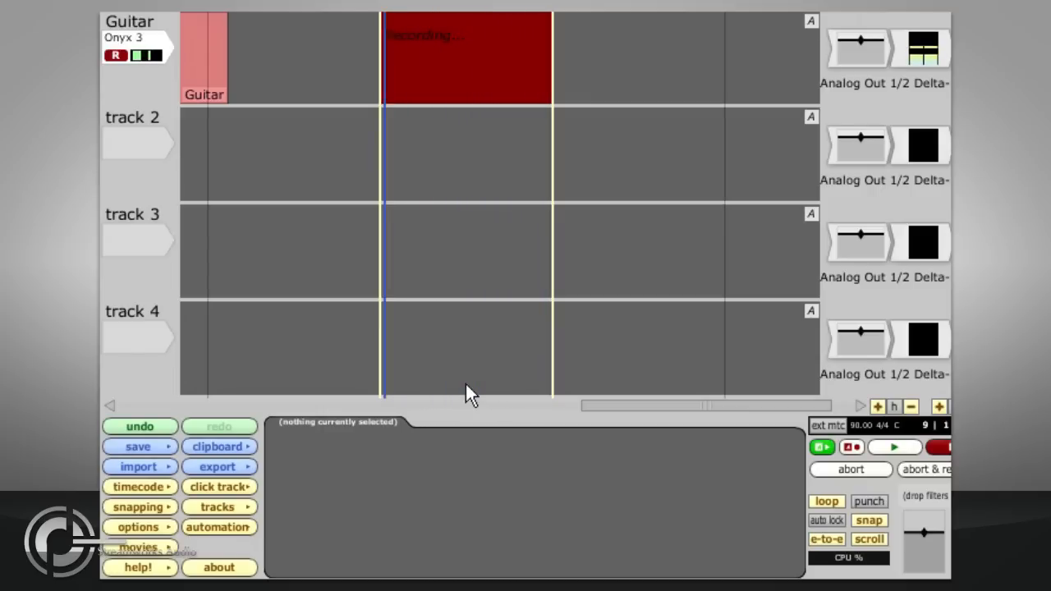
click(850, 469)
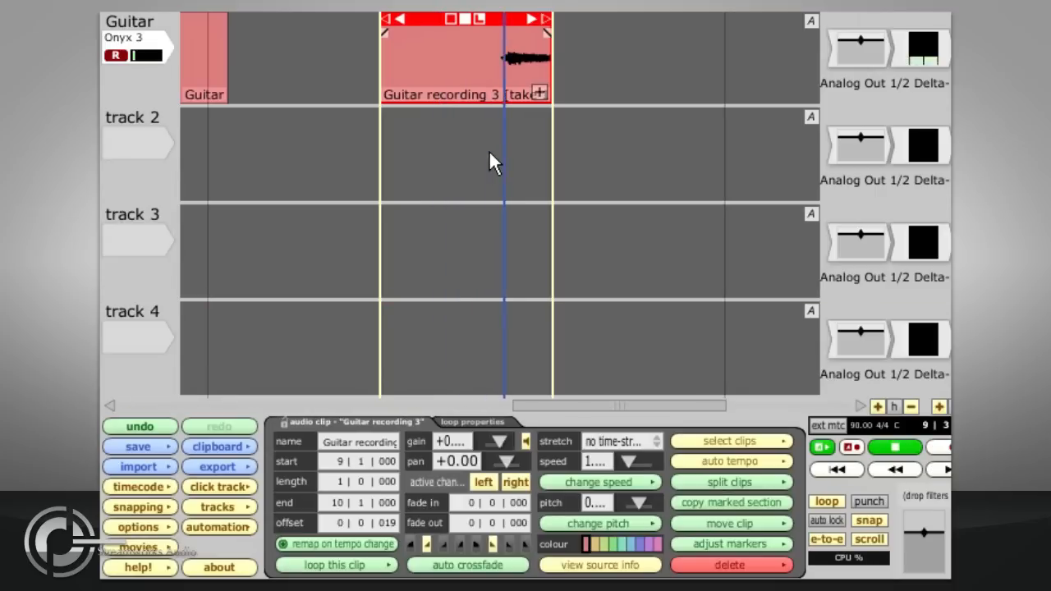
click(537, 92)
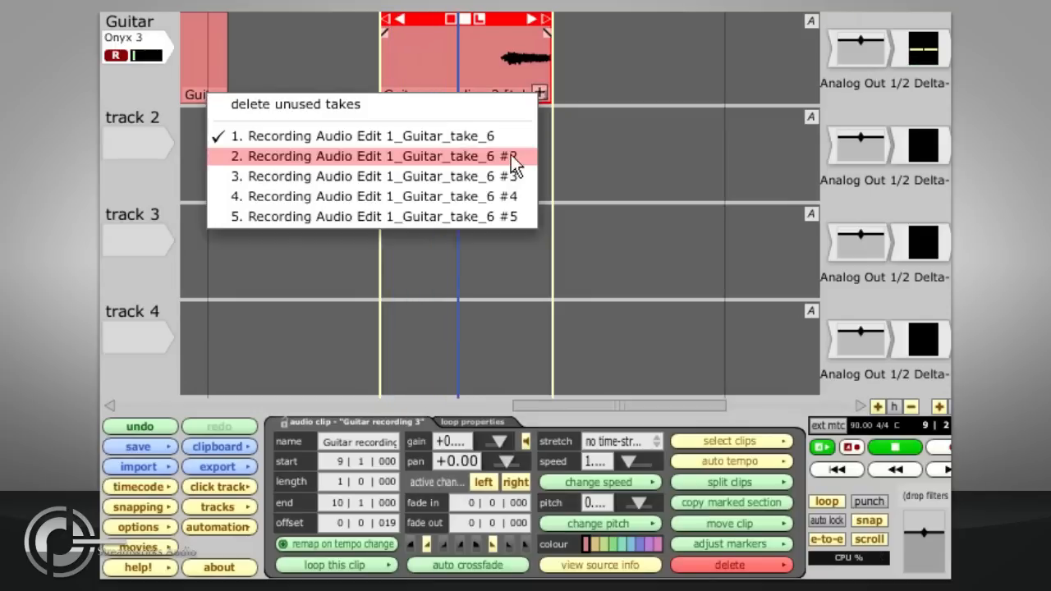
click(369, 156)
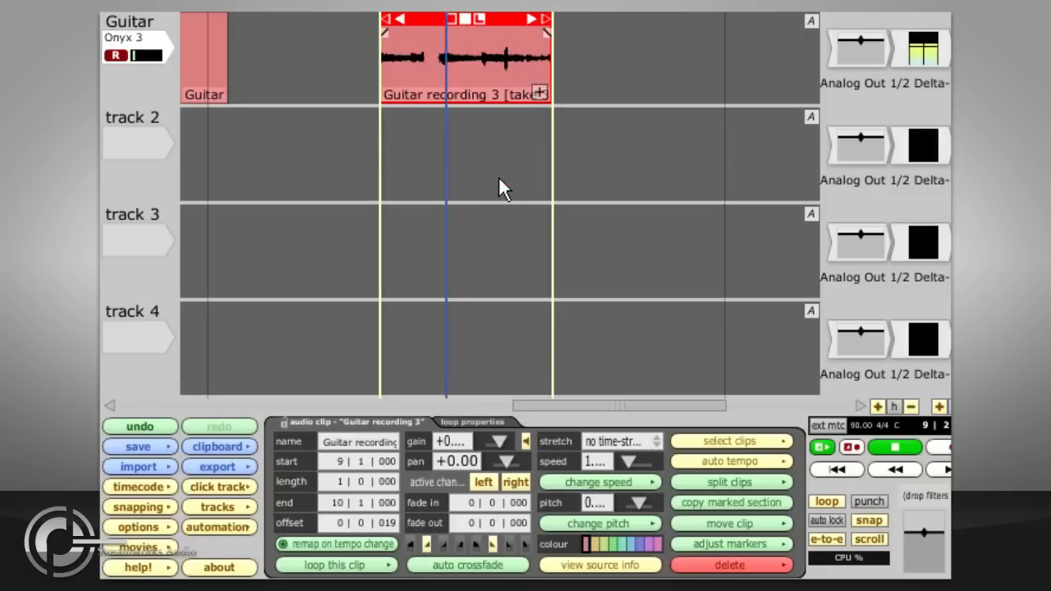
click(539, 93)
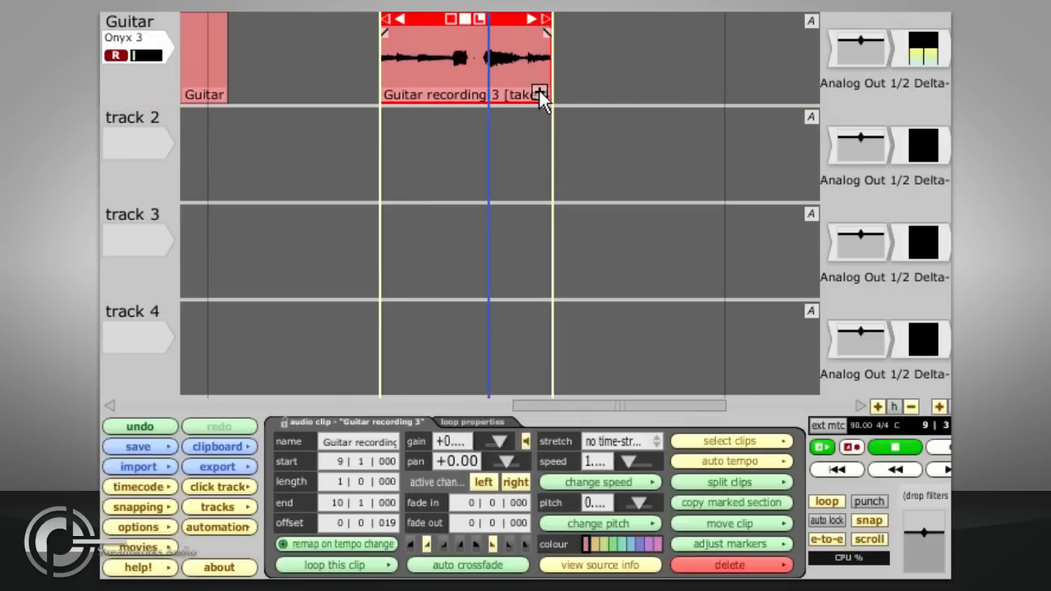
click(729, 565)
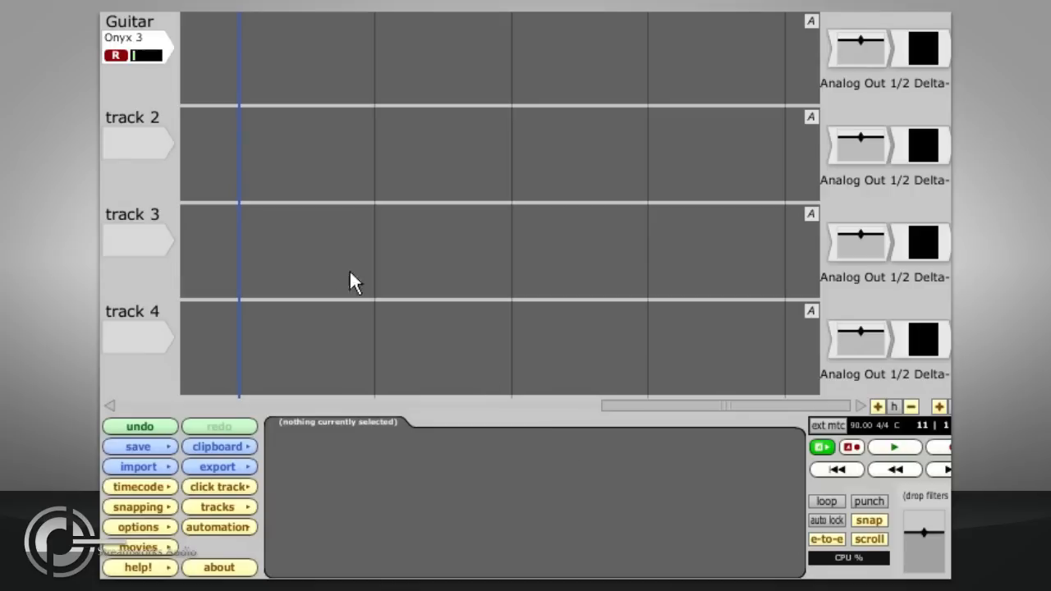
Step: Assign Onyx 4 as track 2's input
click(124, 37)
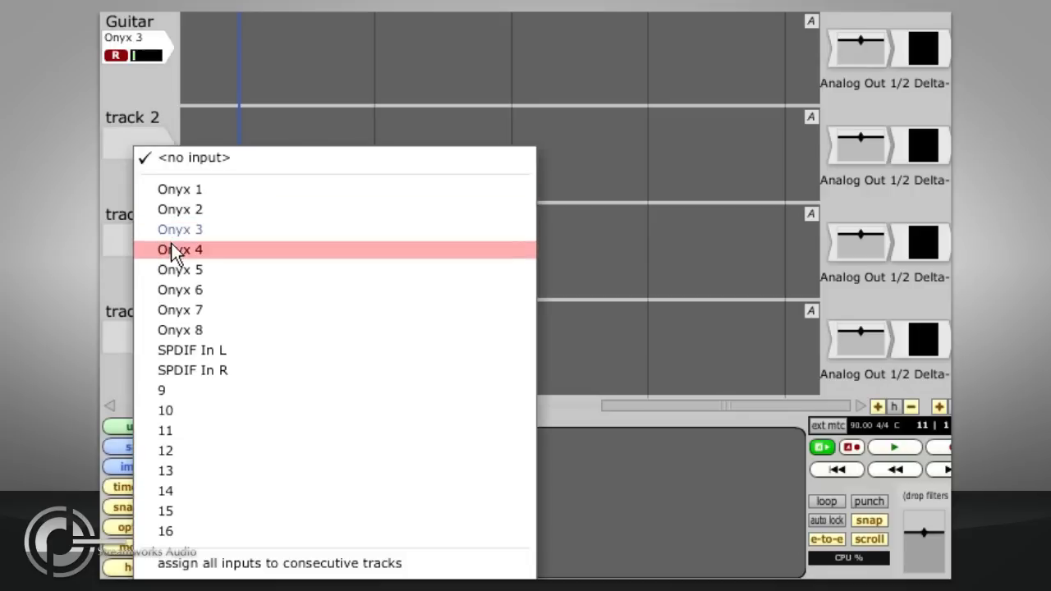
click(179, 249)
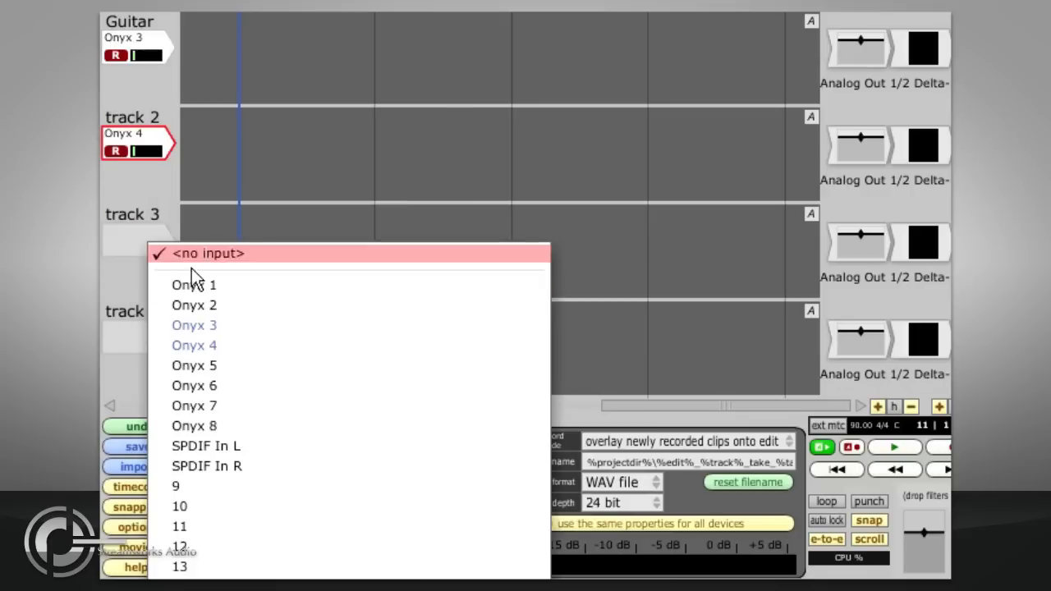
click(194, 364)
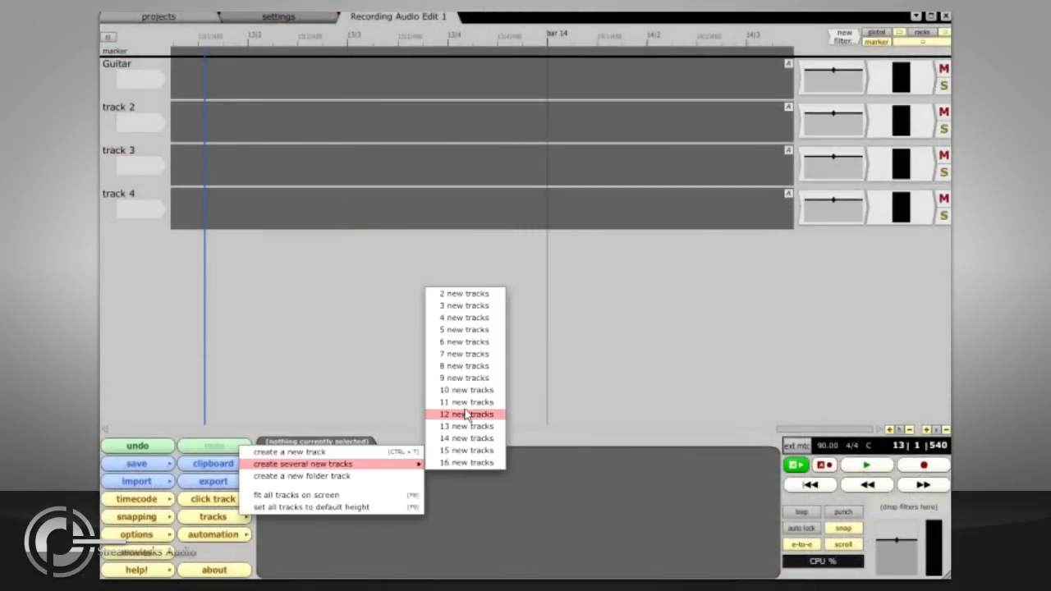
Step: Add twelve new tracks and give every track its own consecutive input
click(466, 414)
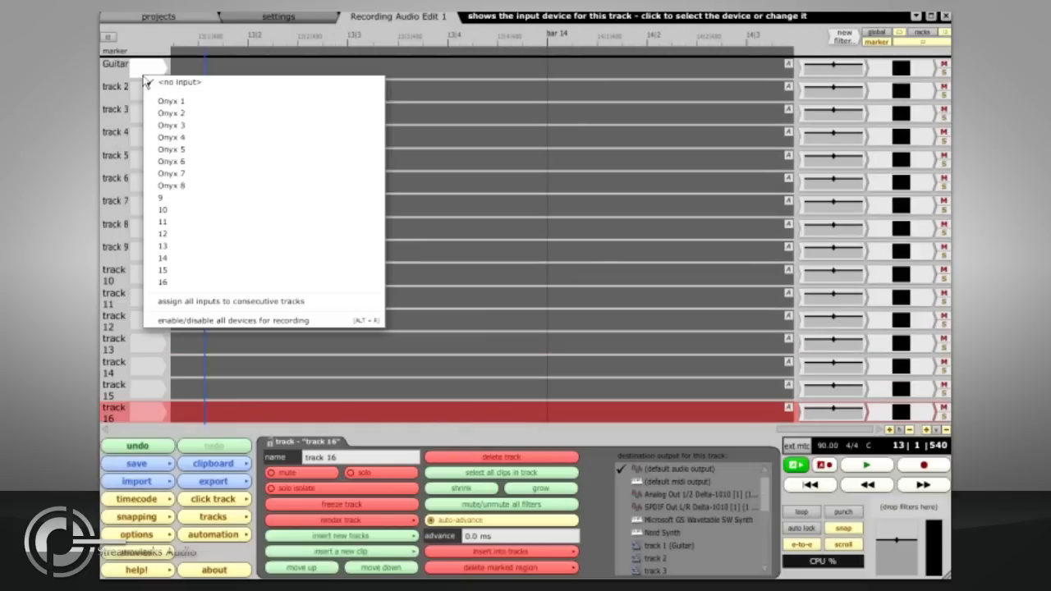
click(231, 302)
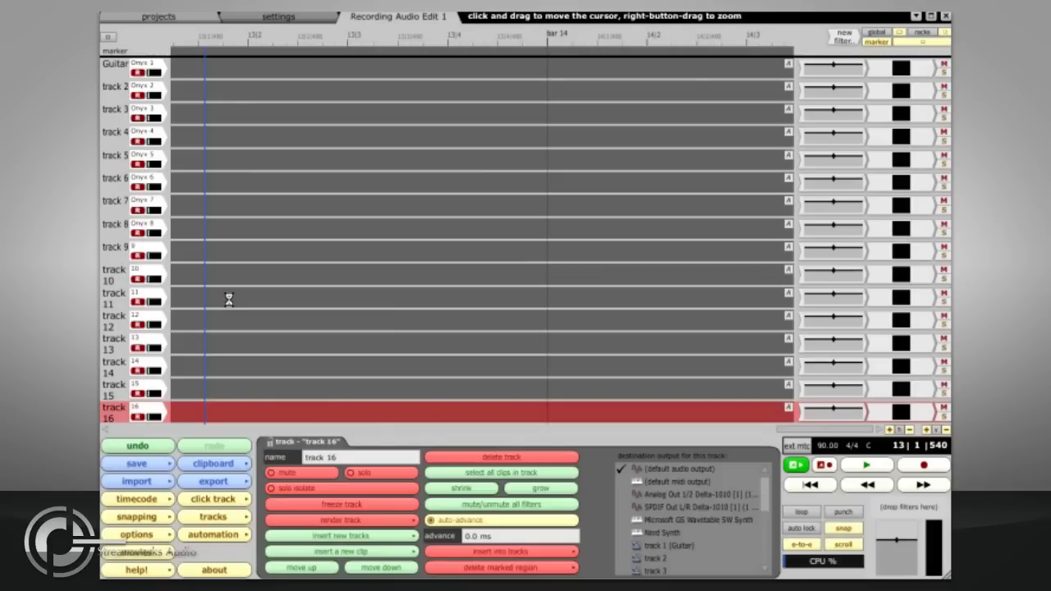
click(923, 465)
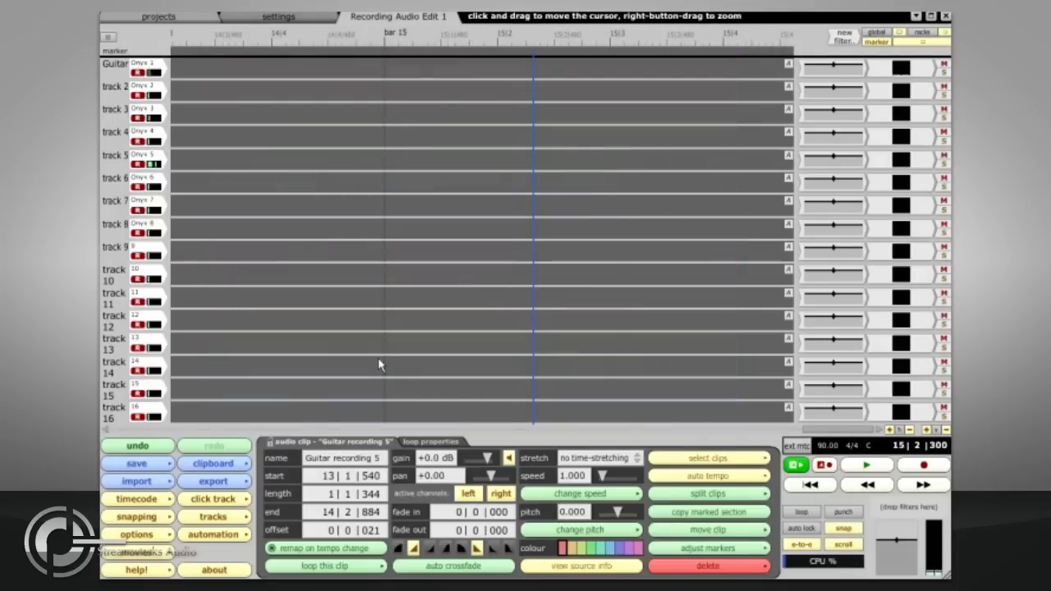
mouse_move(198, 353)
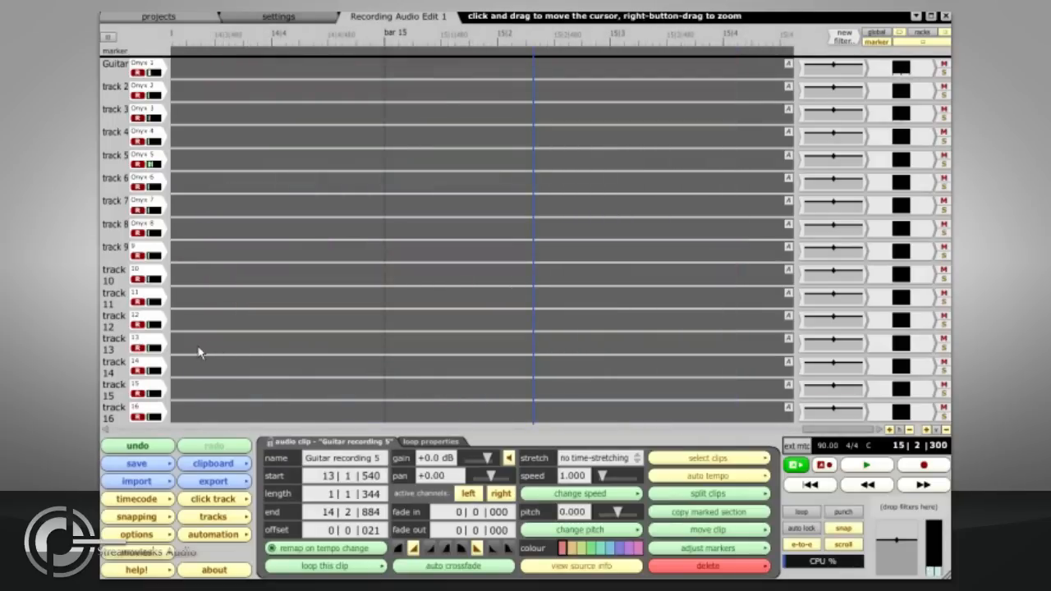
Step: Move the playhead back to bar 14 and enable big input level meters
click(213, 535)
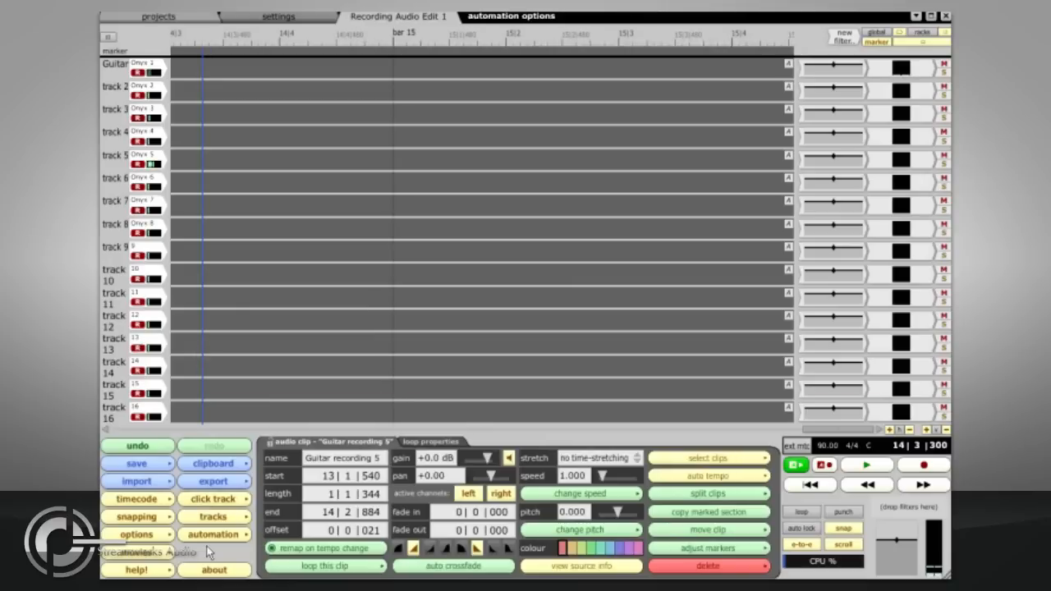
click(136, 534)
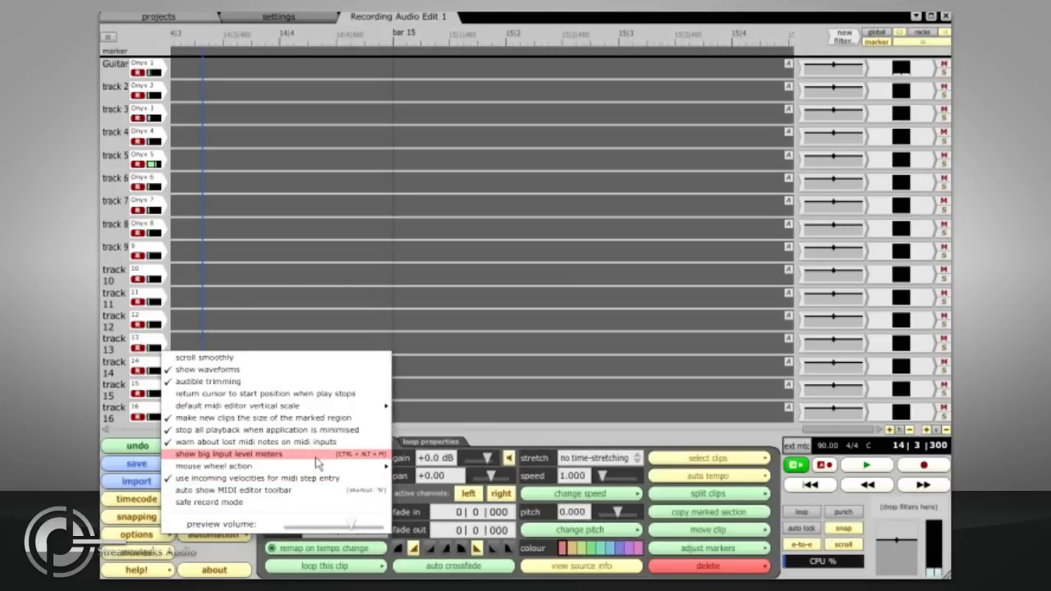
click(230, 454)
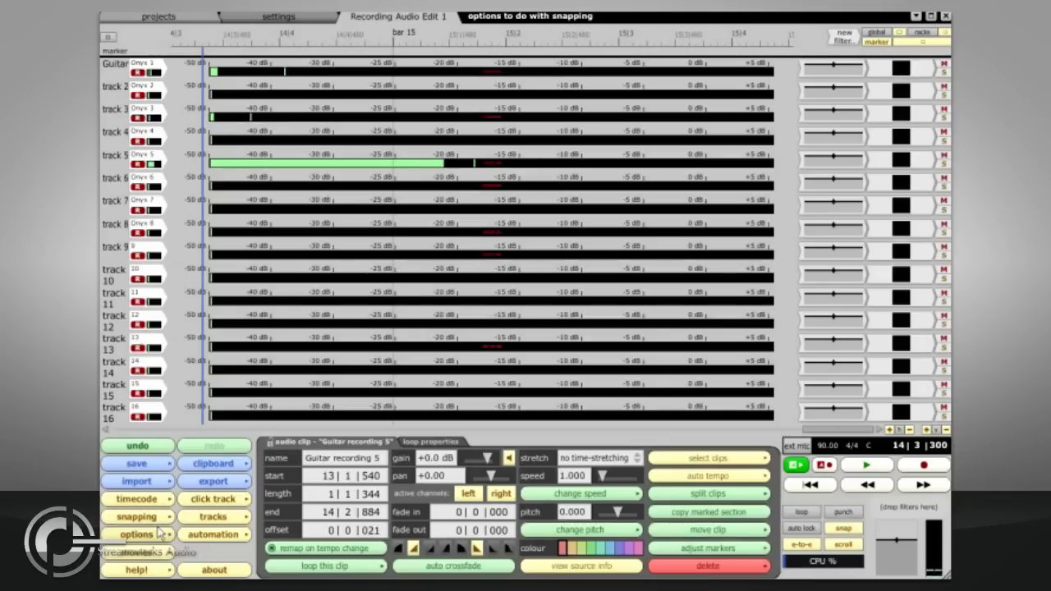
click(134, 534)
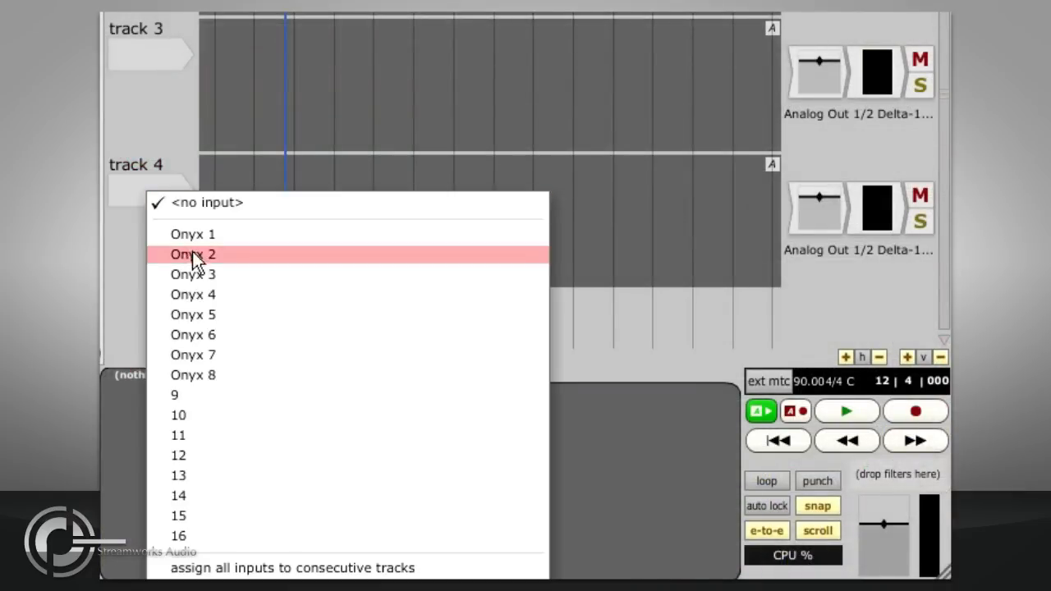
Step: Set track 4's input to Onyx 3 and show that input's recording settings
click(193, 274)
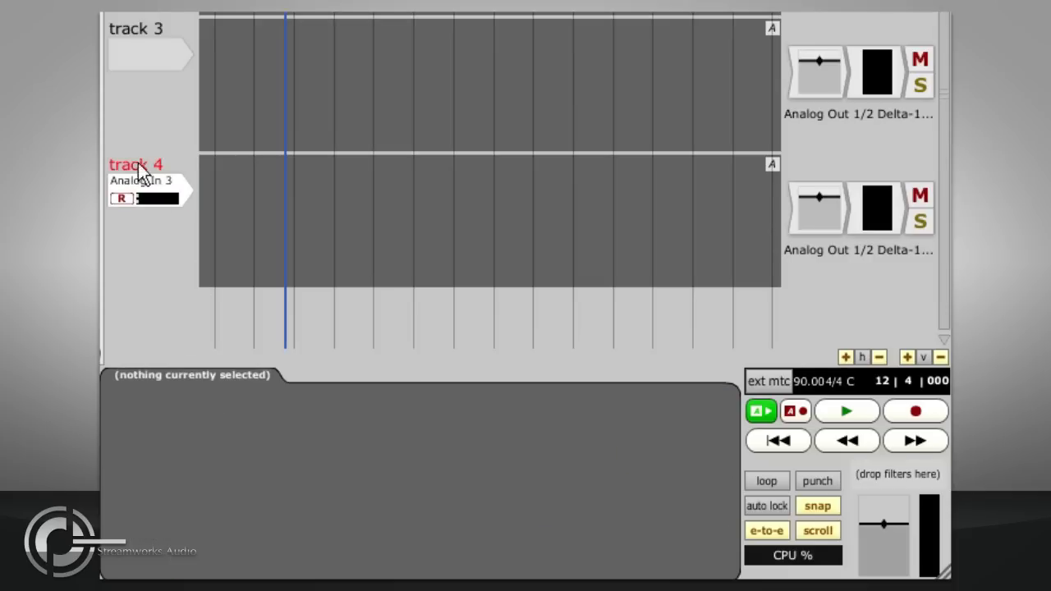
click(140, 181)
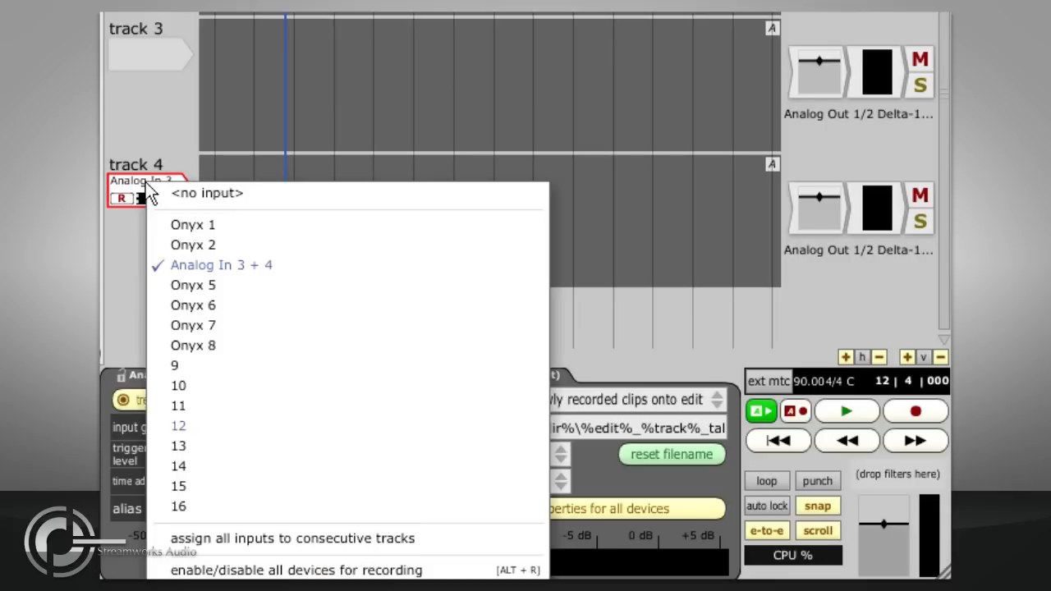
mouse_move(193, 264)
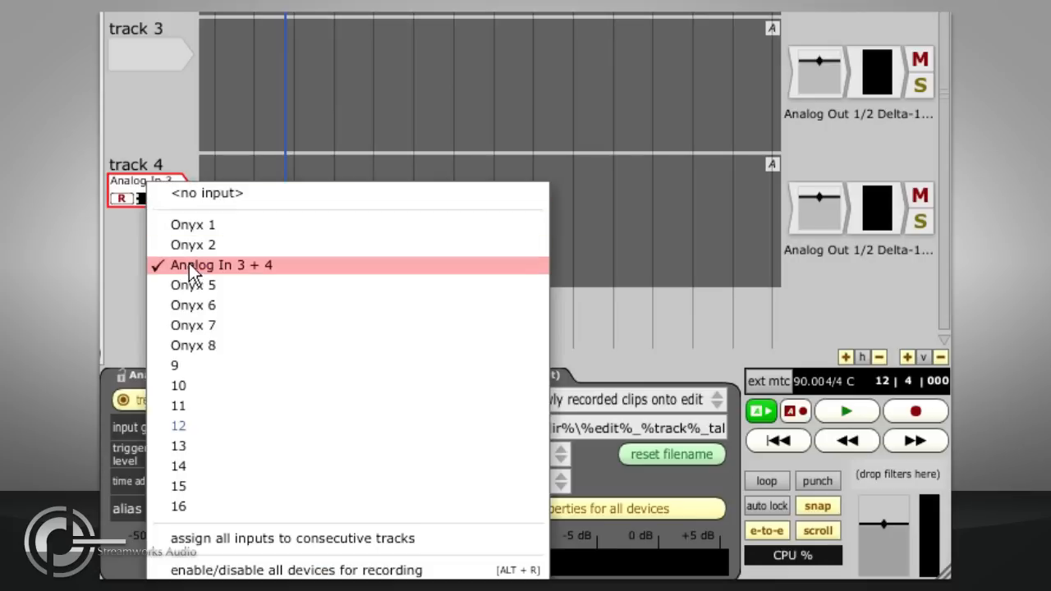
click(220, 265)
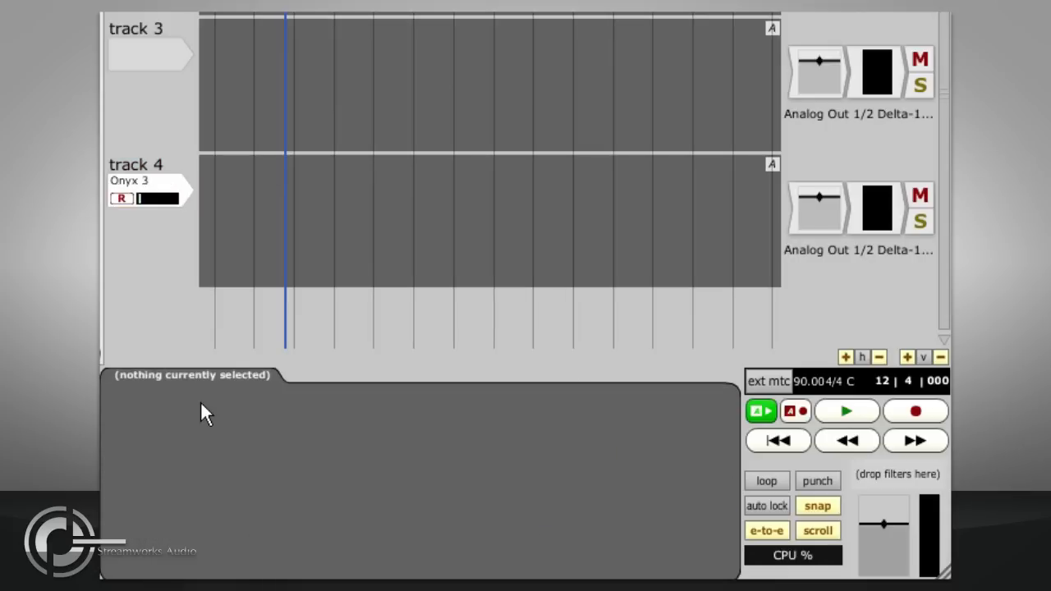
click(150, 190)
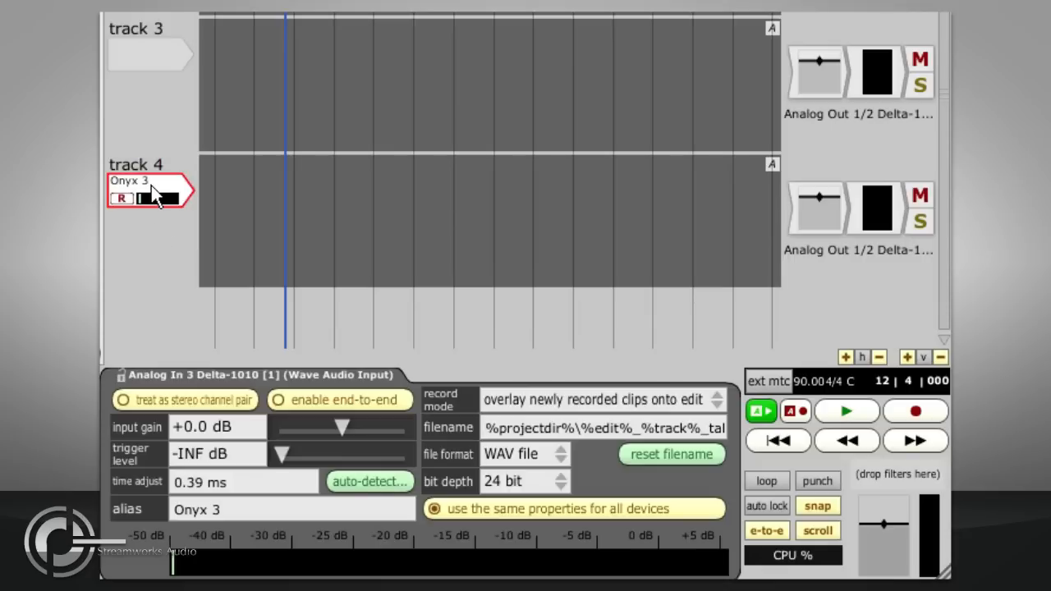
click(150, 199)
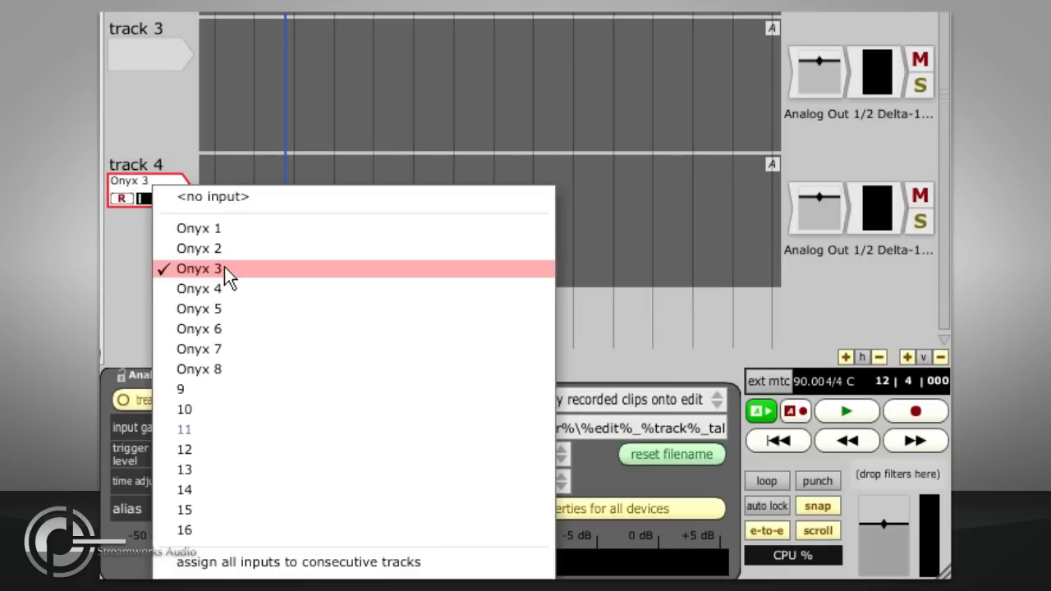
mouse_move(275, 284)
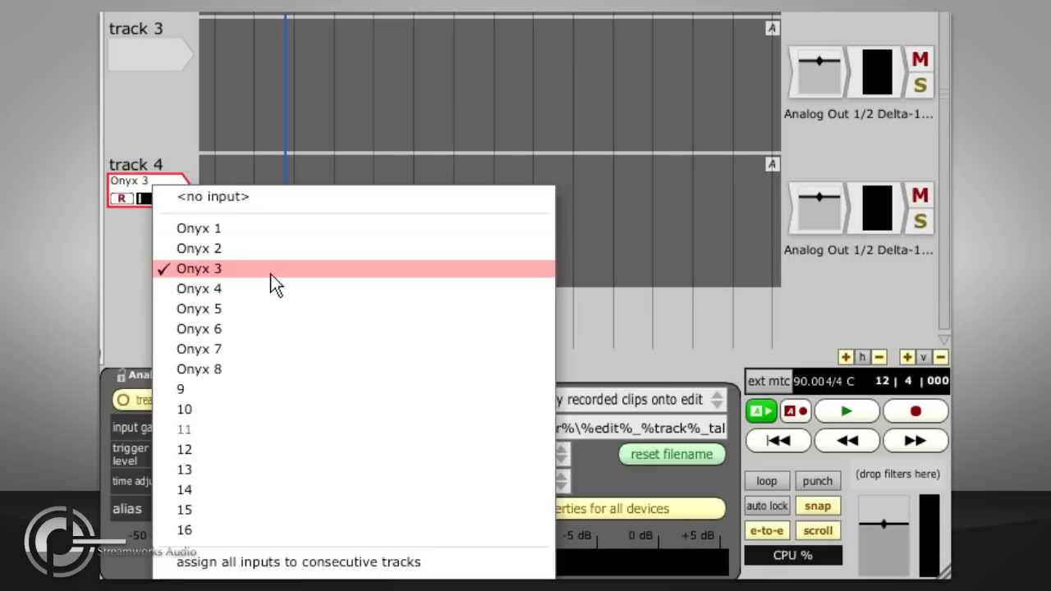
click(198, 268)
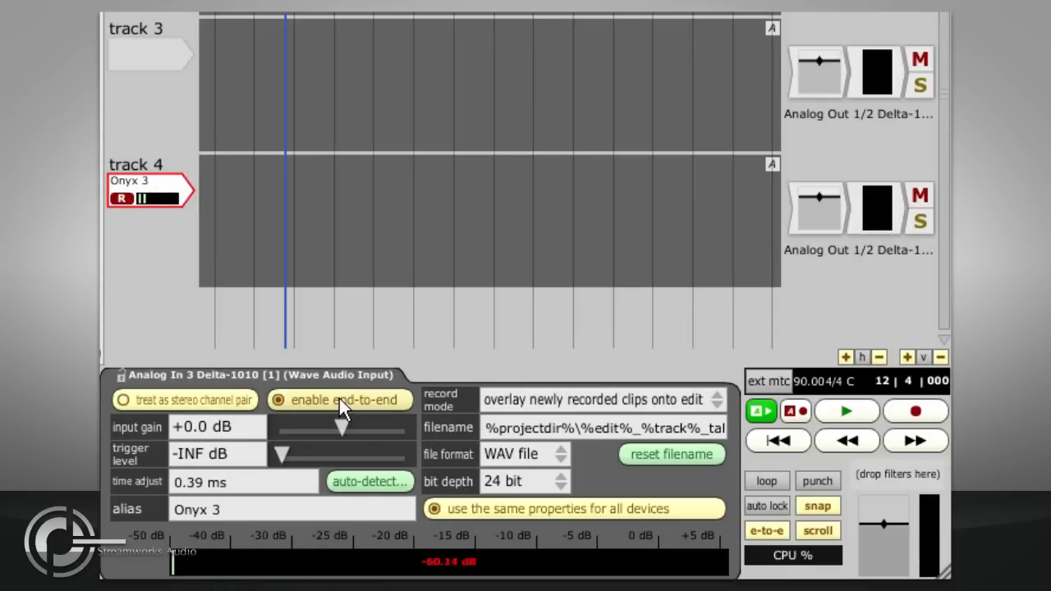
Step: Toggle end-to-end monitoring, then record and stop a test take on track 4
click(284, 400)
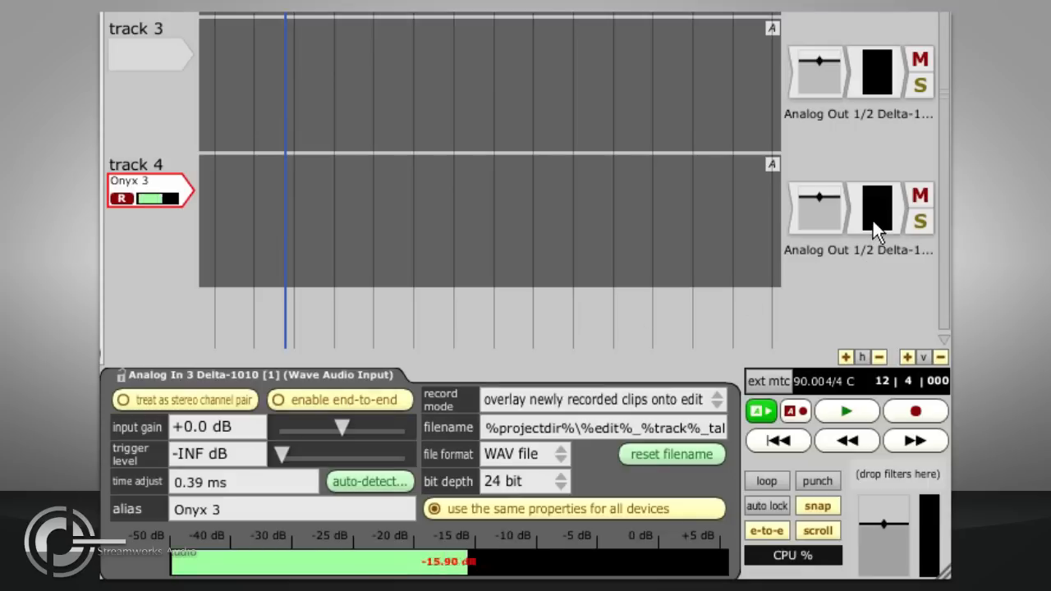
mouse_move(218, 285)
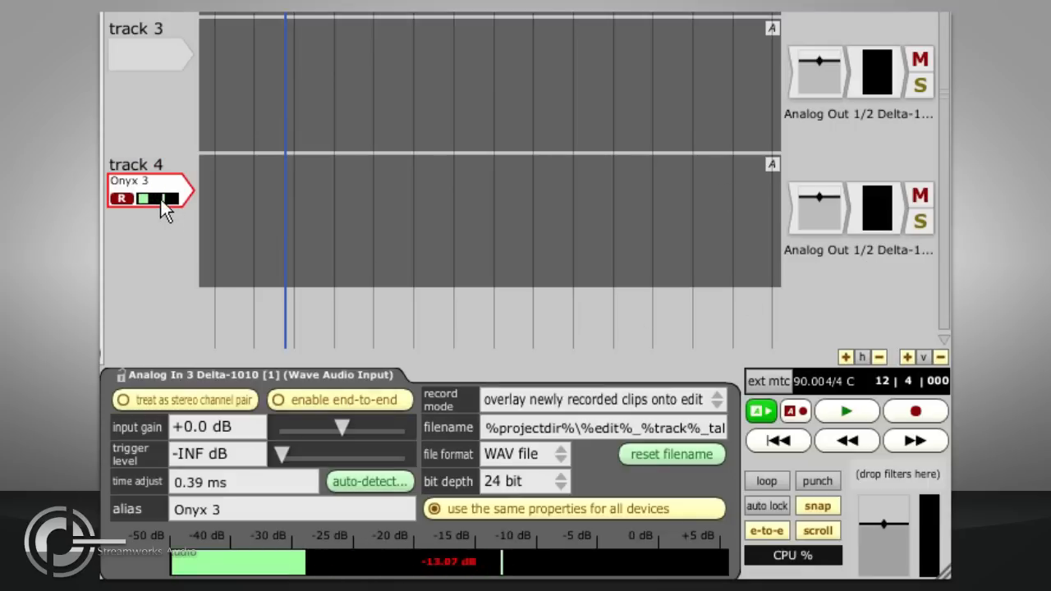
click(915, 411)
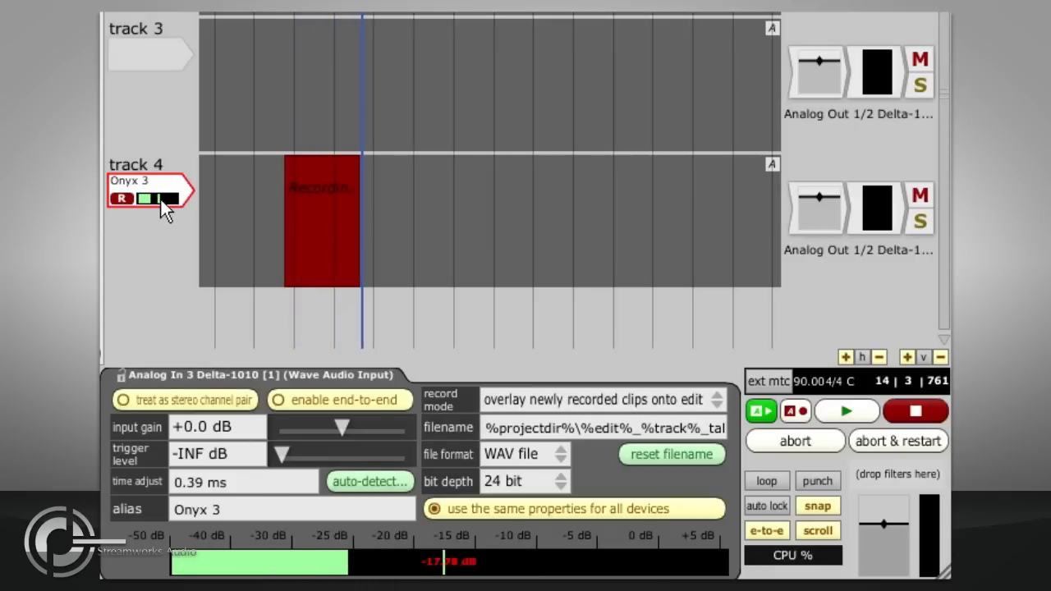
click(915, 411)
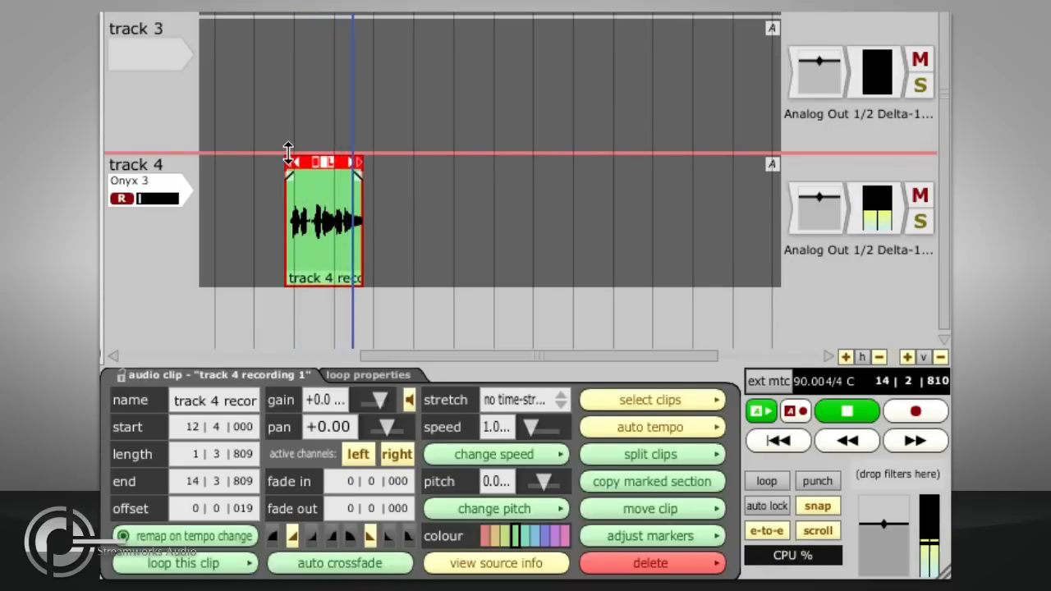
click(847, 411)
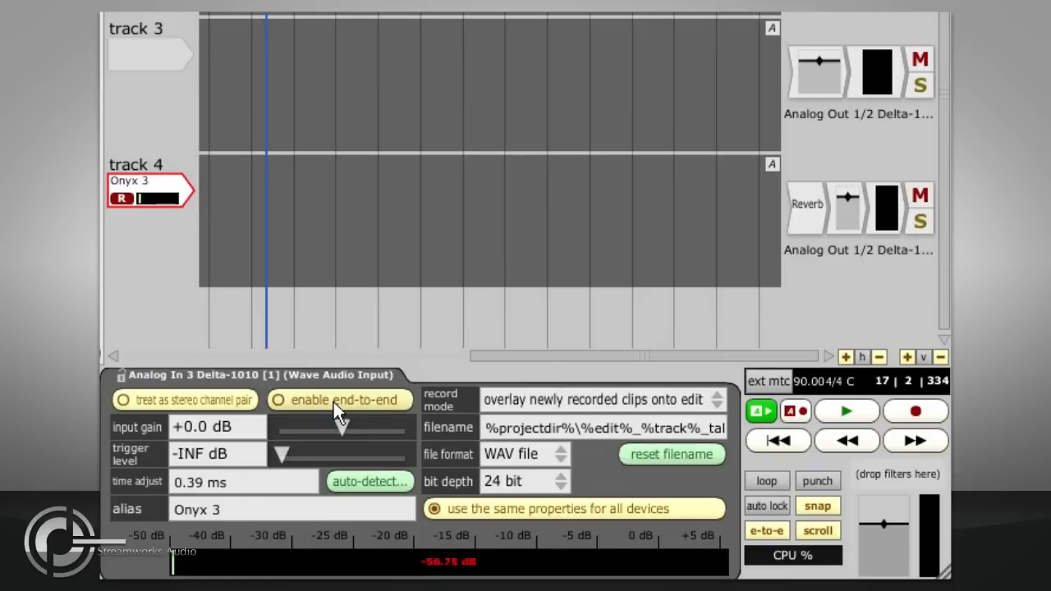
Step: With end-to-end monitoring on, record and play back take 2 on track 4, then inspect Reverb
click(278, 400)
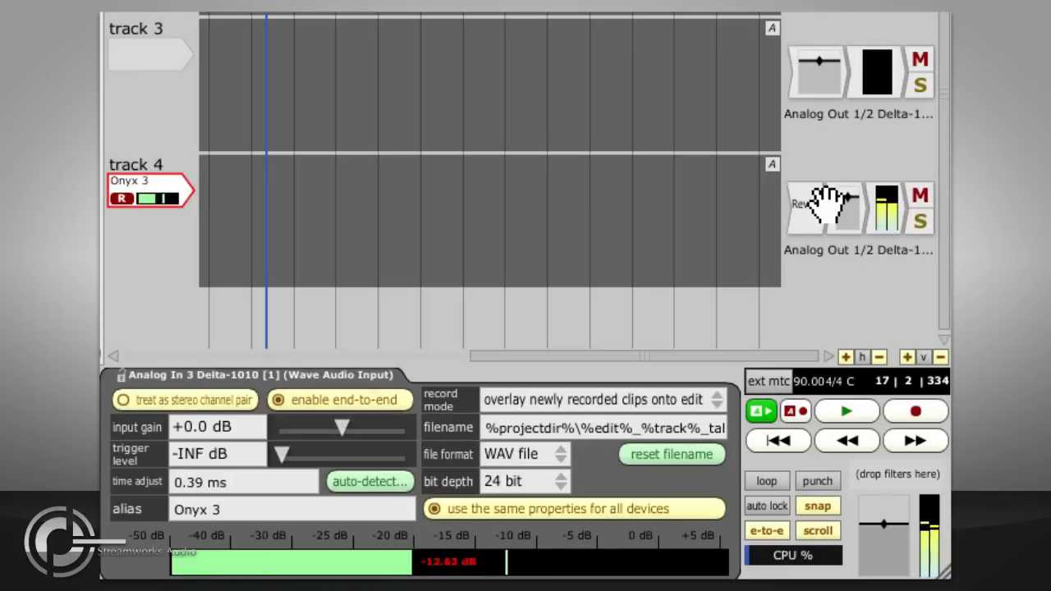
click(915, 411)
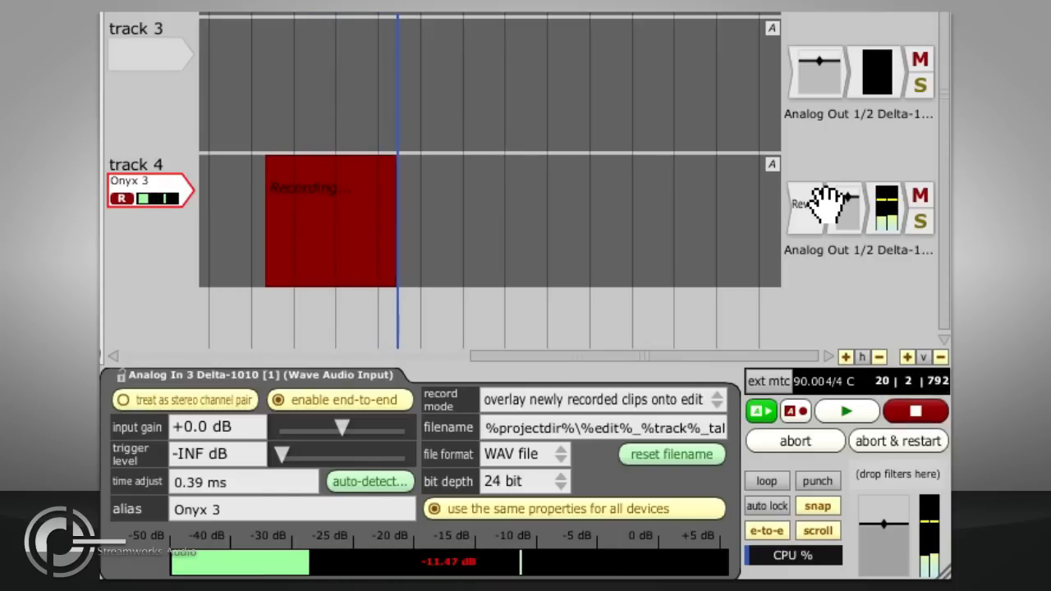
click(915, 410)
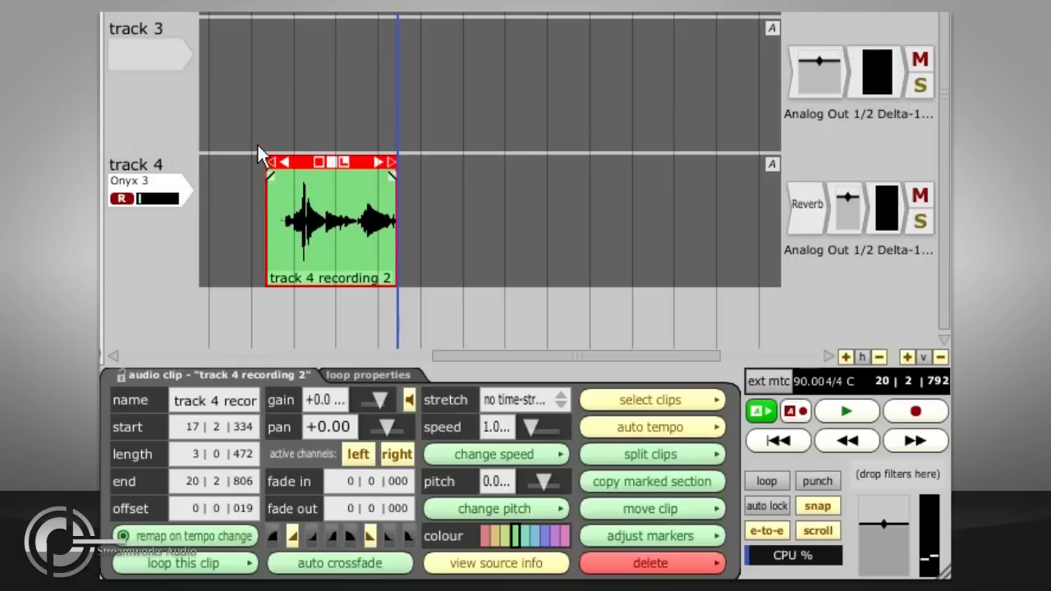
click(846, 410)
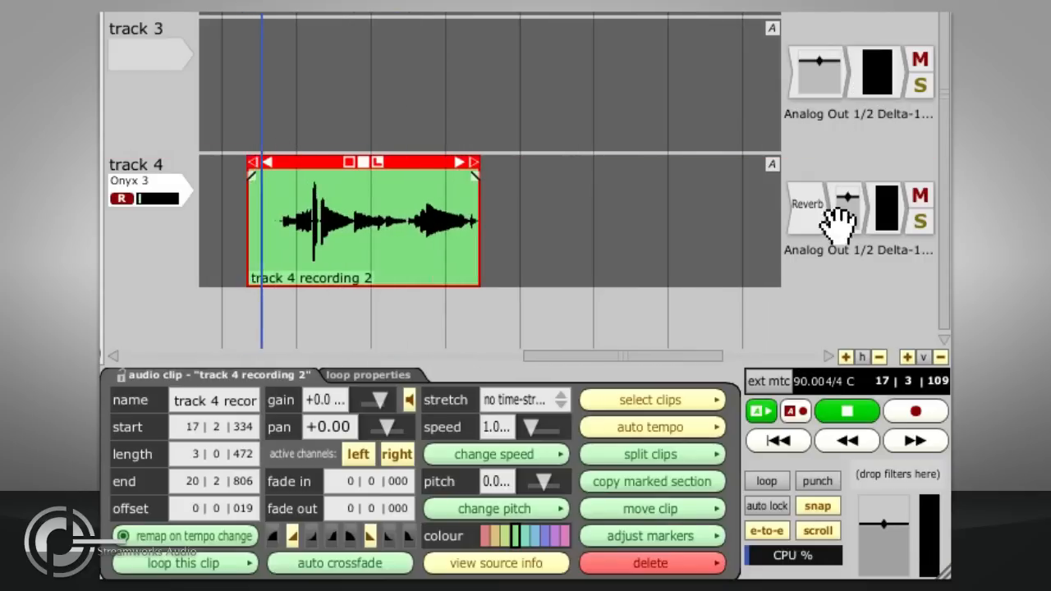
click(809, 207)
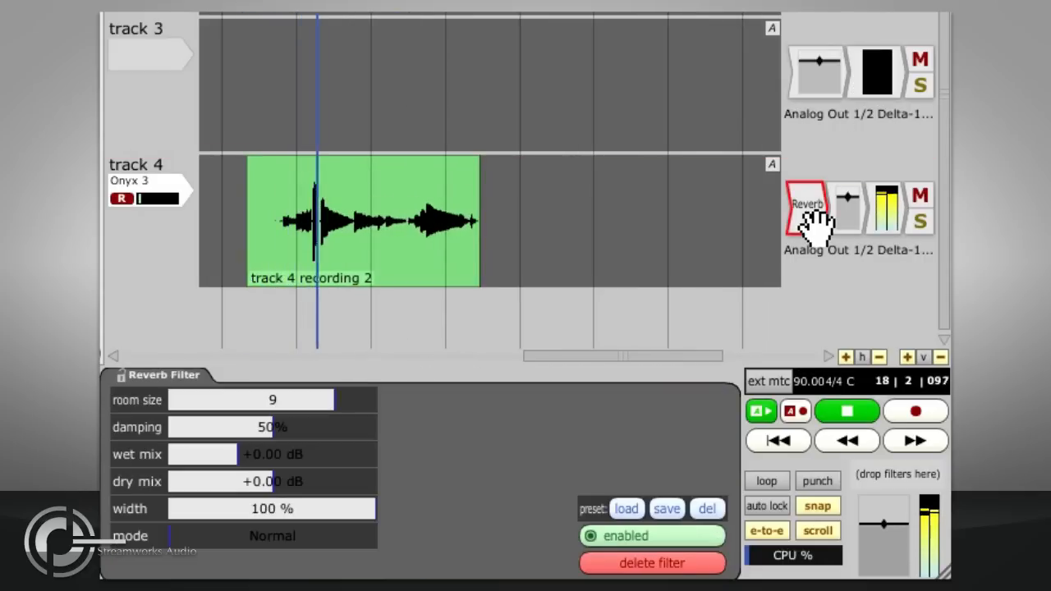
click(809, 205)
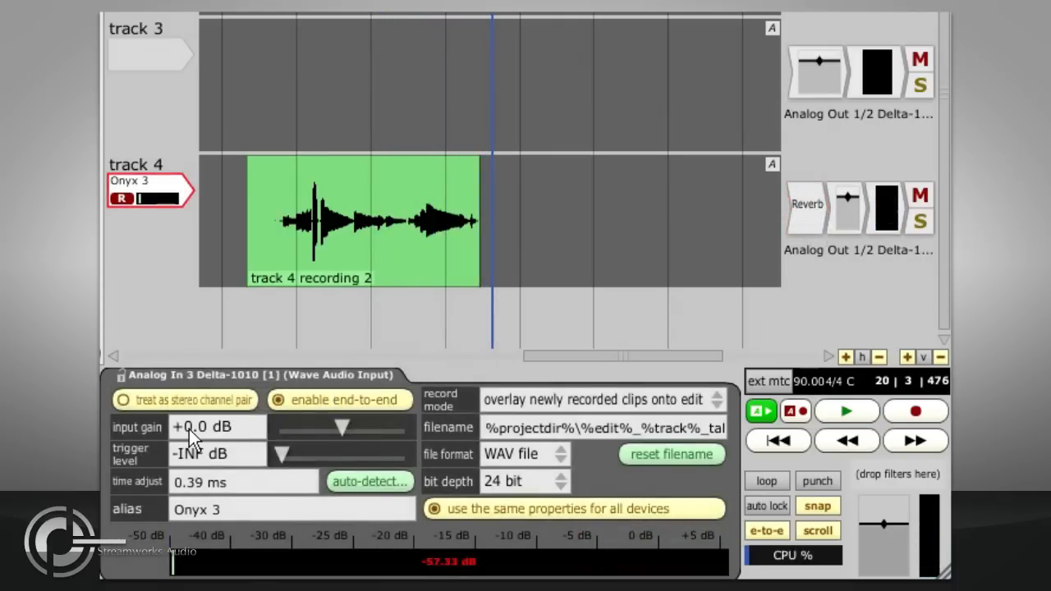
Step: Try input gain at -5.2 dB and -0.9 dB, then return it to +0.0 dB
drag(341, 427, 315, 427)
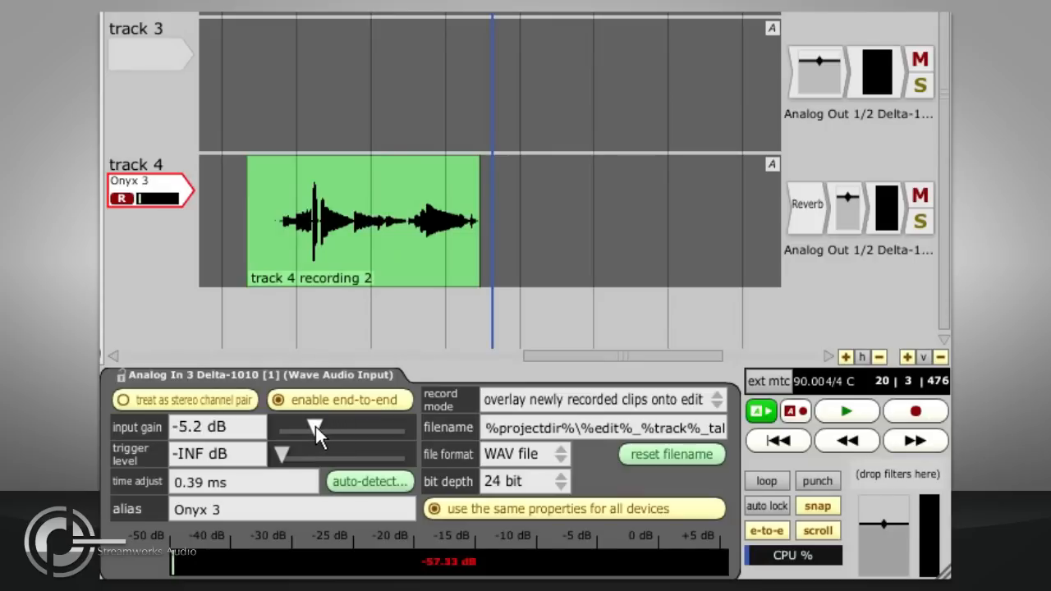
drag(317, 425, 341, 426)
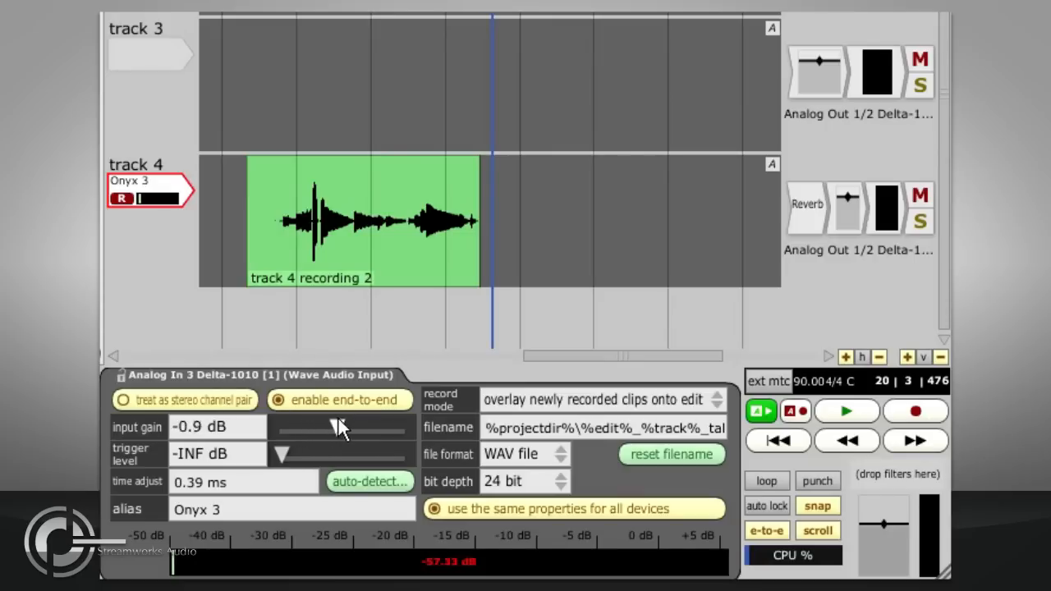
drag(341, 427, 357, 427)
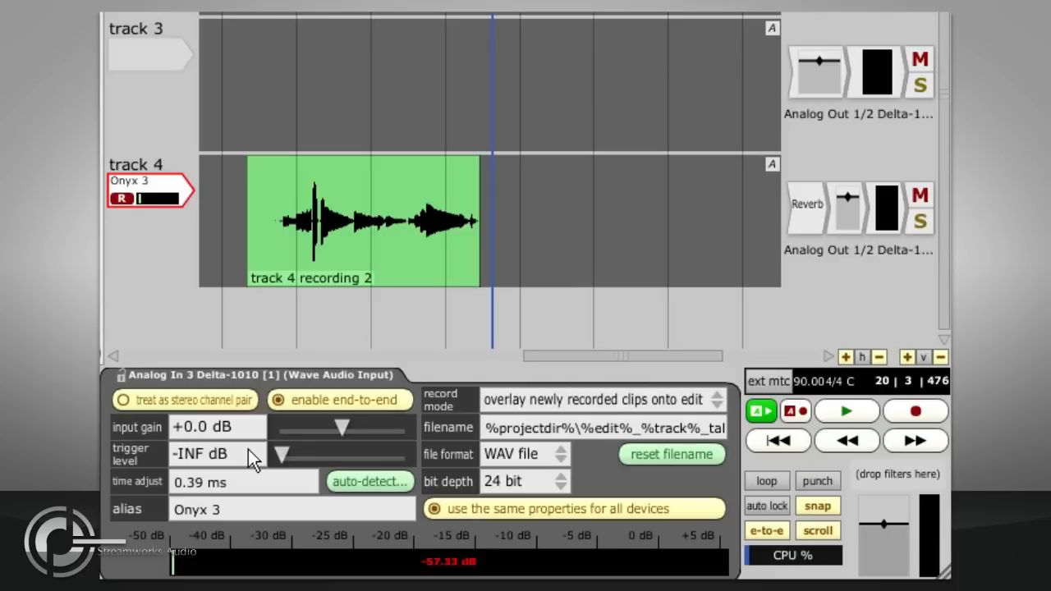
mouse_move(310, 440)
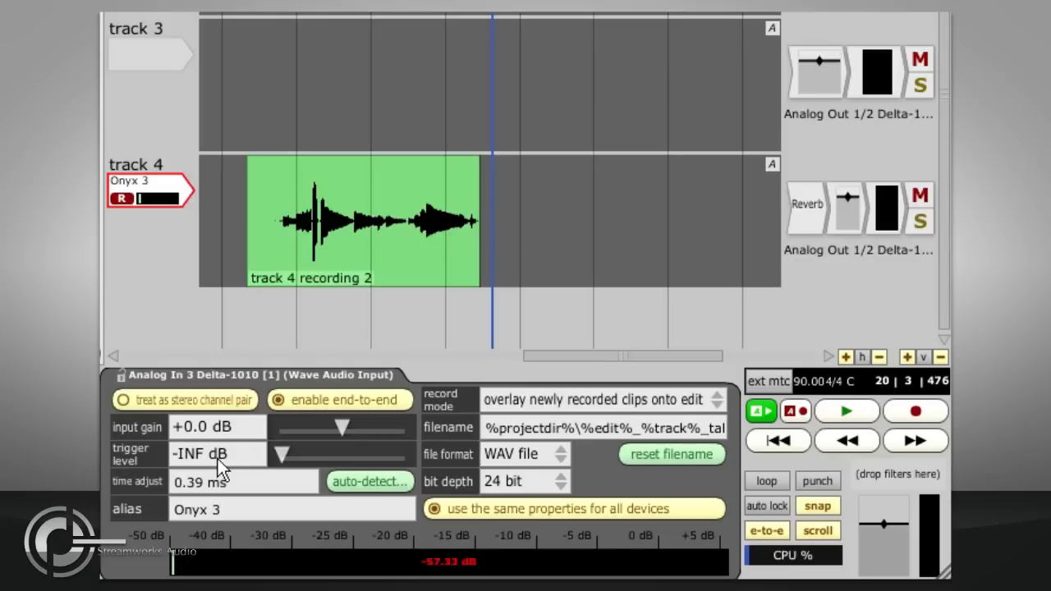
Step: Raise the trigger level to about -30.3 dB, then drag it back to -INF dB
drag(282, 454, 331, 454)
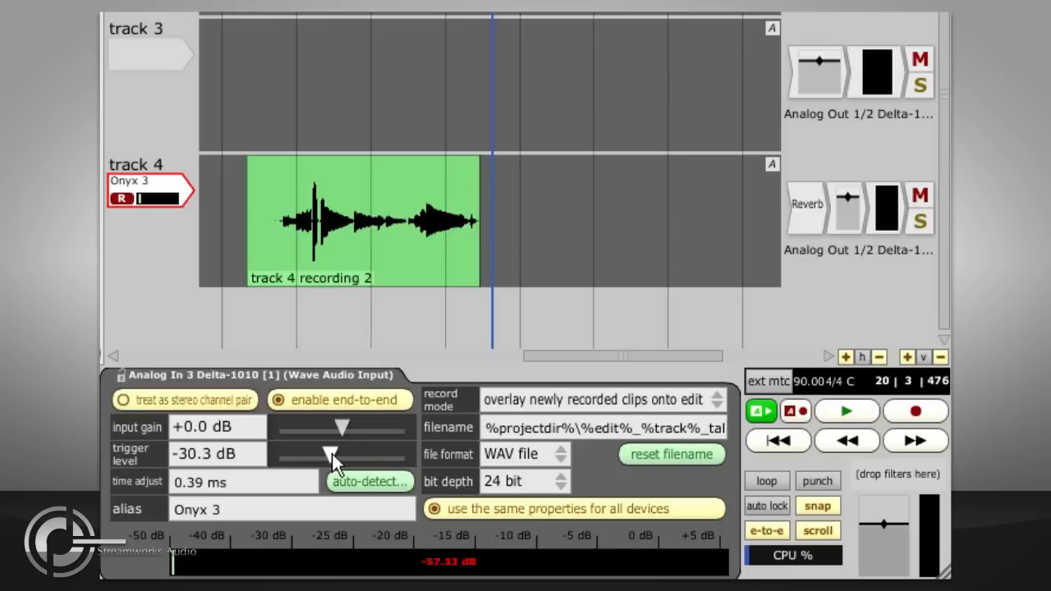
drag(331, 460, 337, 453)
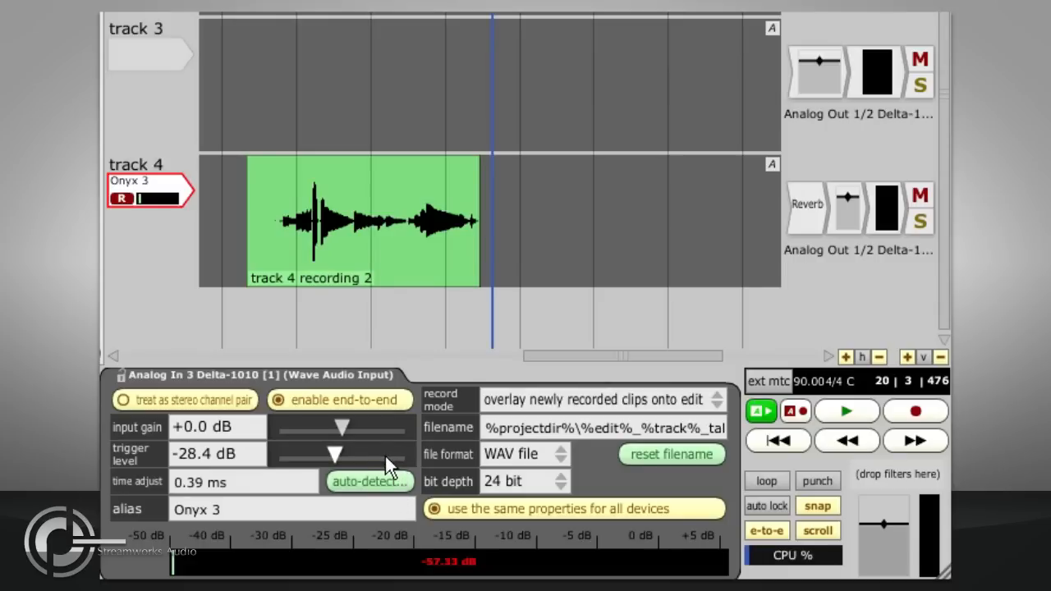
drag(335, 455, 278, 456)
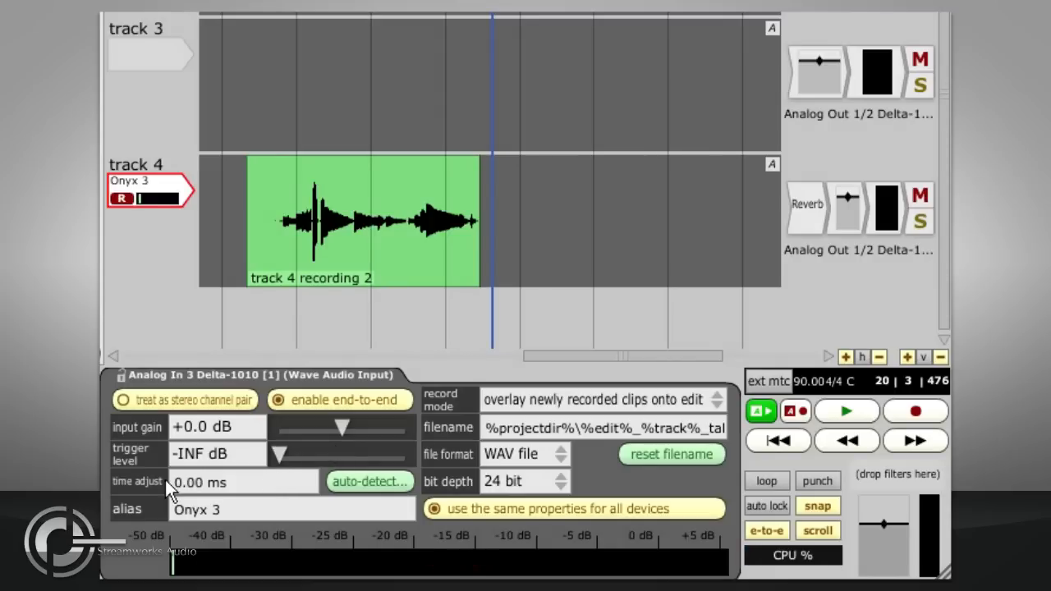
Step: Enter 4.00 ms as the Onyx 3 time adjust and launch the Recording Synchronization Test
triple_click(222, 482)
text(4)
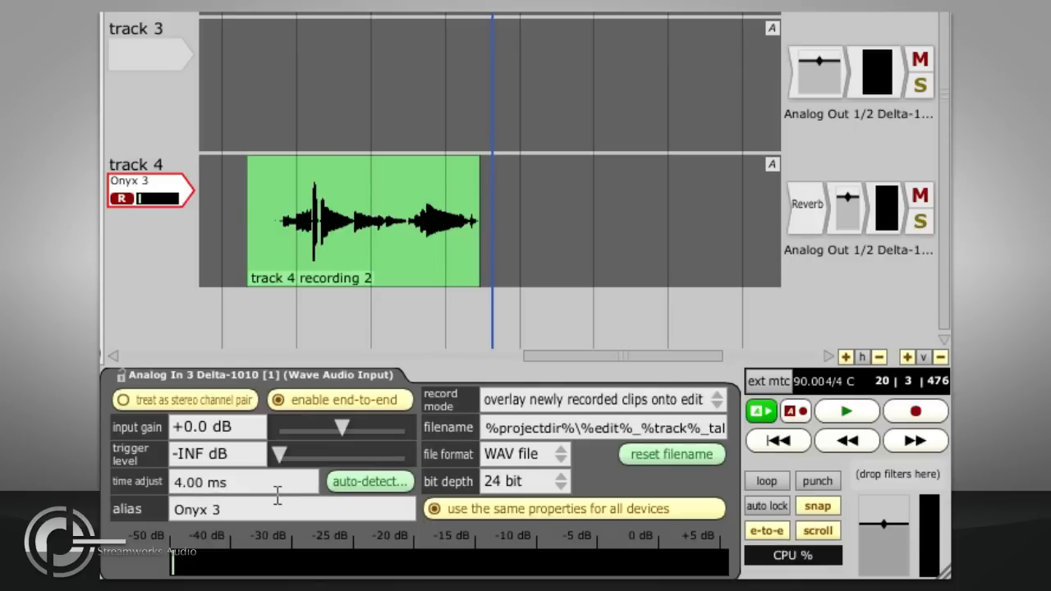
mouse_move(274, 492)
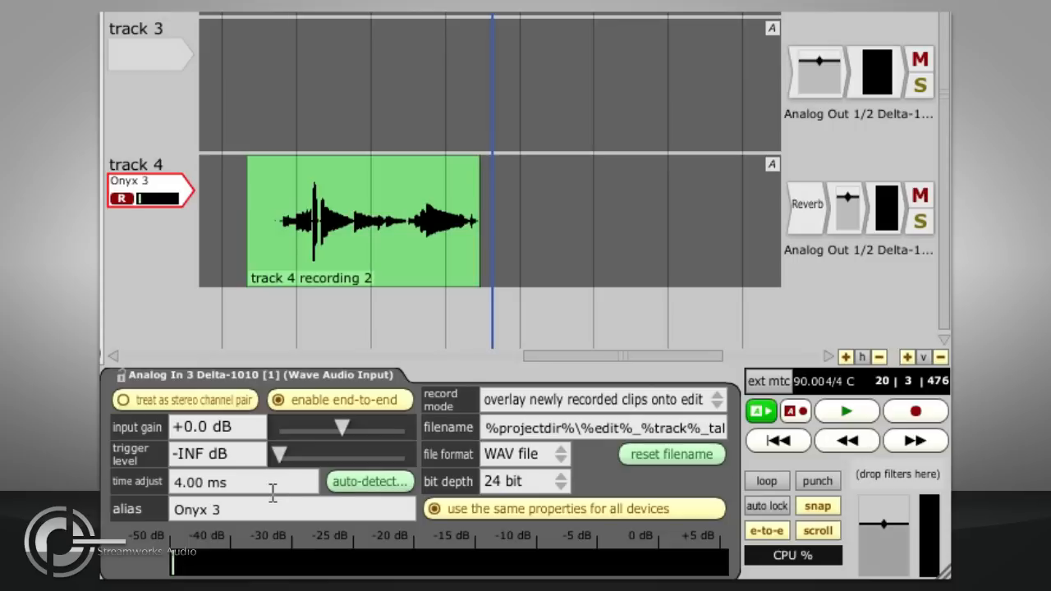
click(369, 481)
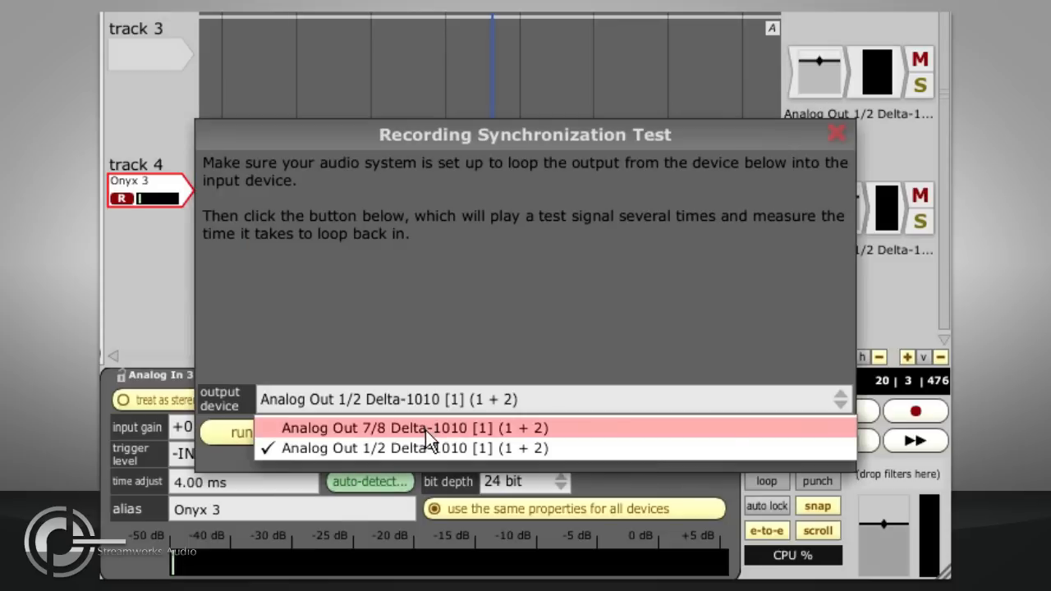
Step: Run the latency test using Analog Out 7/8 as the output, then close it
click(415, 427)
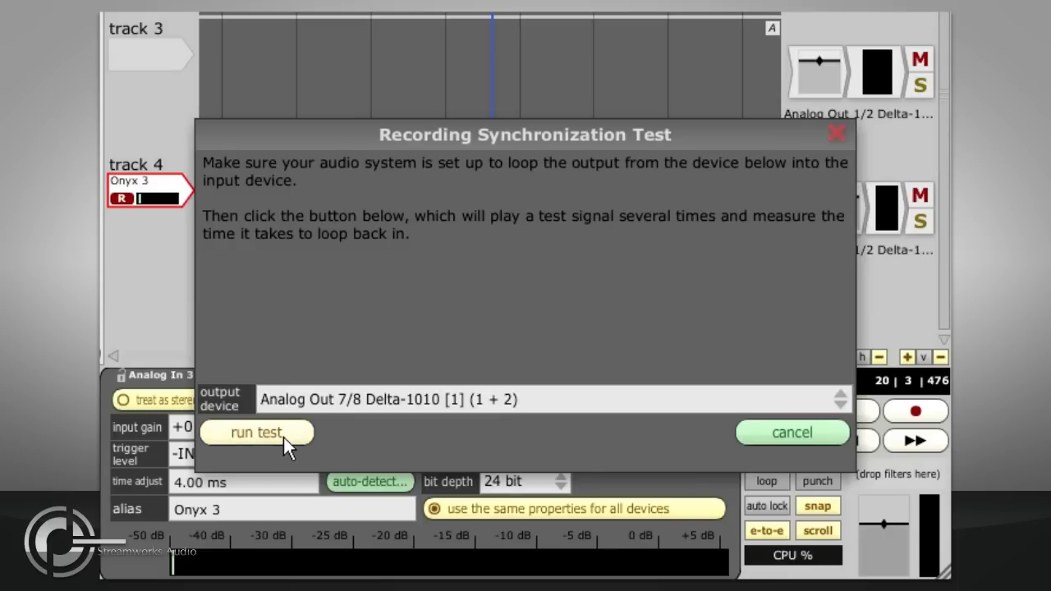
click(257, 433)
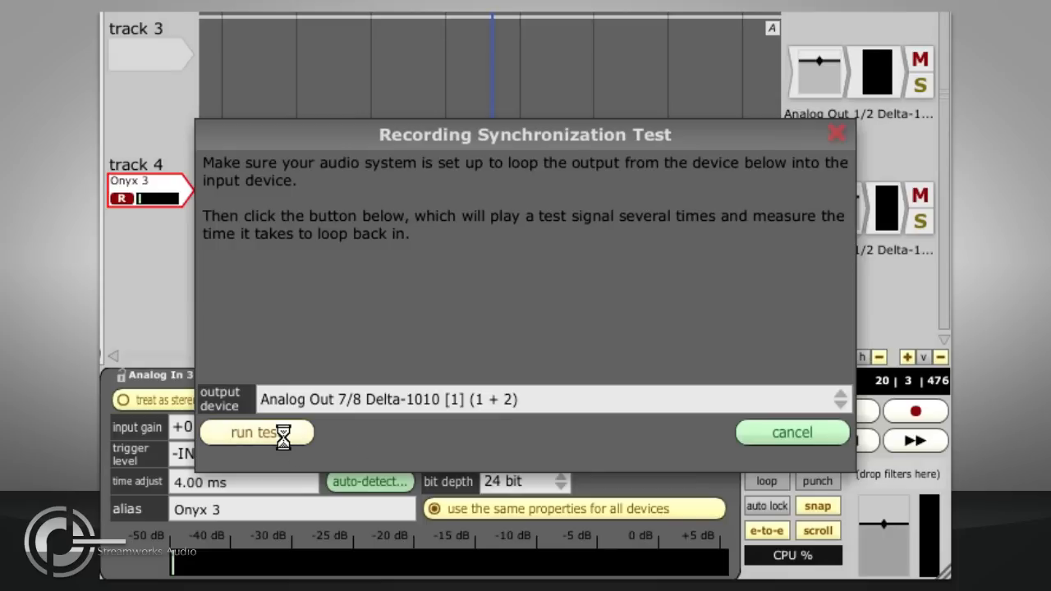
click(256, 433)
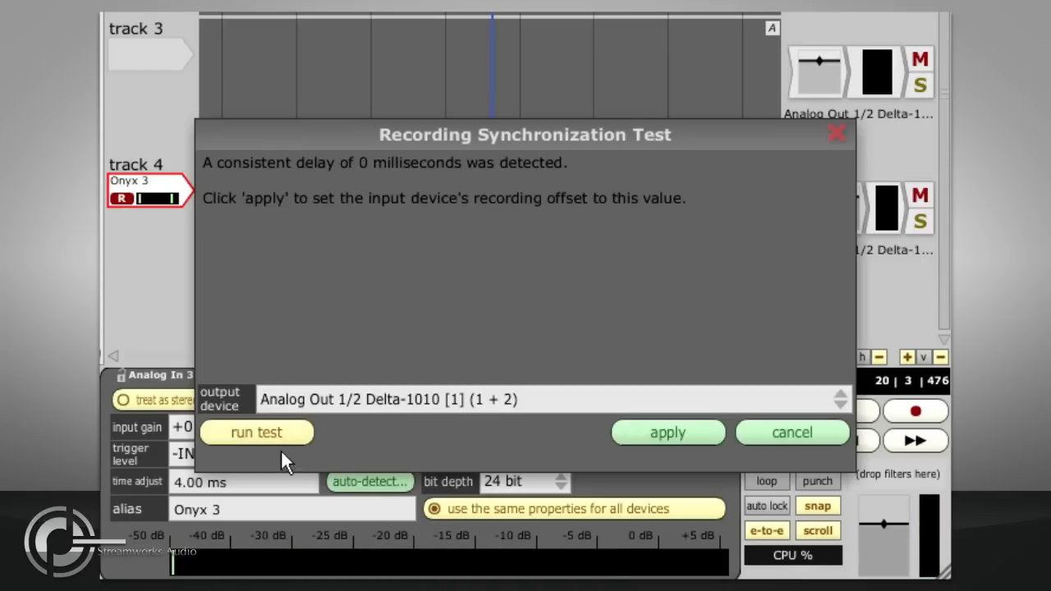
click(668, 433)
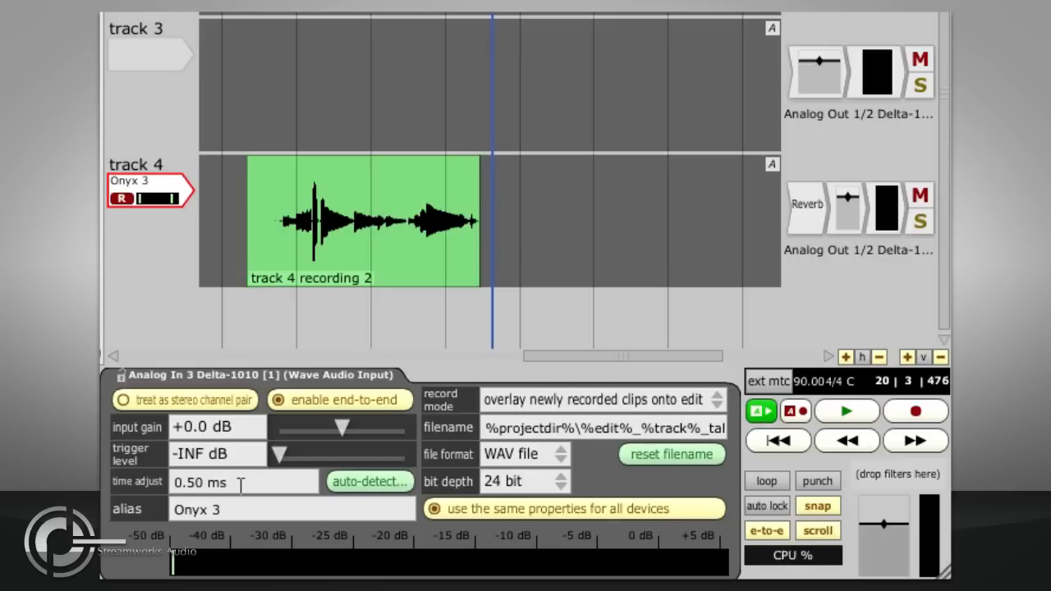
mouse_move(168, 193)
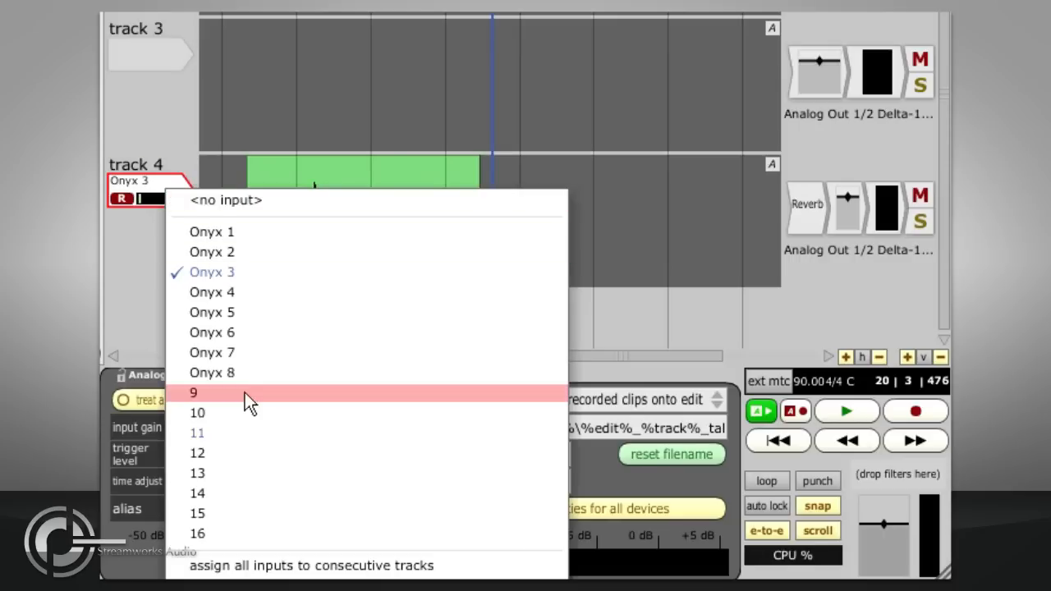
Step: Assign track 4 the stereo Onyx 5 + 6 input and dismiss its synchronization test
click(197, 412)
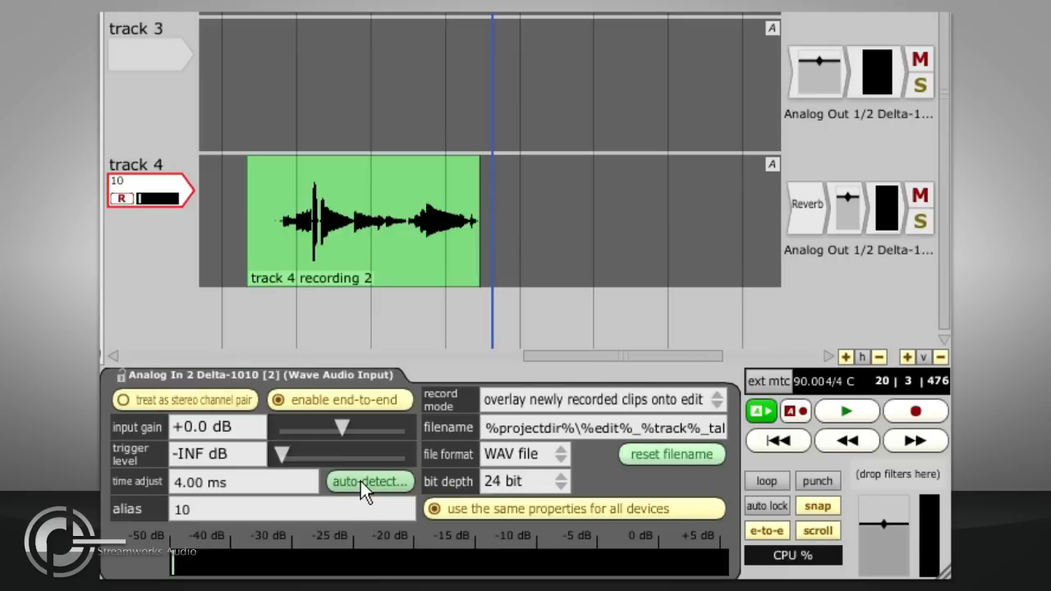
click(369, 481)
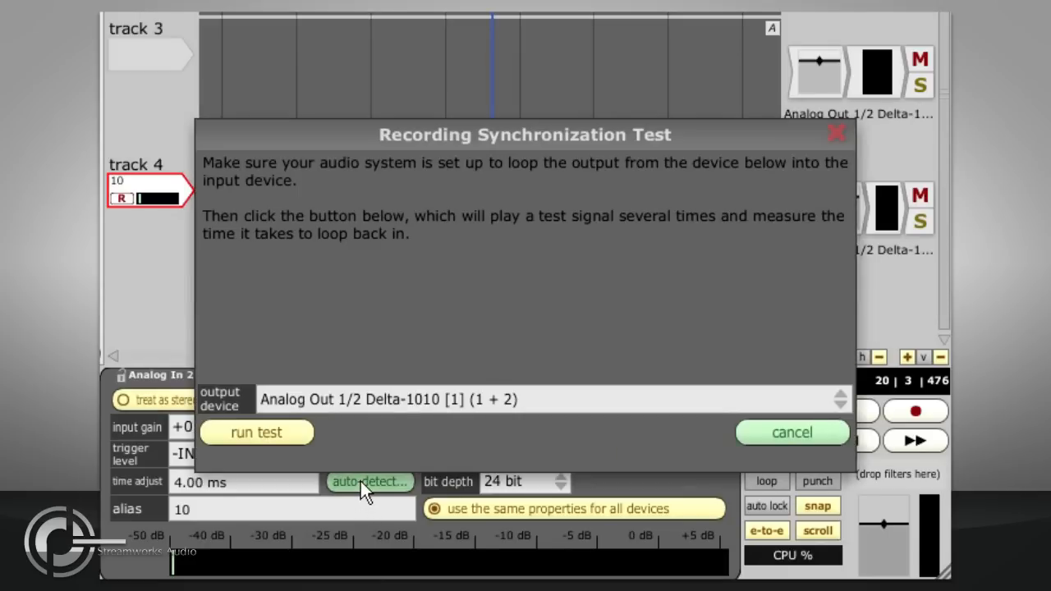
click(791, 432)
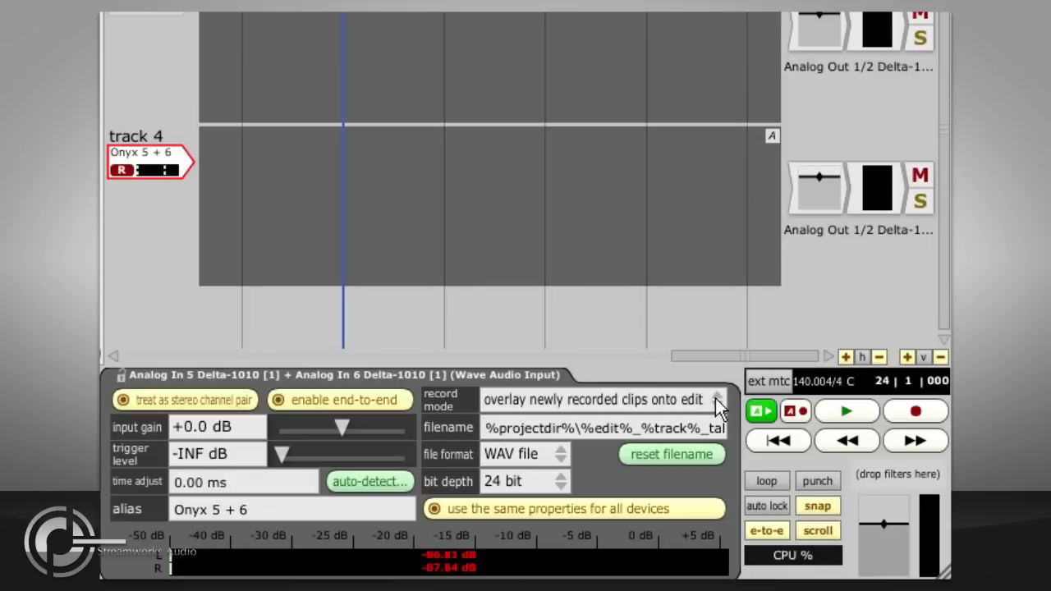
Step: Keep 'overlay newly recorded clips onto edit', record take 4 on track 4, and play it back
click(715, 400)
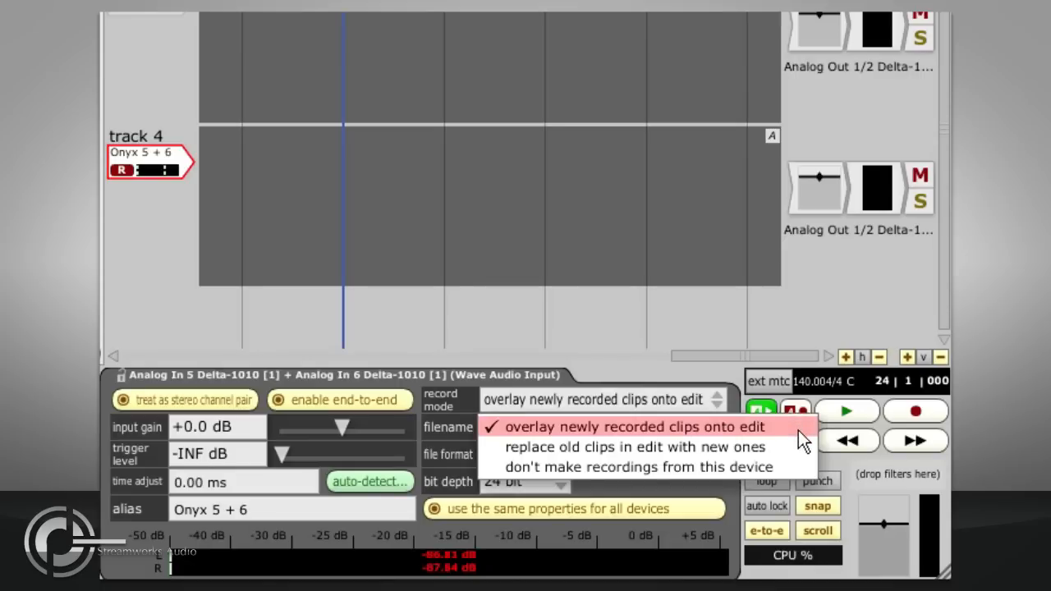
click(628, 426)
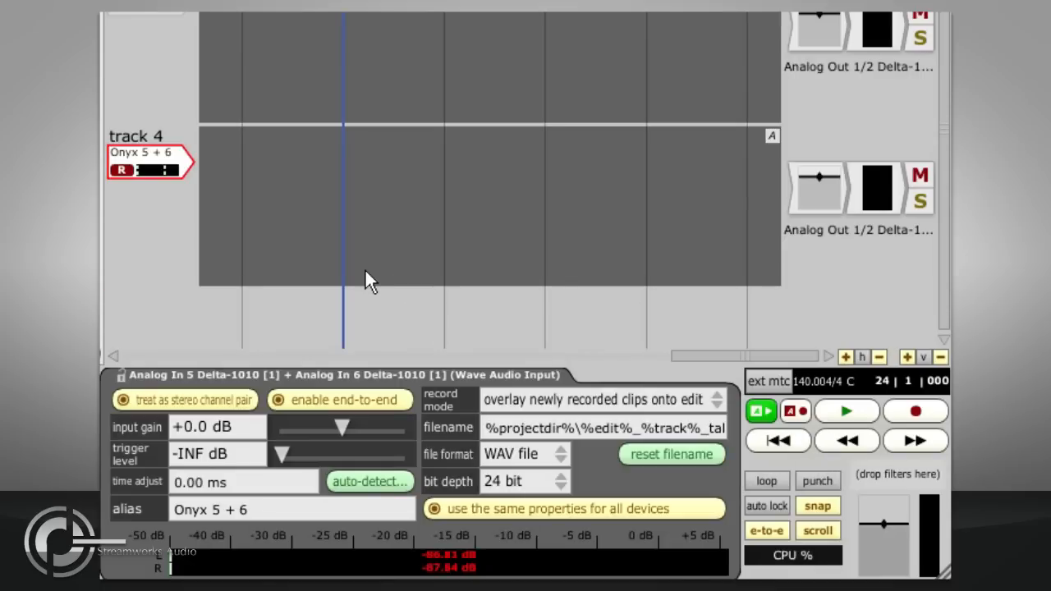
click(915, 410)
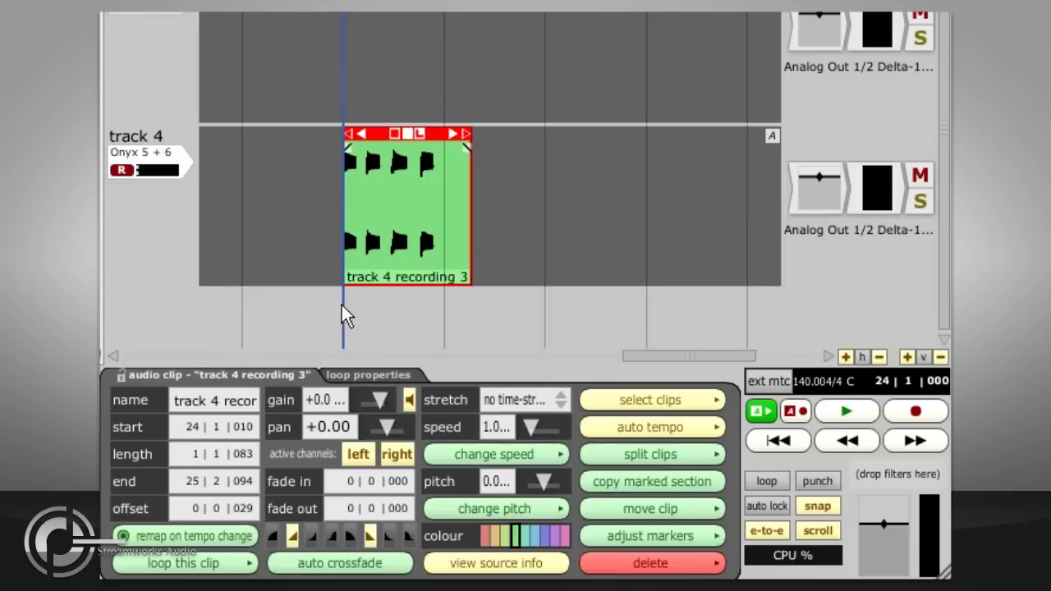
click(915, 410)
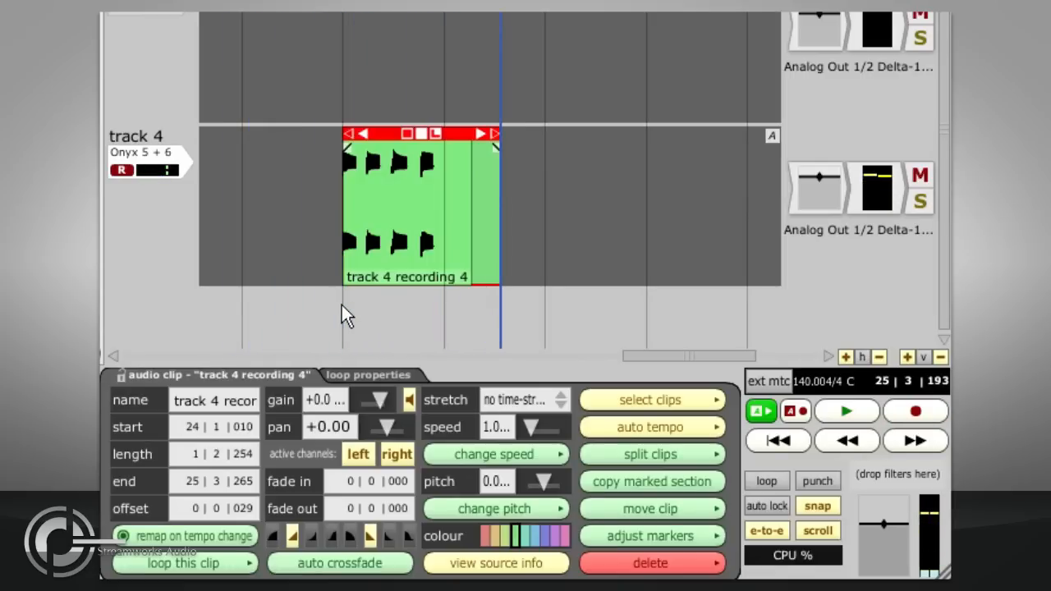
click(847, 410)
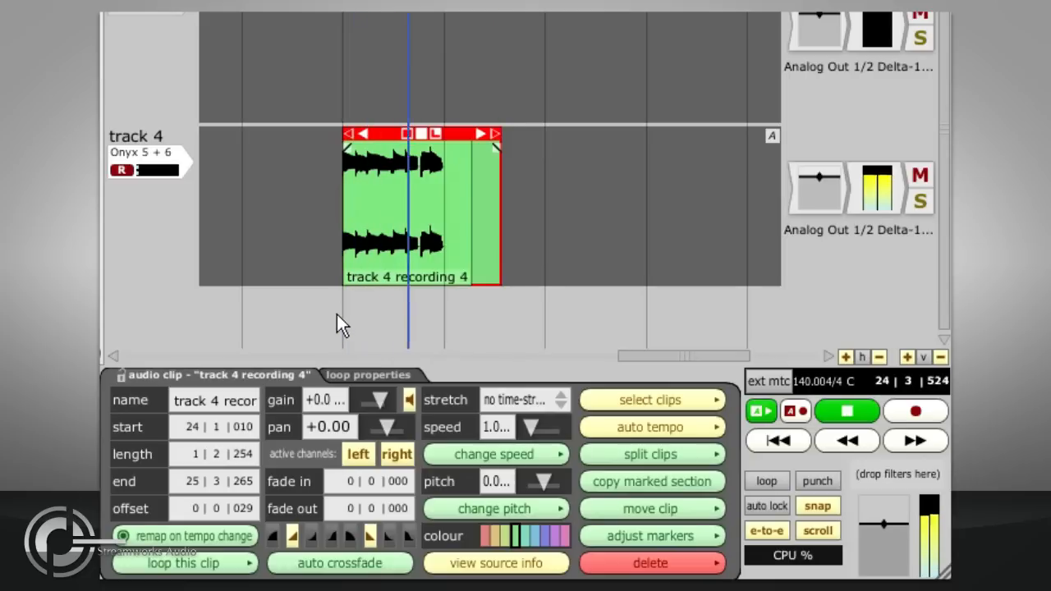
click(847, 411)
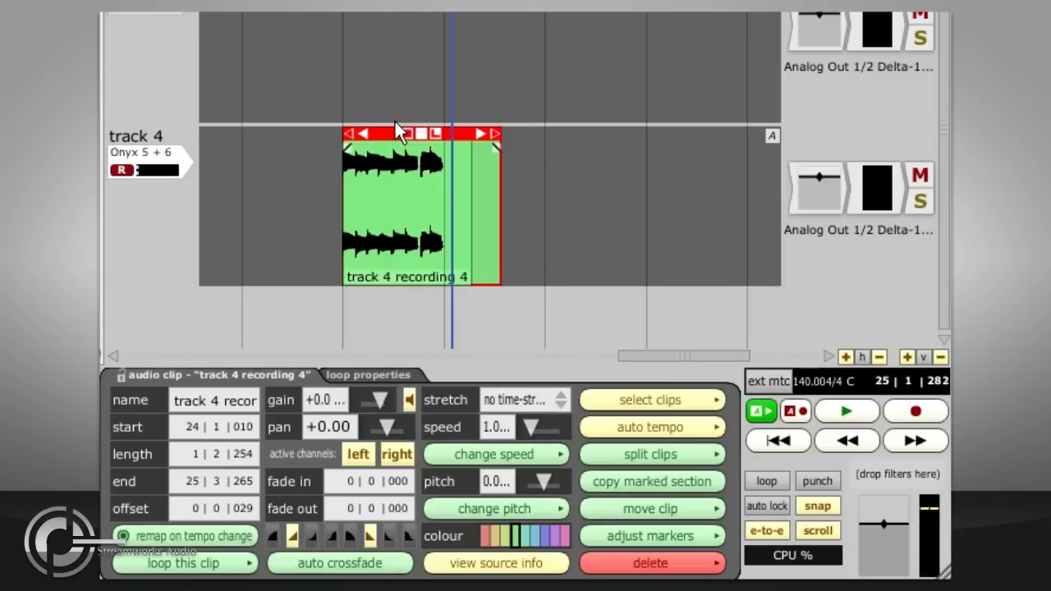
Step: Move to an empty part of track 4, choose replace mode, and record a replacement take
drag(402, 209, 636, 209)
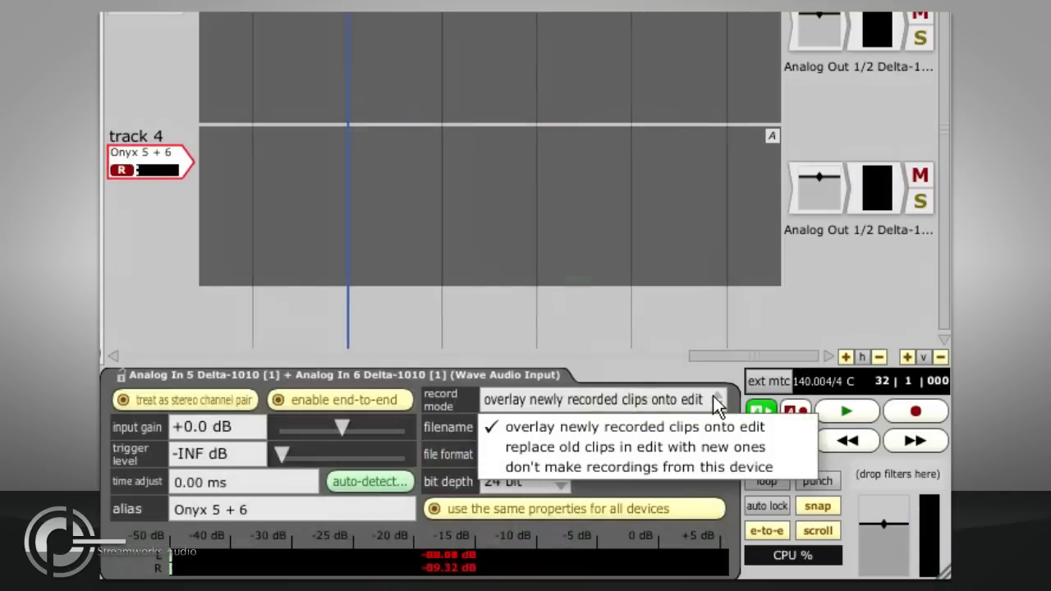
mouse_move(797, 451)
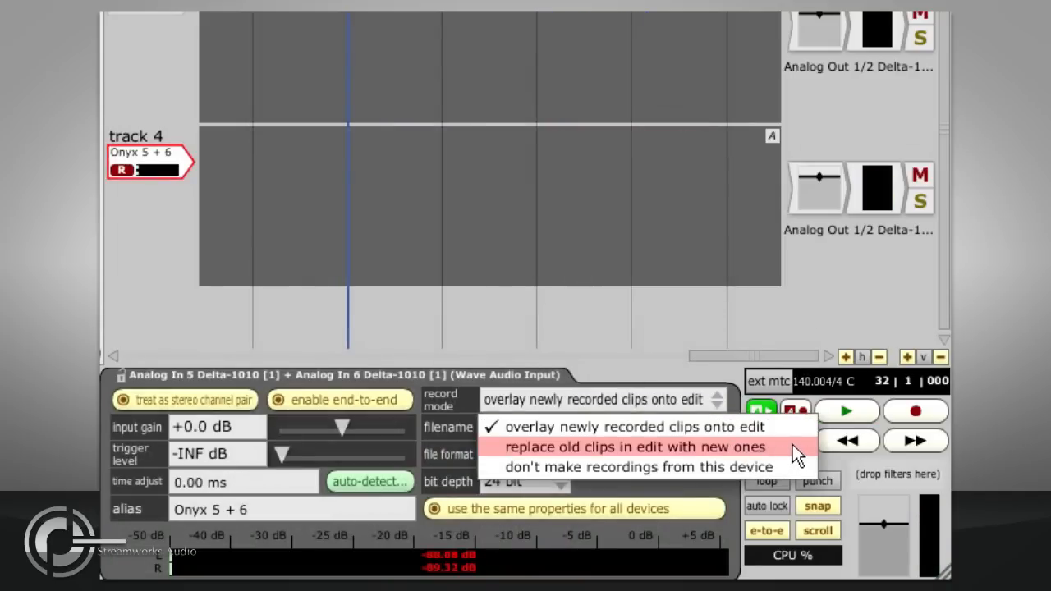
click(634, 447)
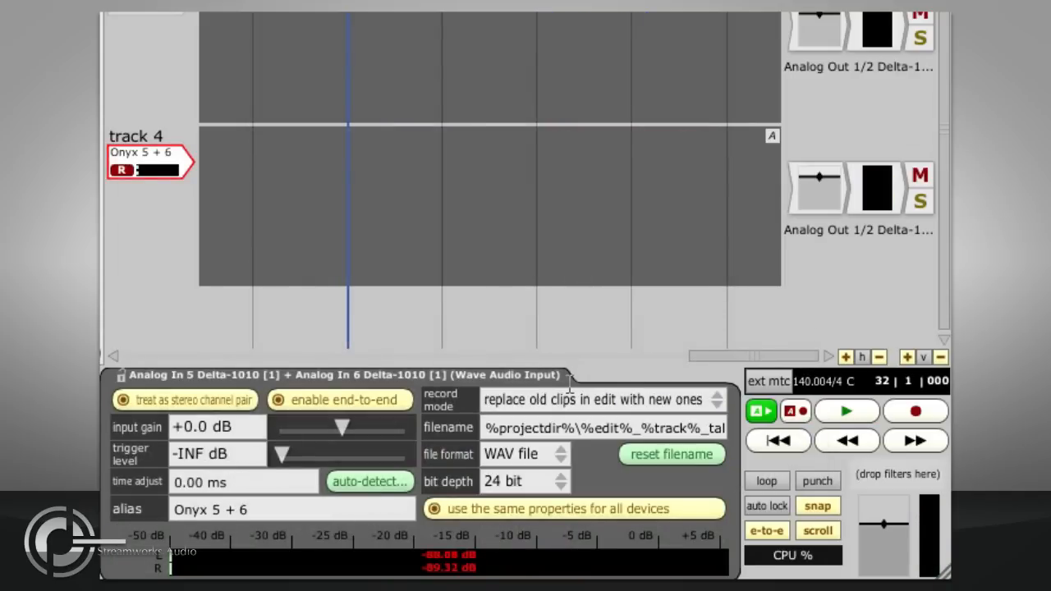
click(914, 411)
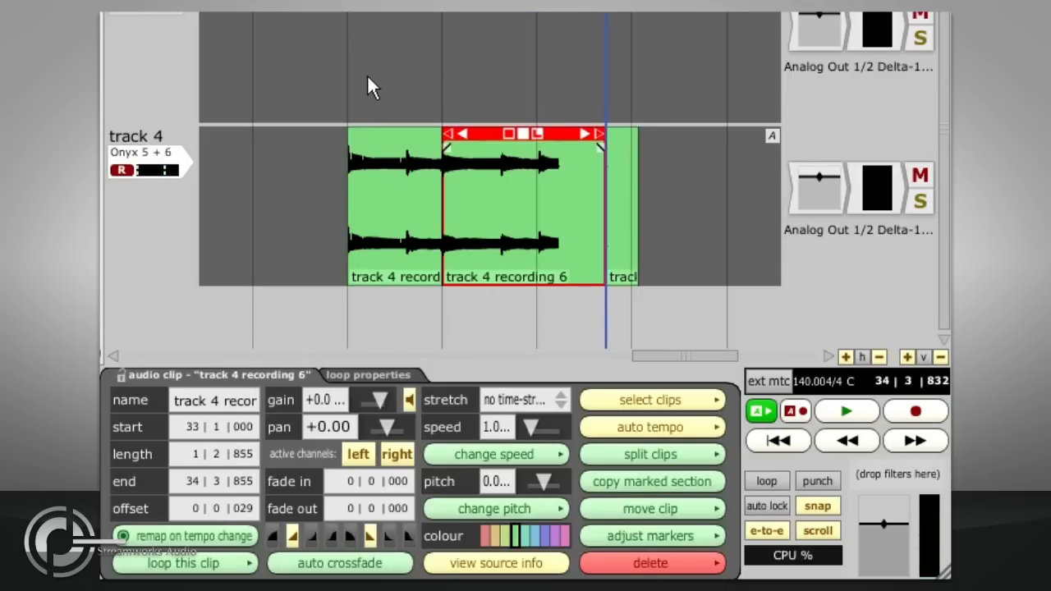
Step: Play back and trim takes 5 and 6, then switch record mode back to overlay
click(847, 410)
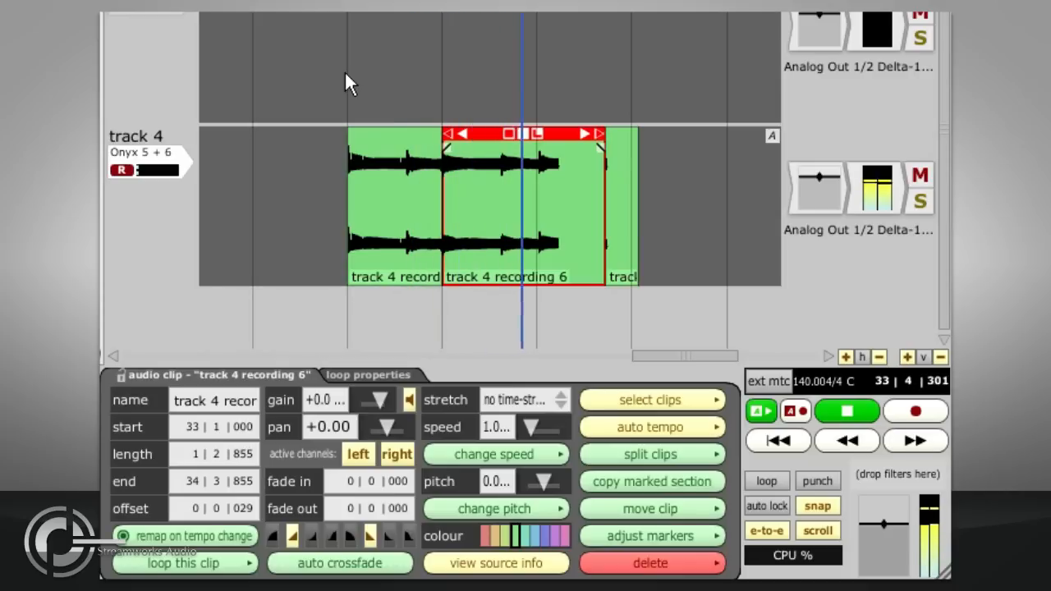
click(847, 410)
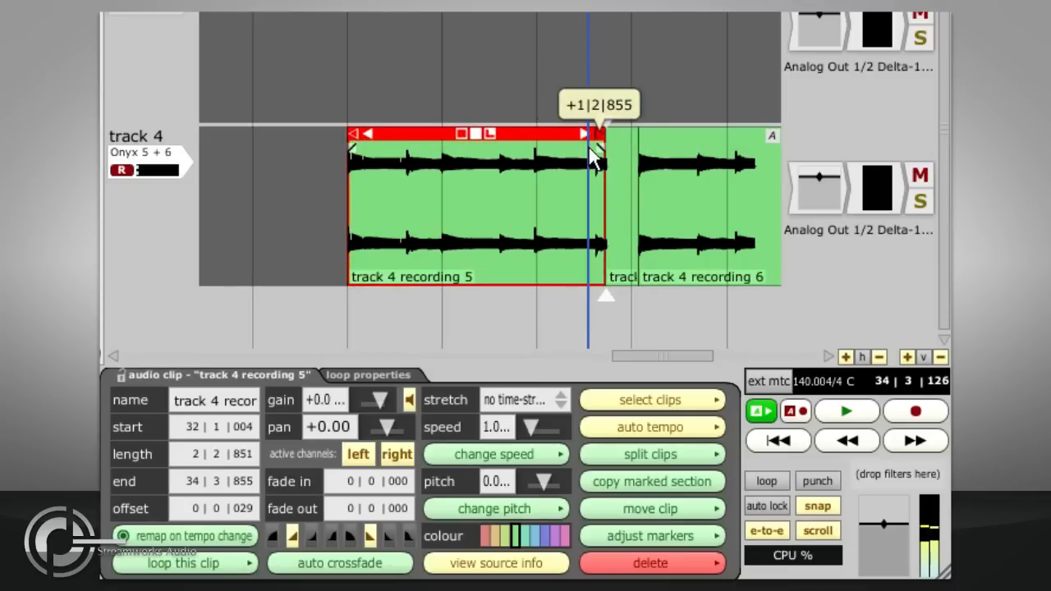
click(847, 411)
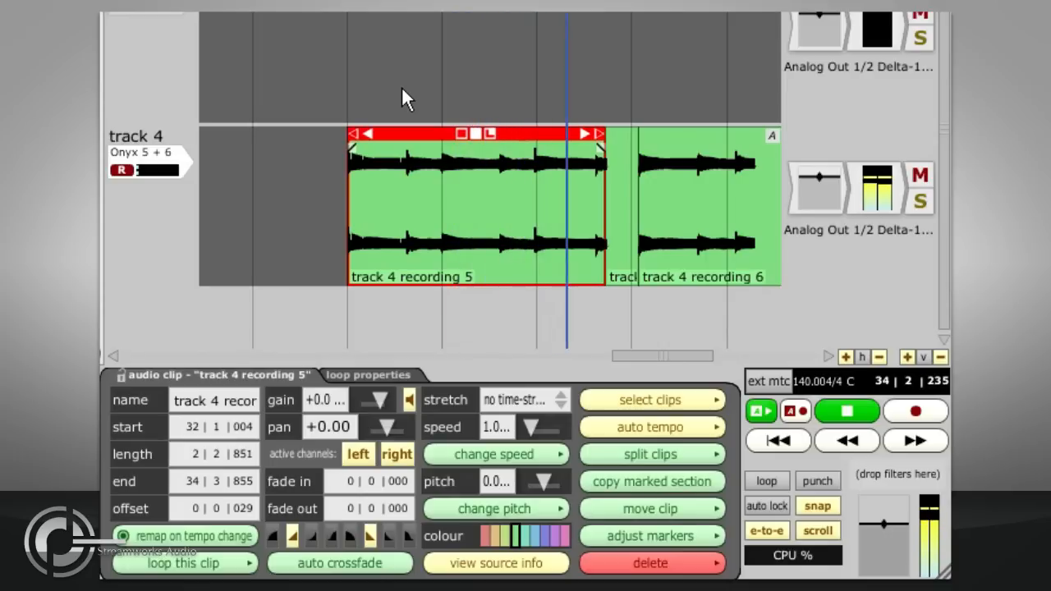
click(847, 410)
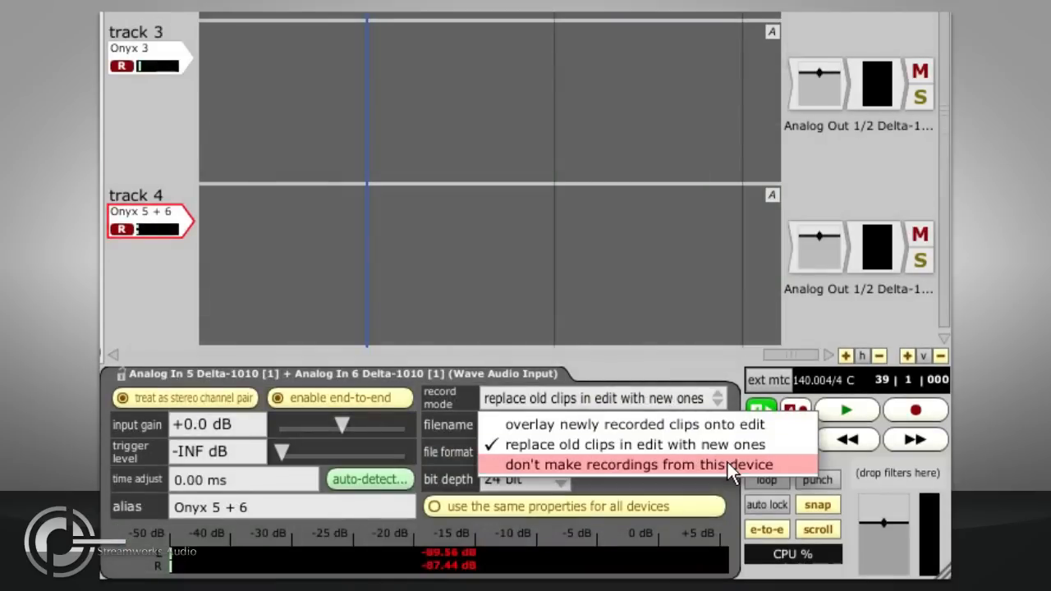
mouse_move(803, 481)
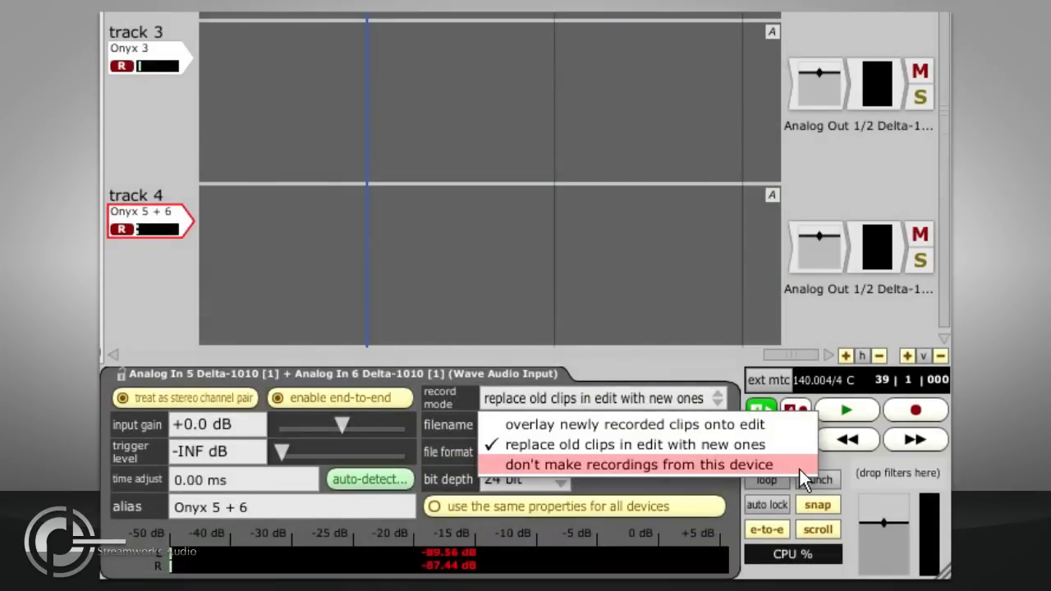
click(636, 464)
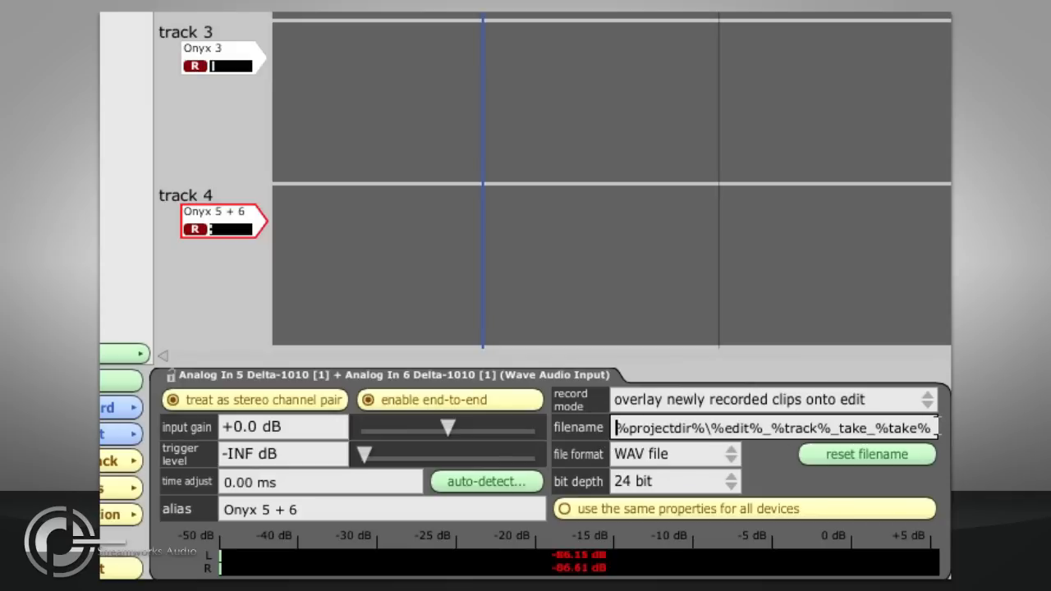
triple_click(776, 427)
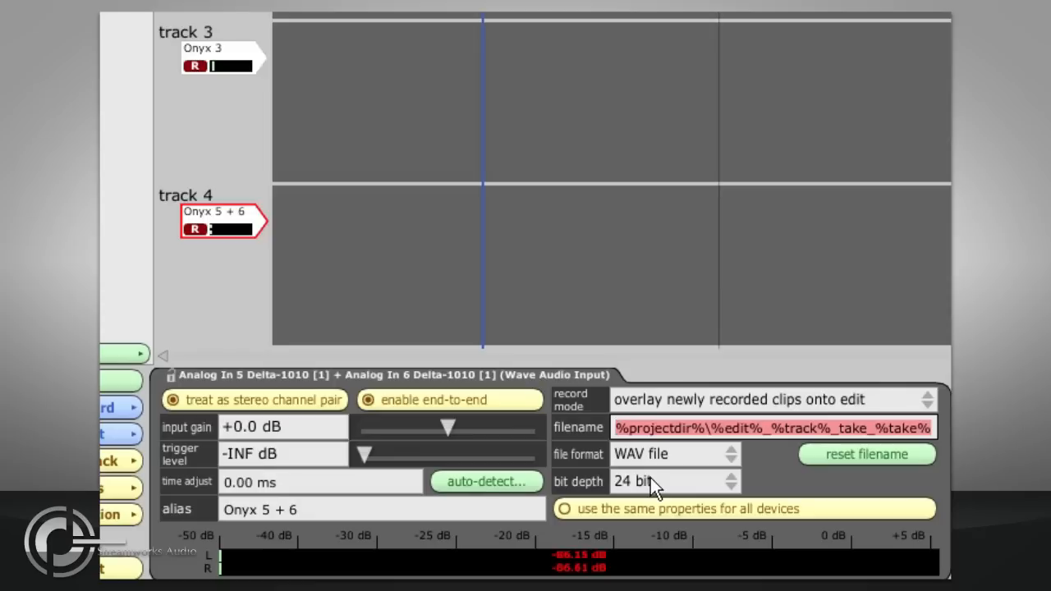
click(624, 427)
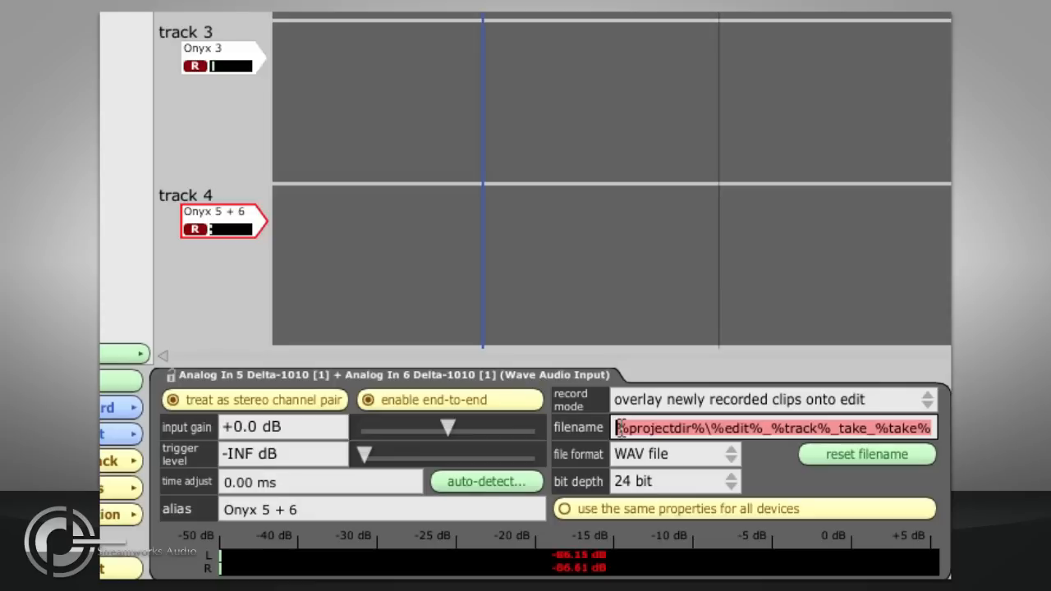
click(688, 454)
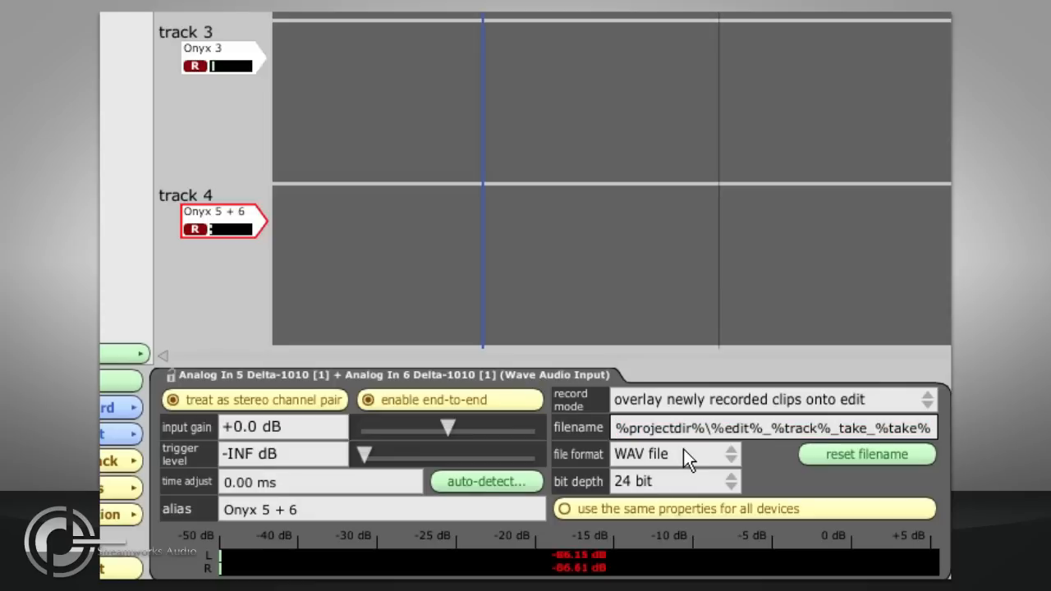
click(623, 428)
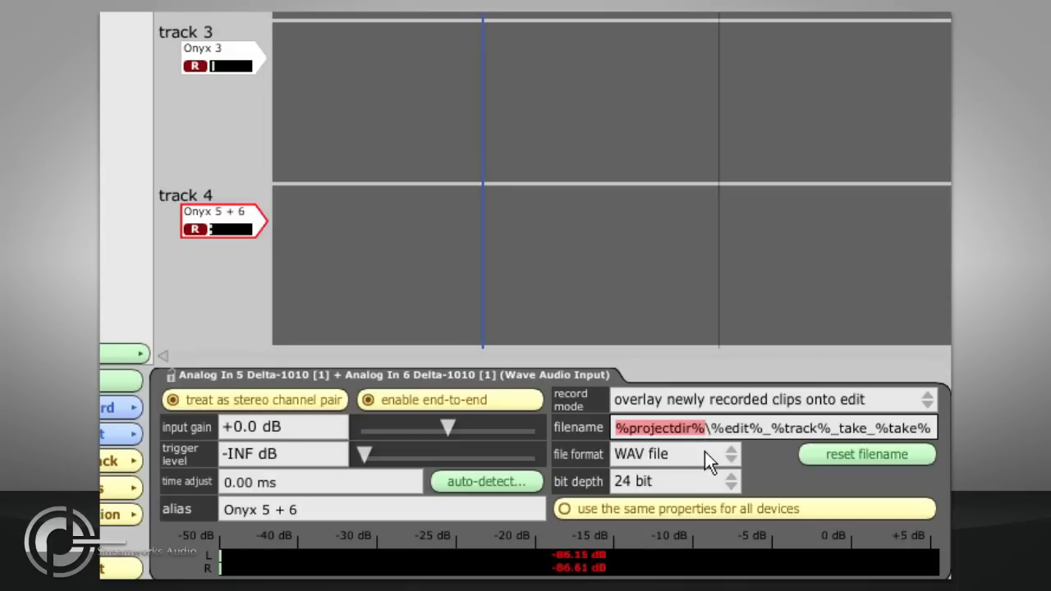
mouse_move(711, 427)
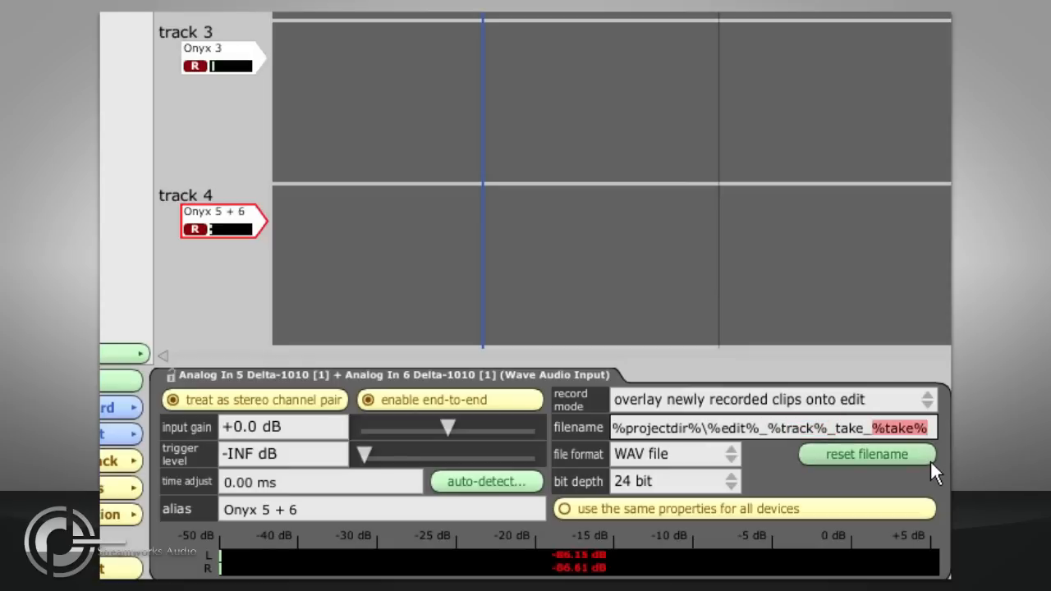
mouse_move(854, 435)
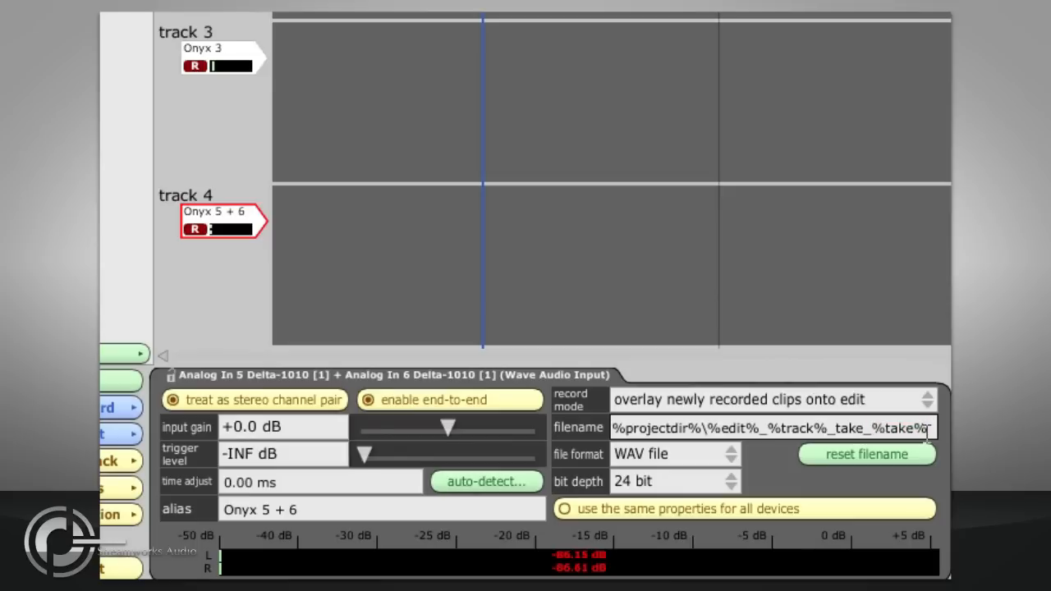
text(%date%)
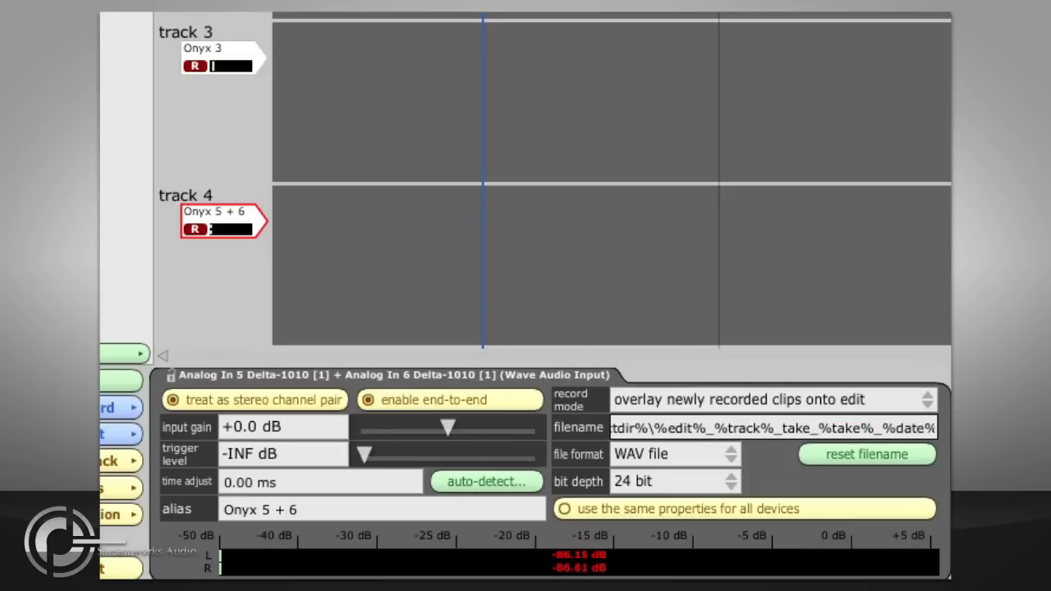
double_click(795, 428)
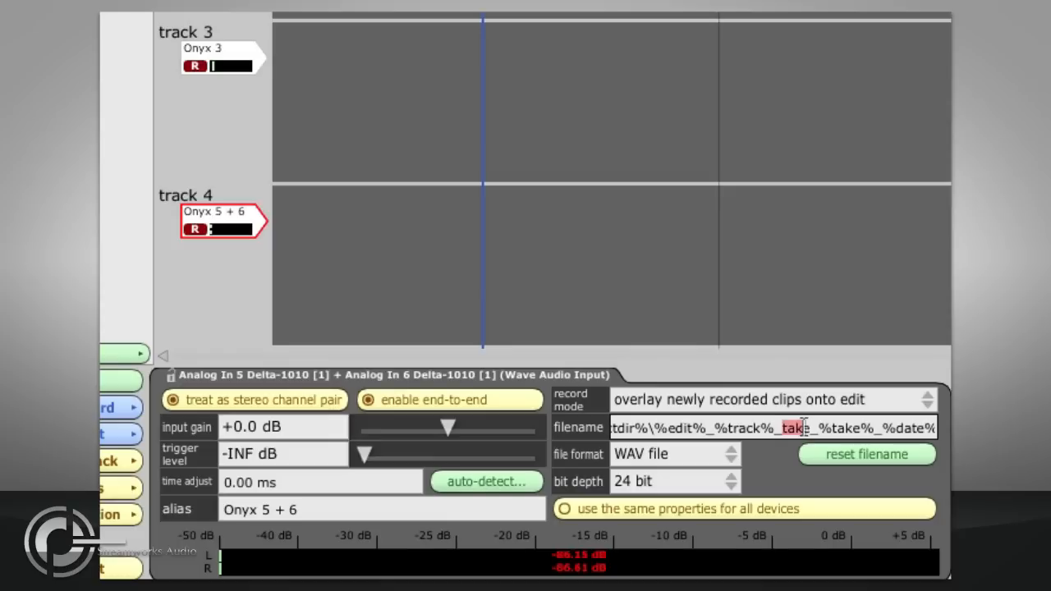
click(866, 454)
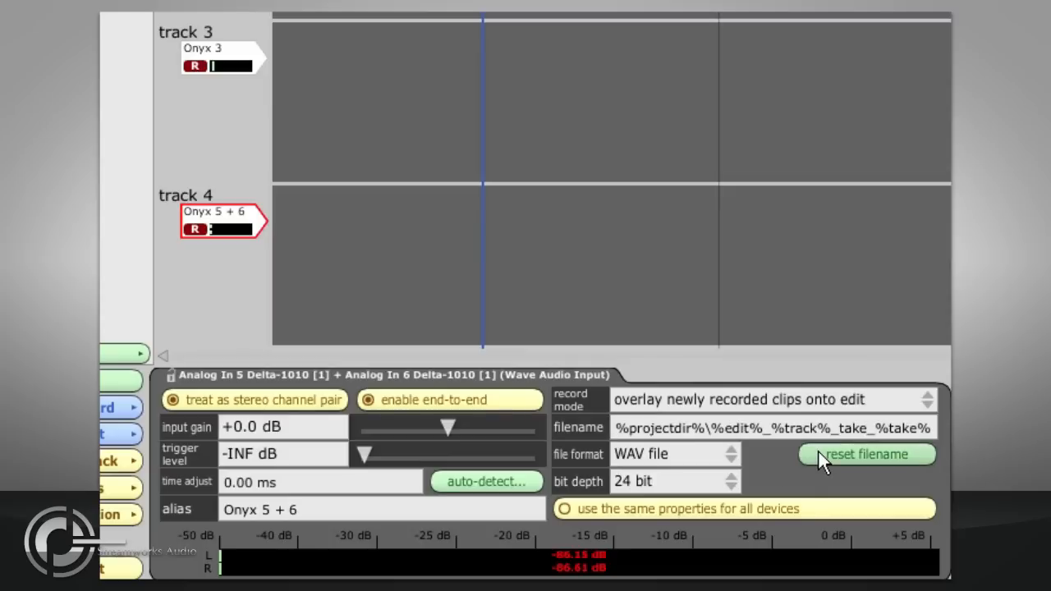
mouse_move(725, 467)
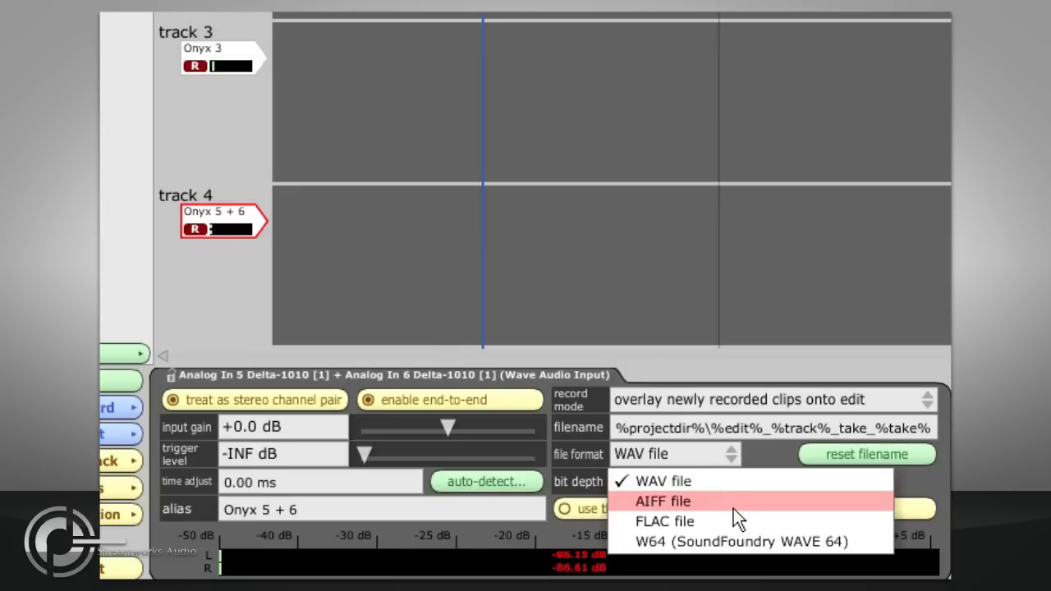
mouse_move(734, 525)
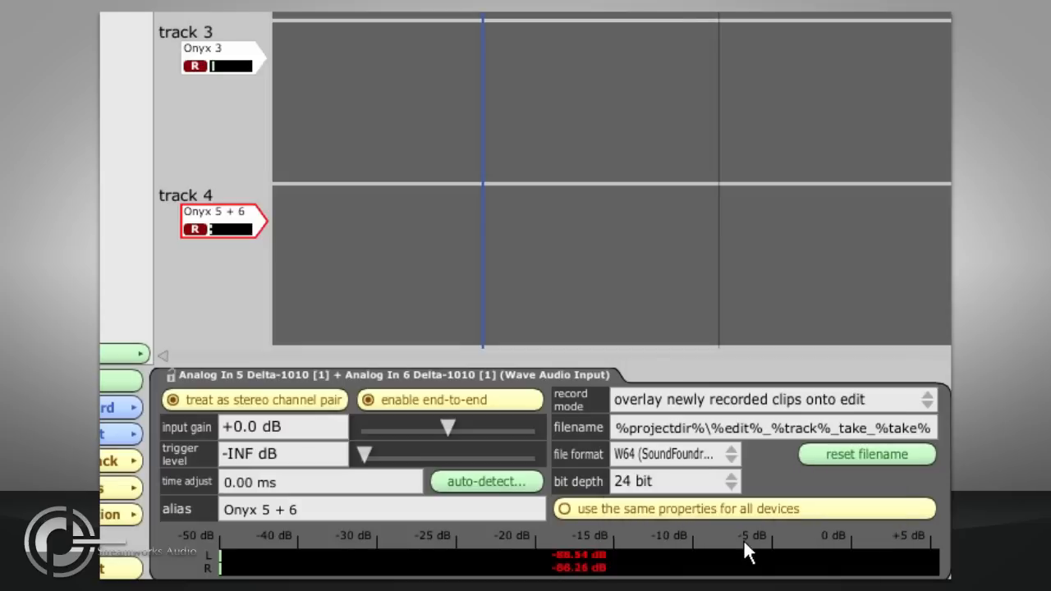
mouse_move(768, 489)
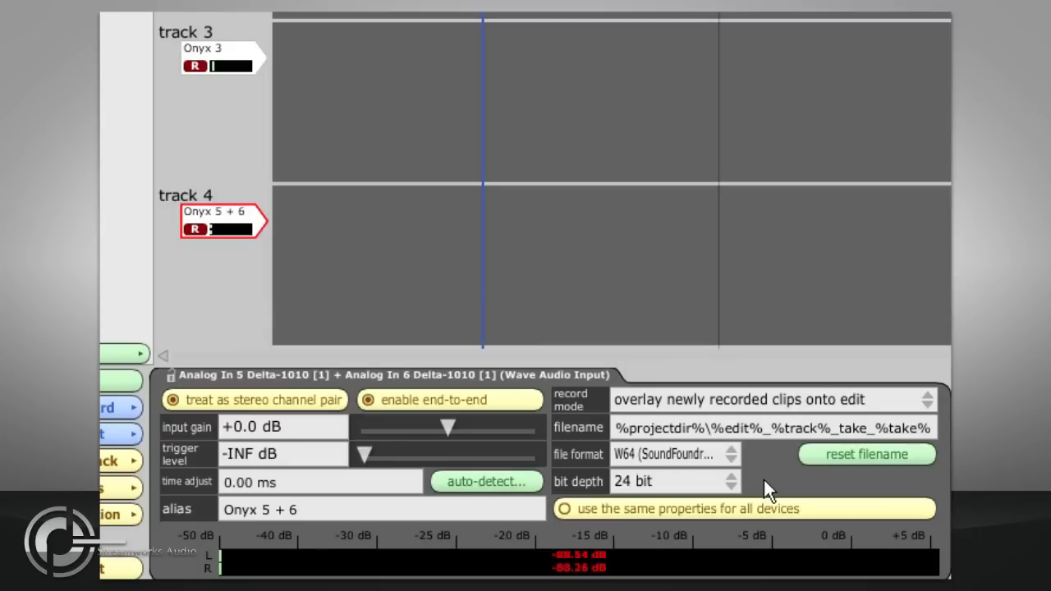
mouse_move(726, 458)
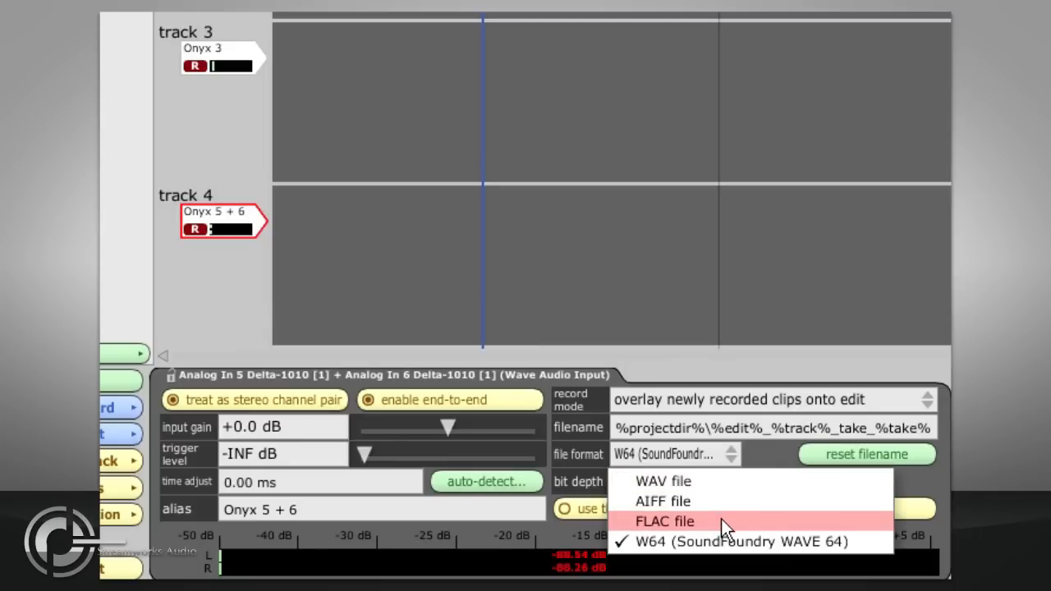
Step: Set the Onyx 5 + 6 recording format to FLAC file, keeping 24 bit depth
click(665, 522)
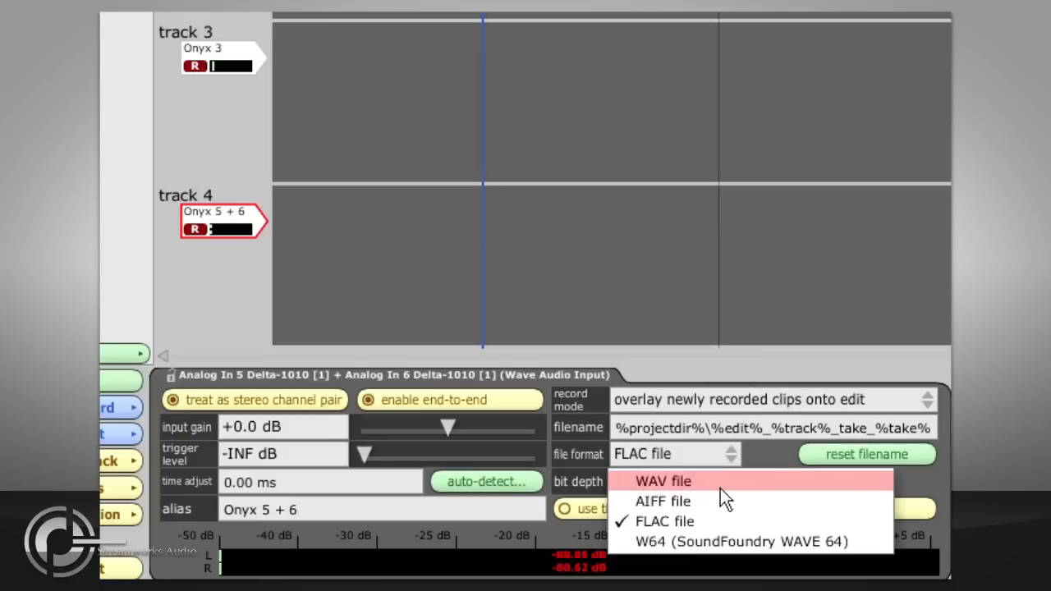
click(662, 481)
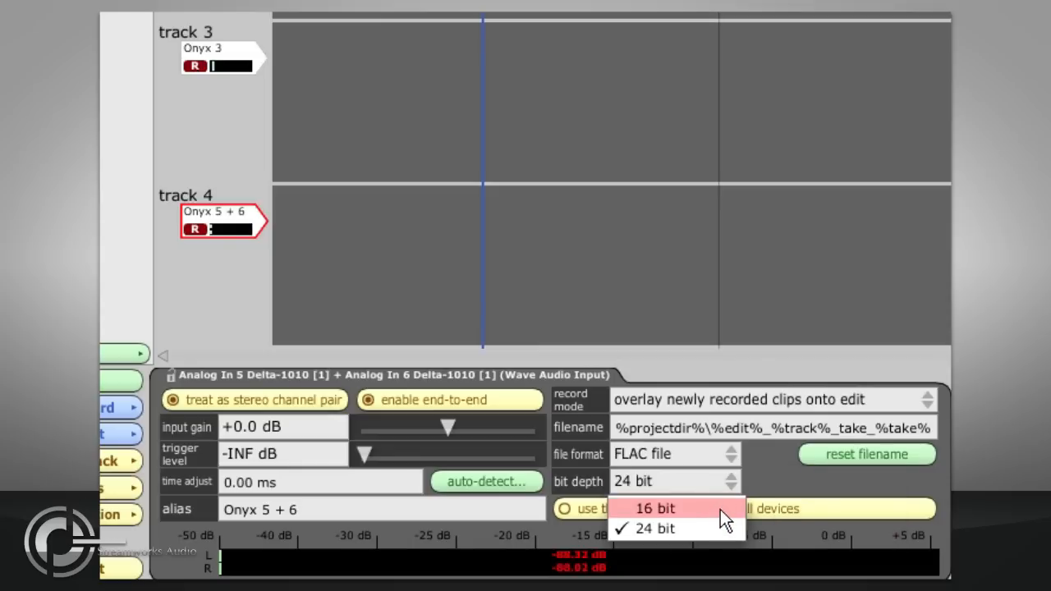
click(654, 528)
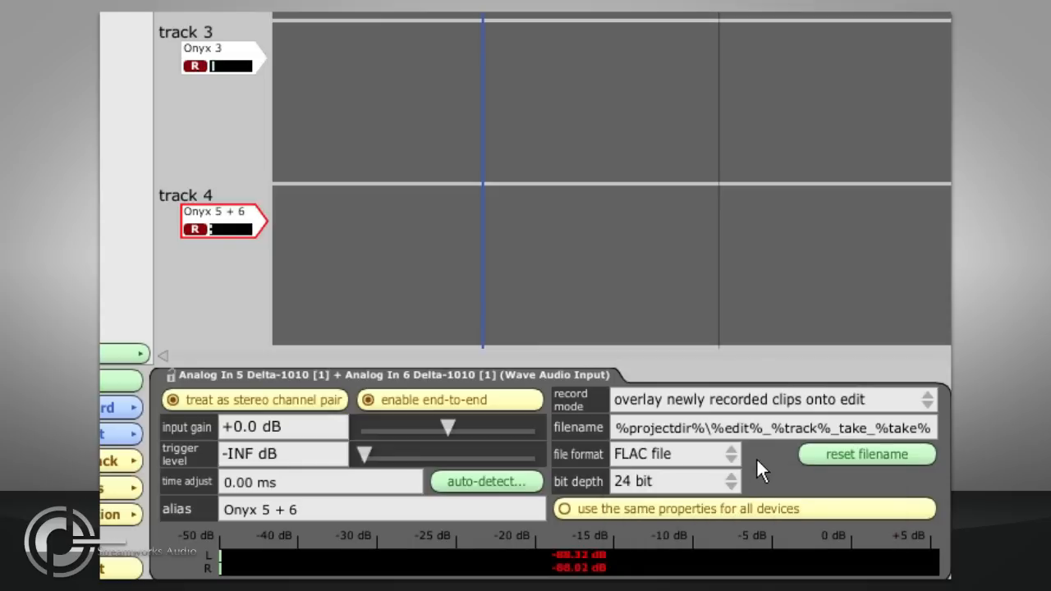
Step: Select the Onyx 3 input and set its recording bit depth to 24 bit
click(194, 65)
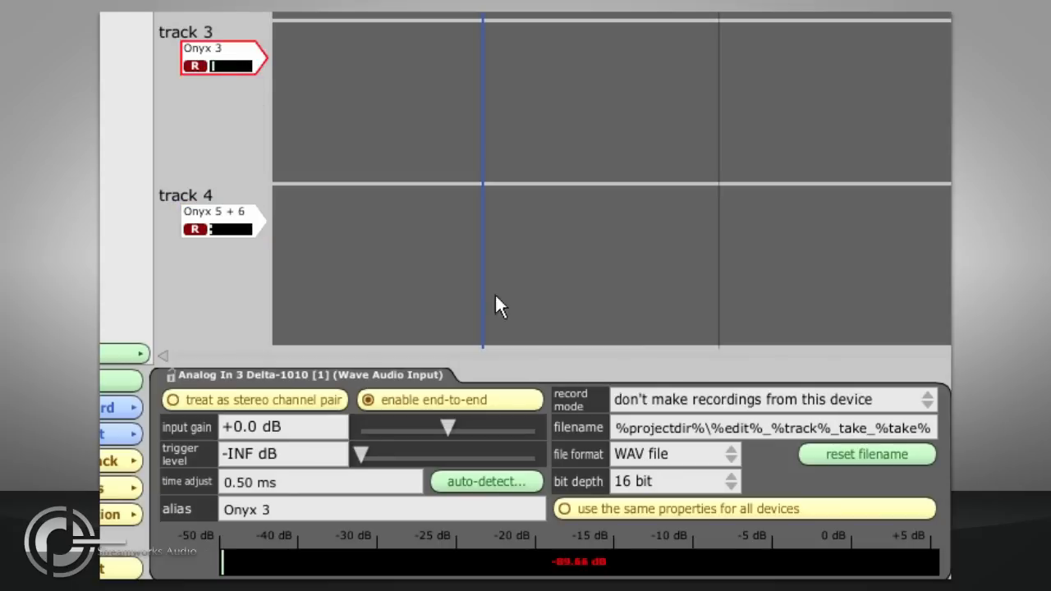
mouse_move(696, 493)
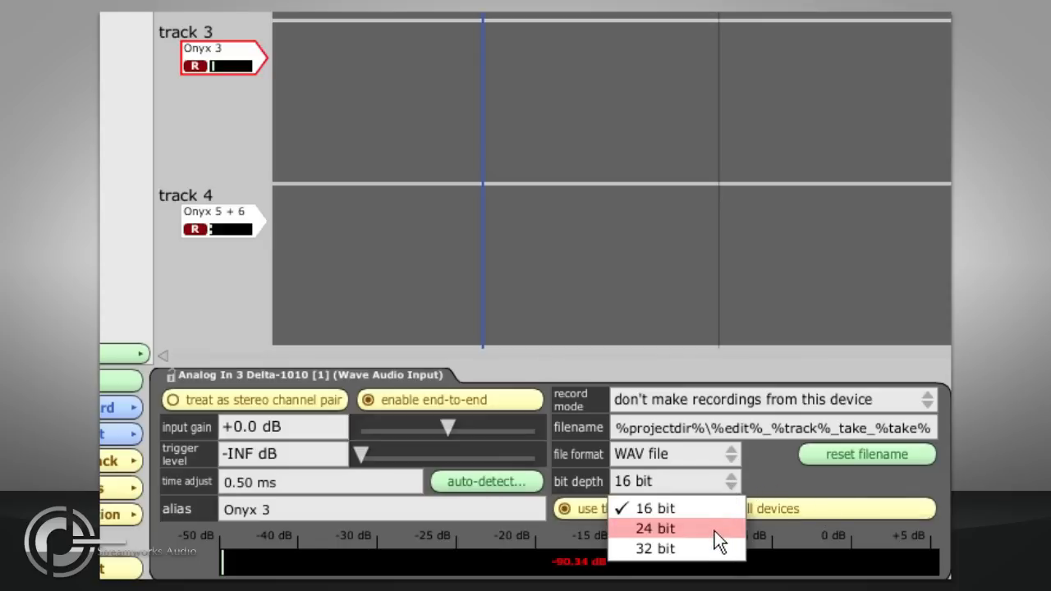
click(654, 528)
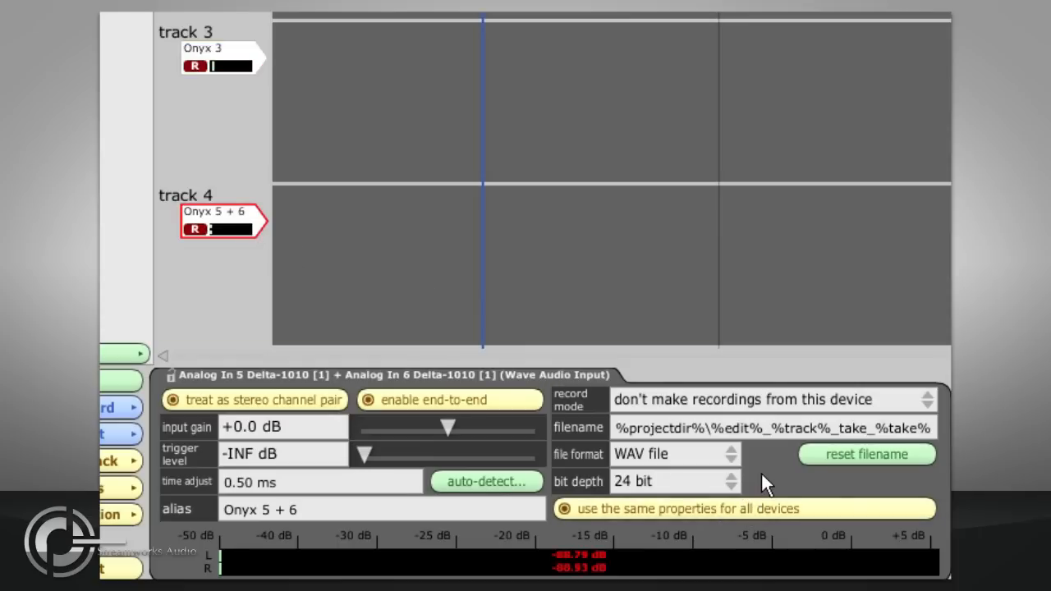
Step: Open the audio settings for M-Audio Delta ASIO and view the 44100–96000 Hz sample rates
click(241, 97)
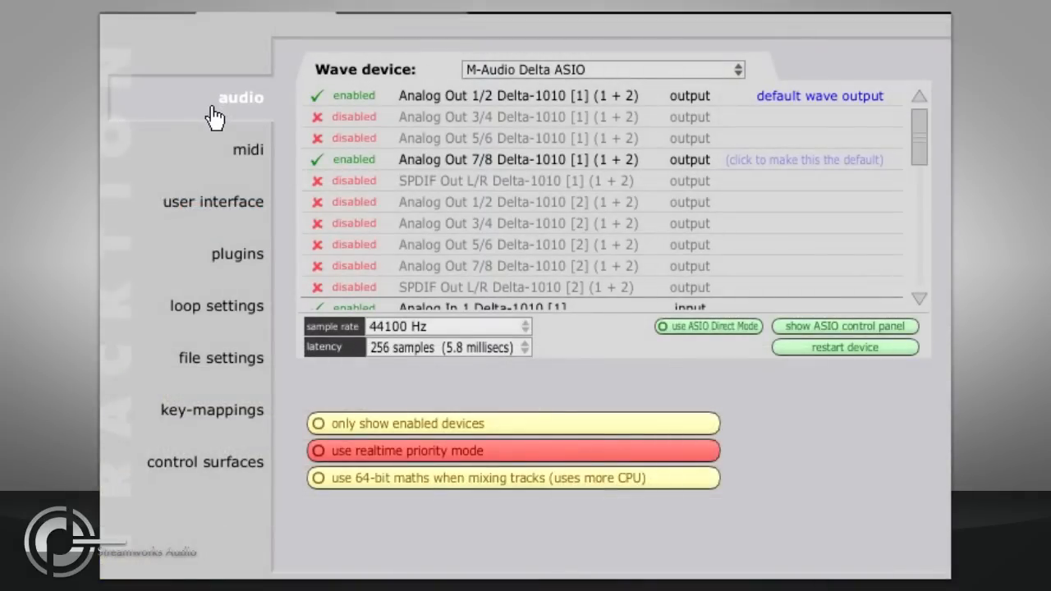
mouse_move(415, 337)
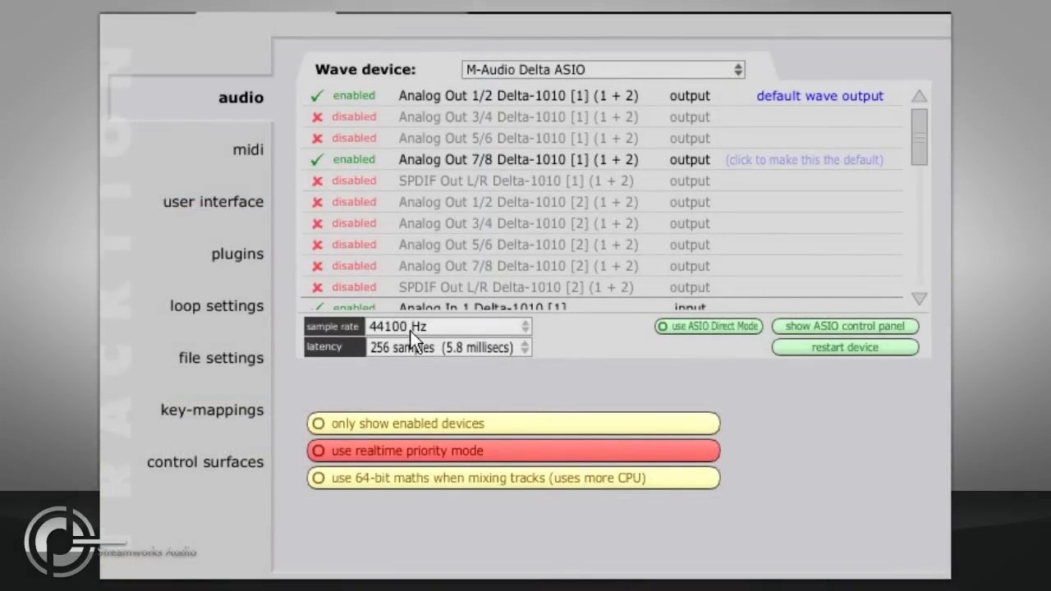
click(523, 327)
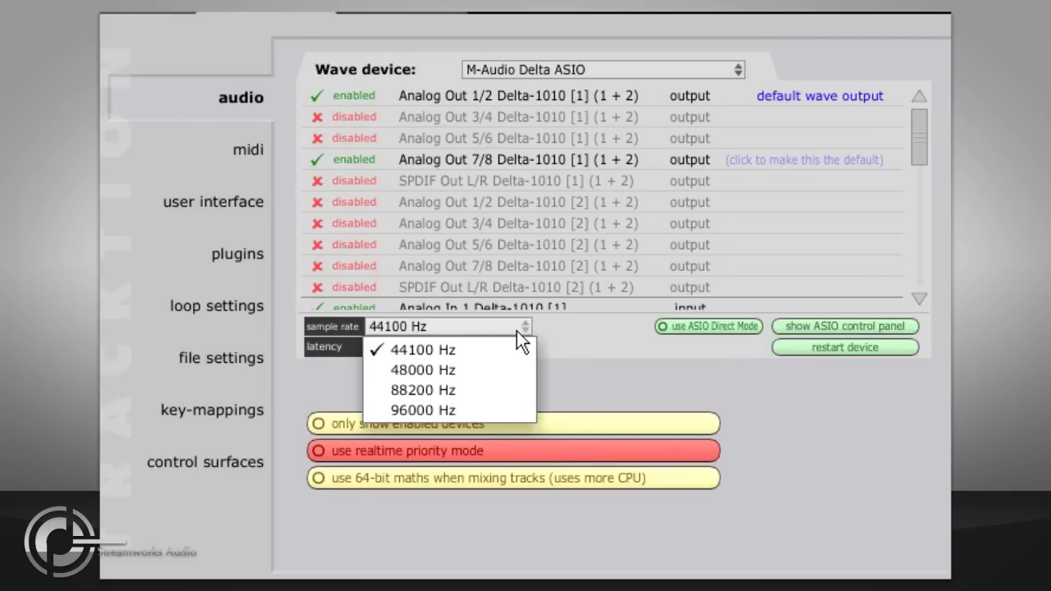
mouse_move(559, 338)
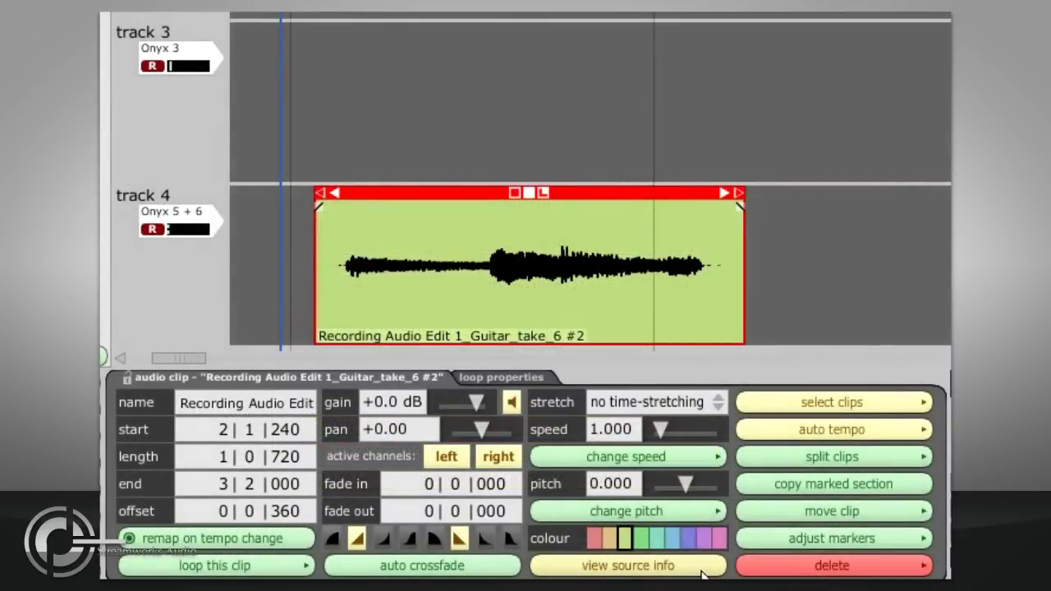
Step: View the recorded clip's source info and browse the Recorded Audio folder's takes
click(627, 566)
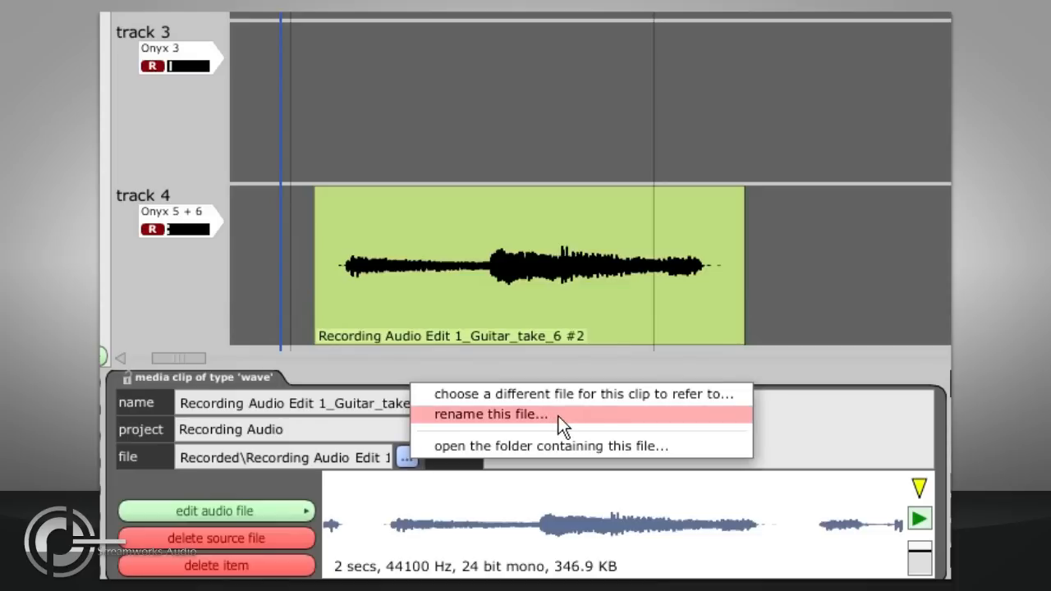
mouse_move(617, 427)
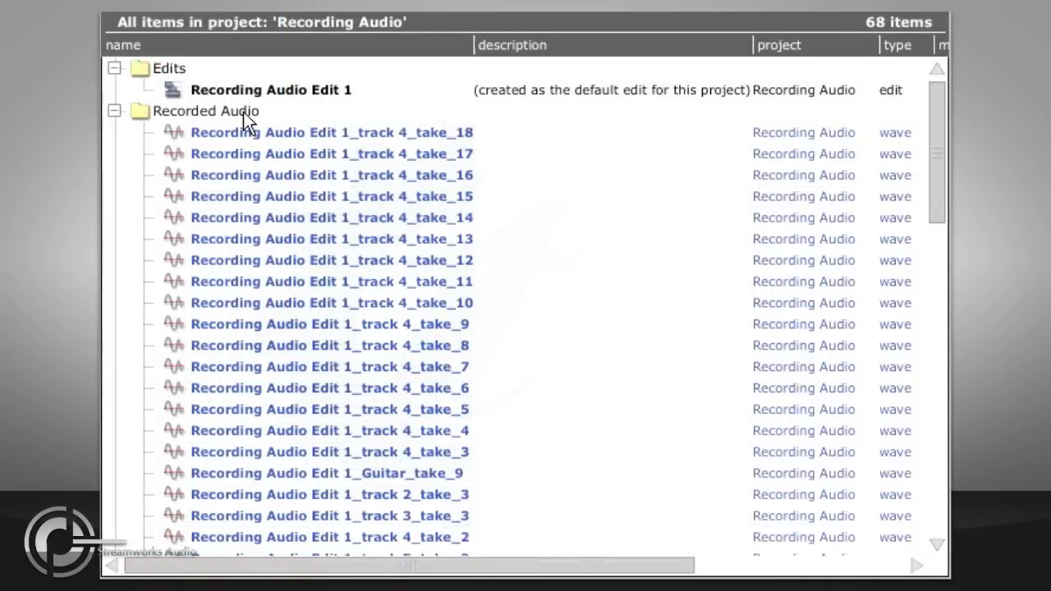
click(206, 111)
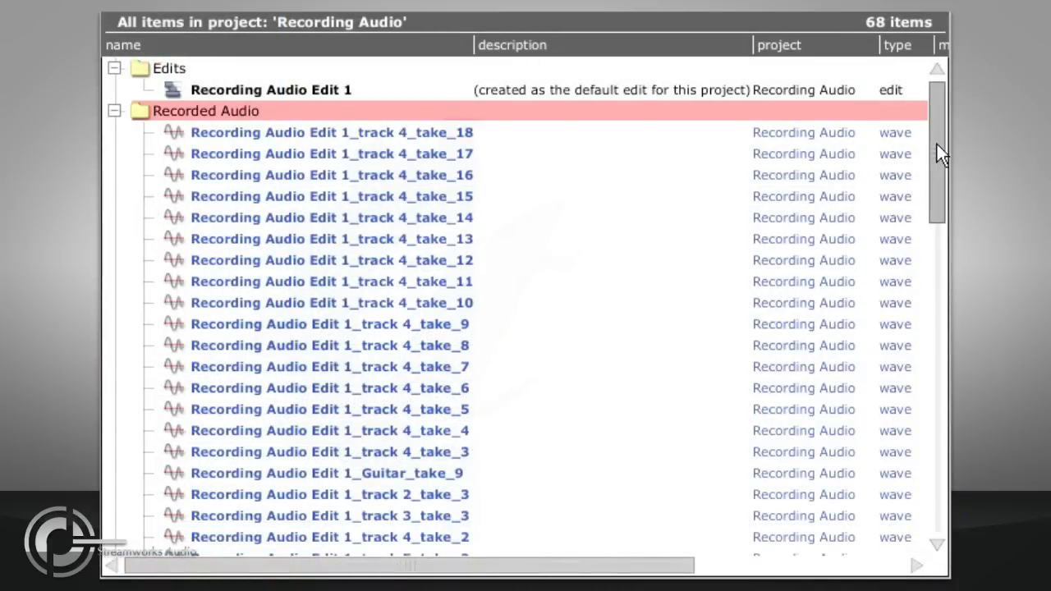
scroll(down, 3)
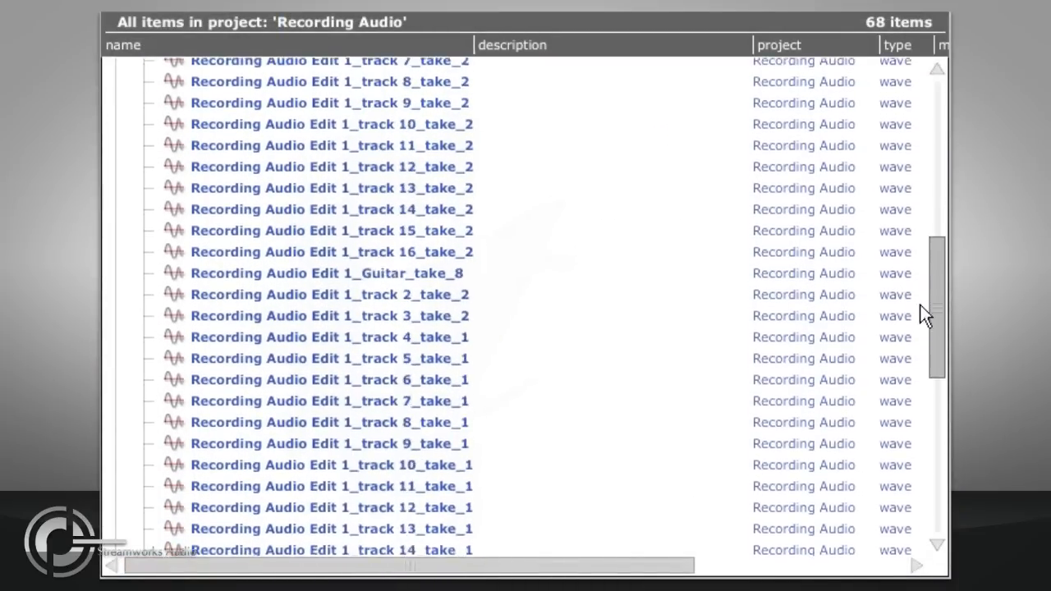